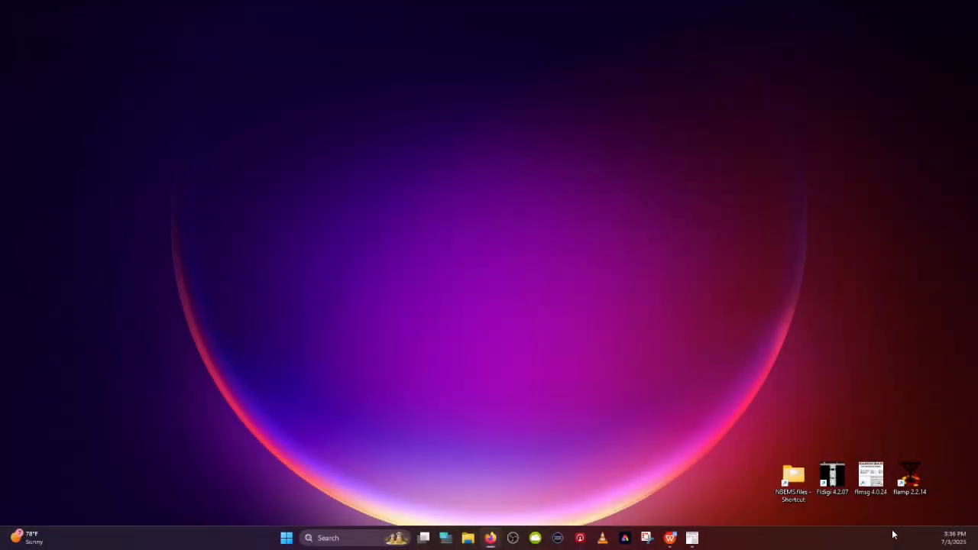
mouse_move(935, 481)
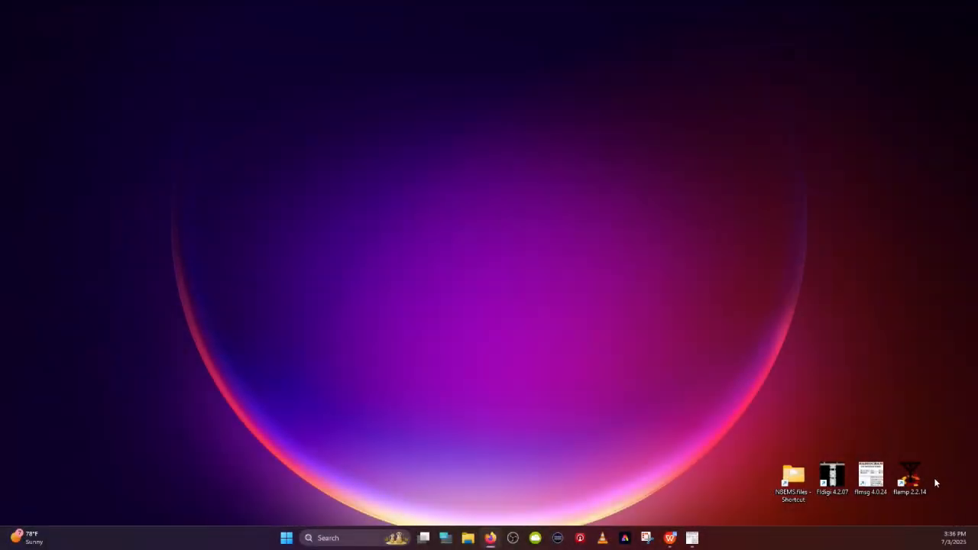
Launch FLAMP from its desktop shortcut
left_click(909, 478)
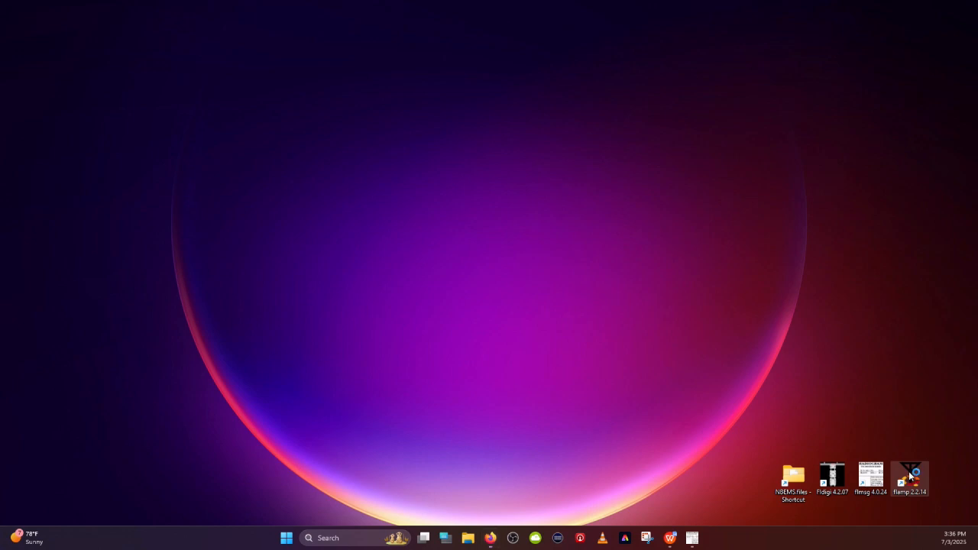
double_click(909, 477)
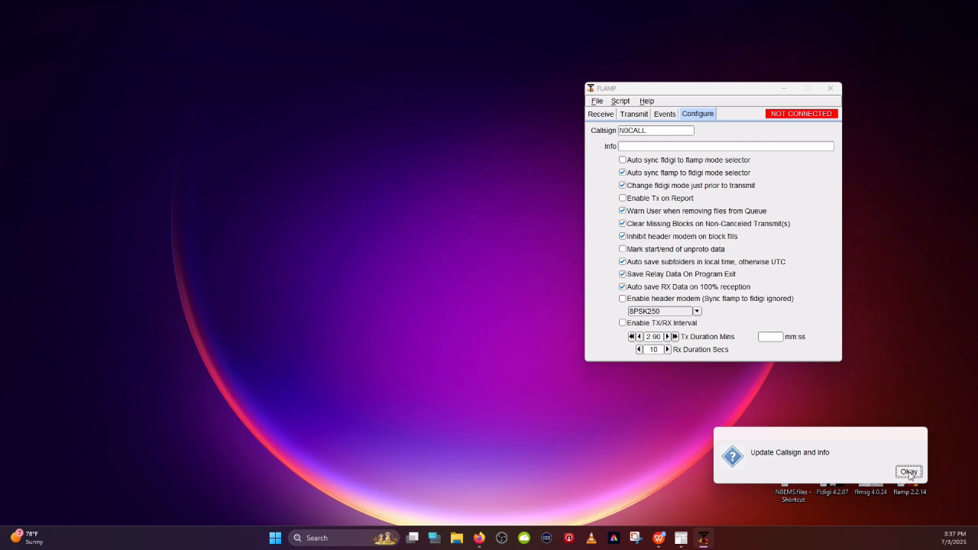
mouse_move(884, 472)
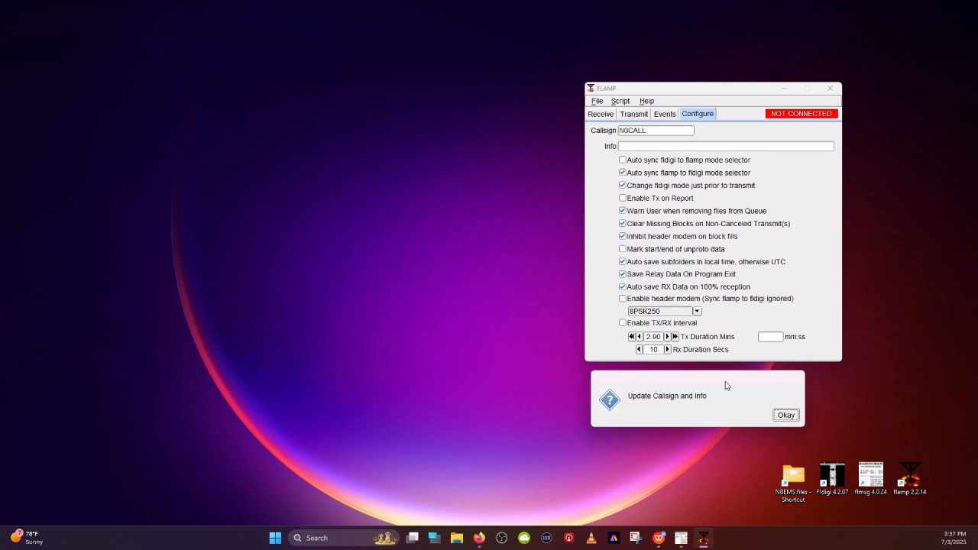
mouse_move(802, 126)
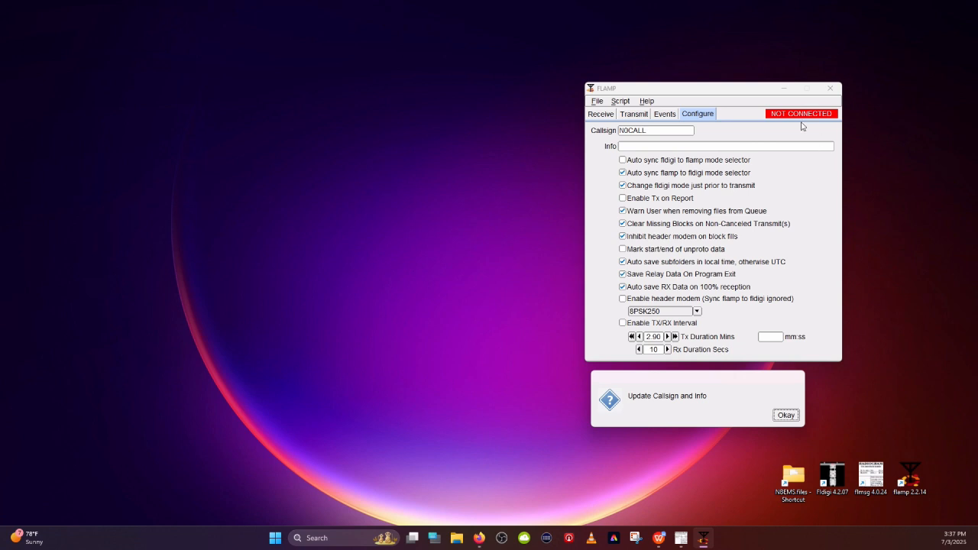
mouse_move(791, 116)
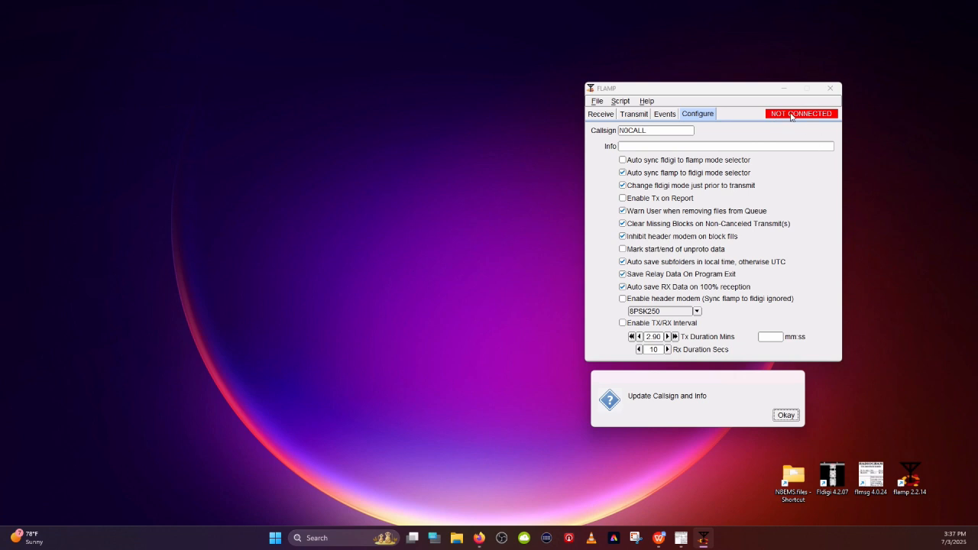
mouse_move(783, 172)
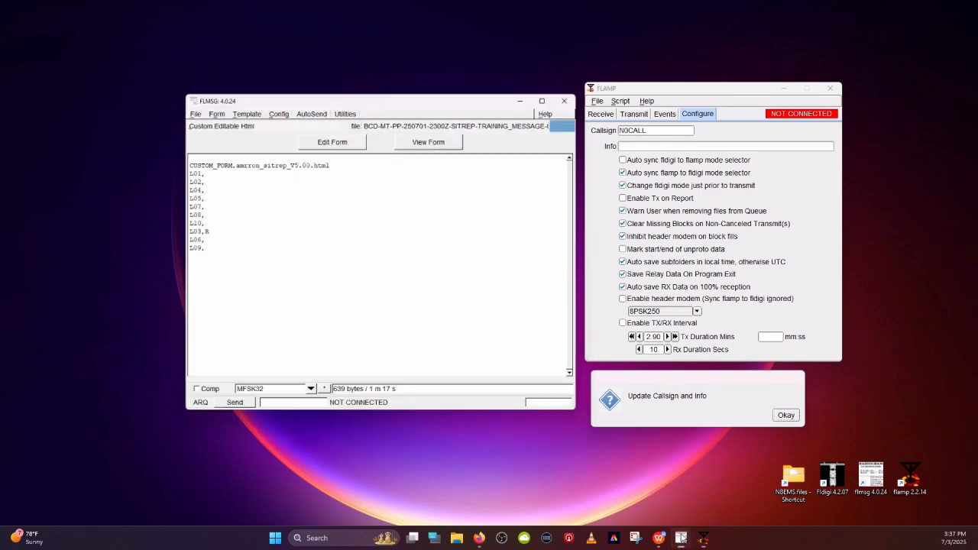
Arrange the FLMSG and FLAMP windows on screen and type 'A7bcd' into FLMSG's field
left_click_drag(374, 100, 352, 79)
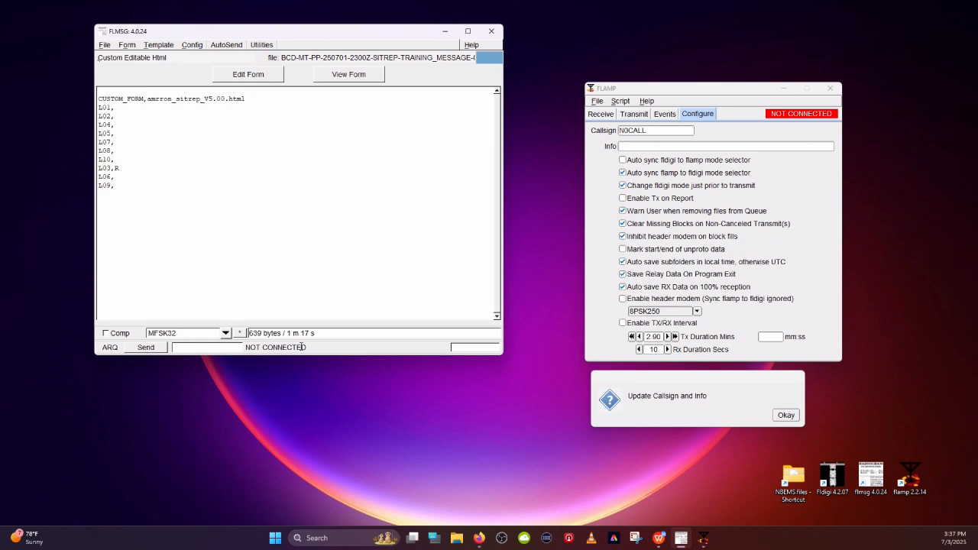
mouse_move(332, 351)
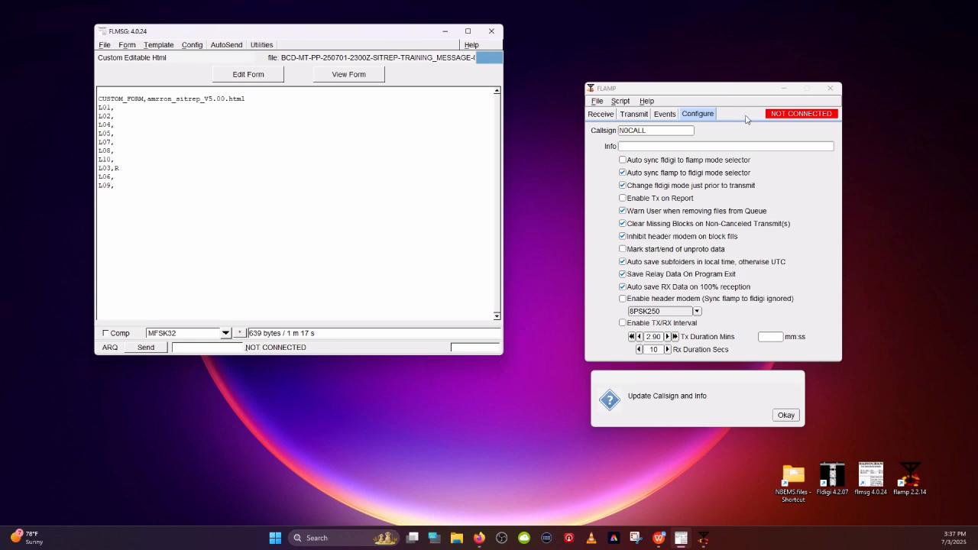
left_click_drag(711, 89, 122, 236)
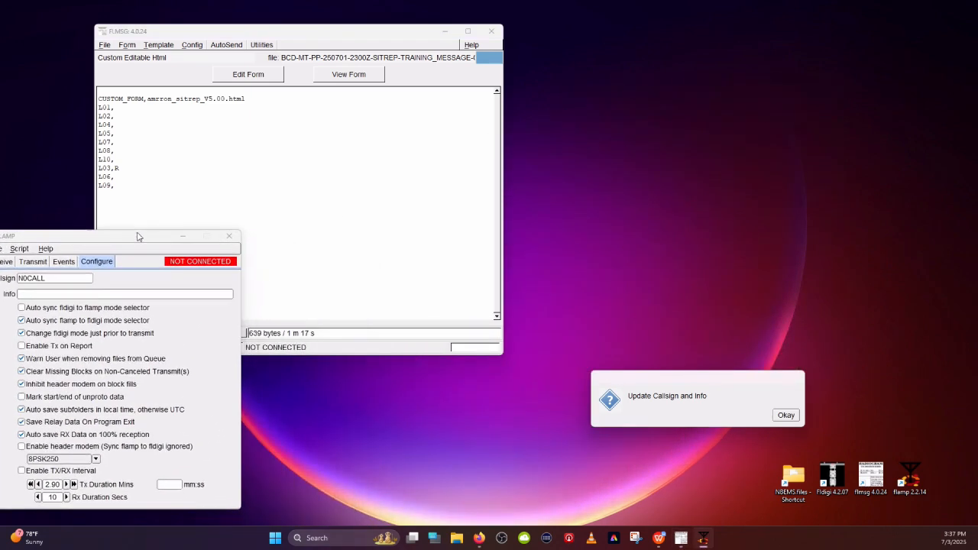
left_click_drag(138, 235, 451, 292)
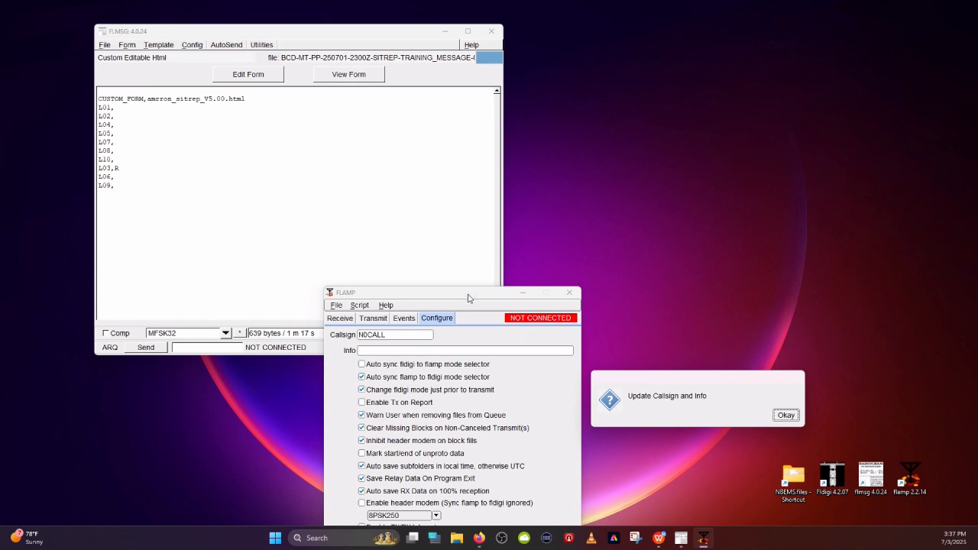
mouse_move(417, 329)
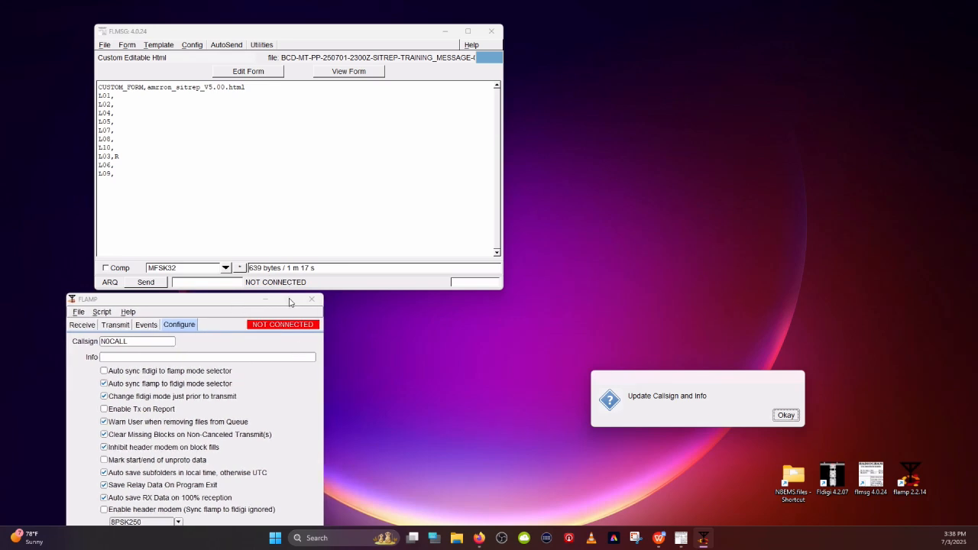
mouse_move(229, 301)
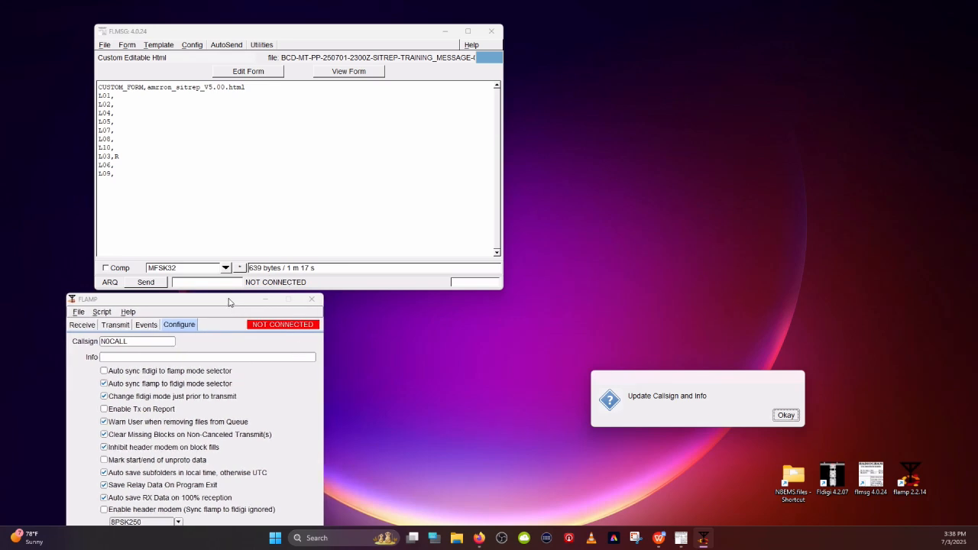
left_click_drag(229, 299, 707, 154)
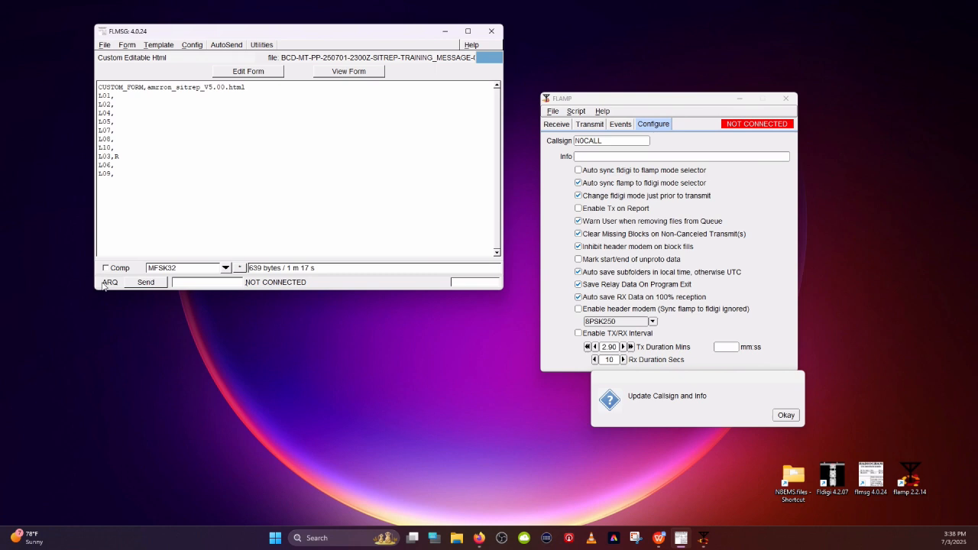
mouse_move(113, 286)
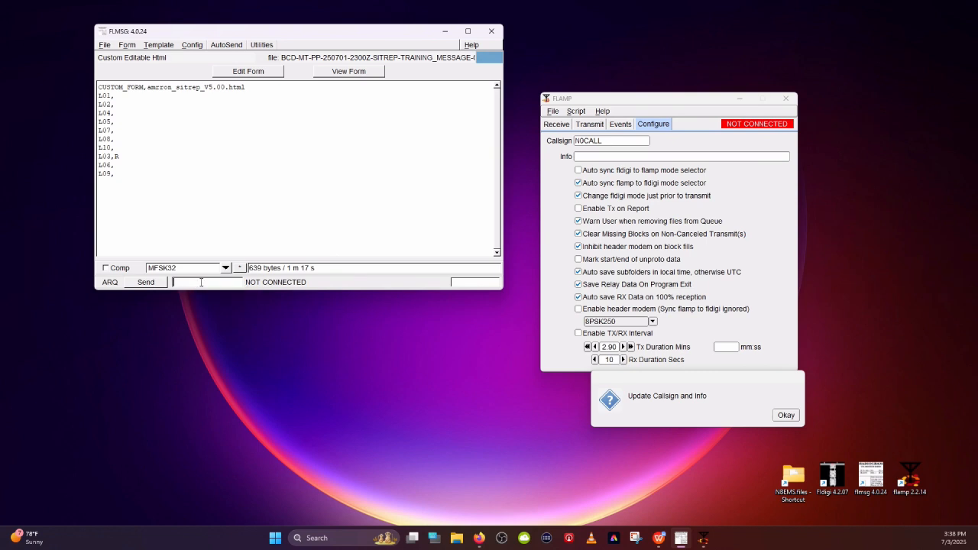
type("A7")
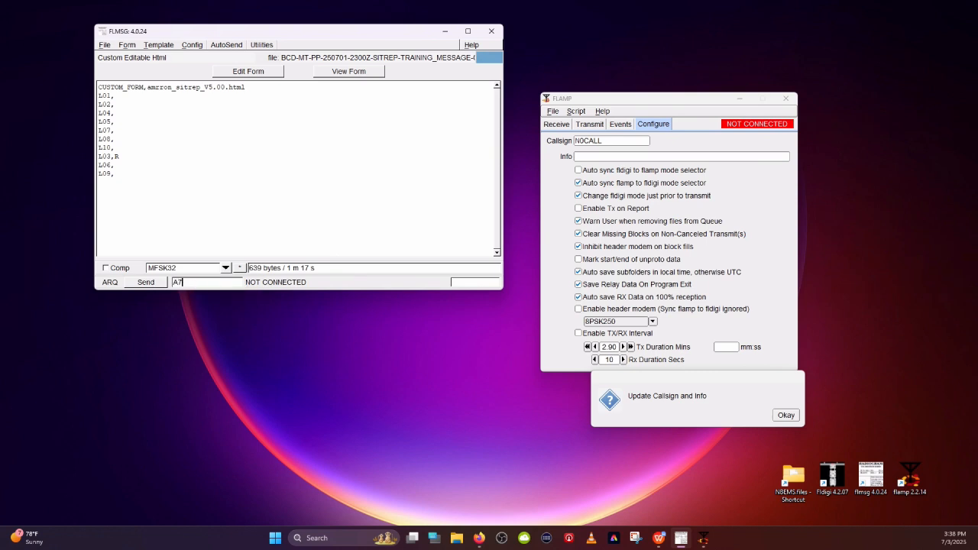
type("bcd")
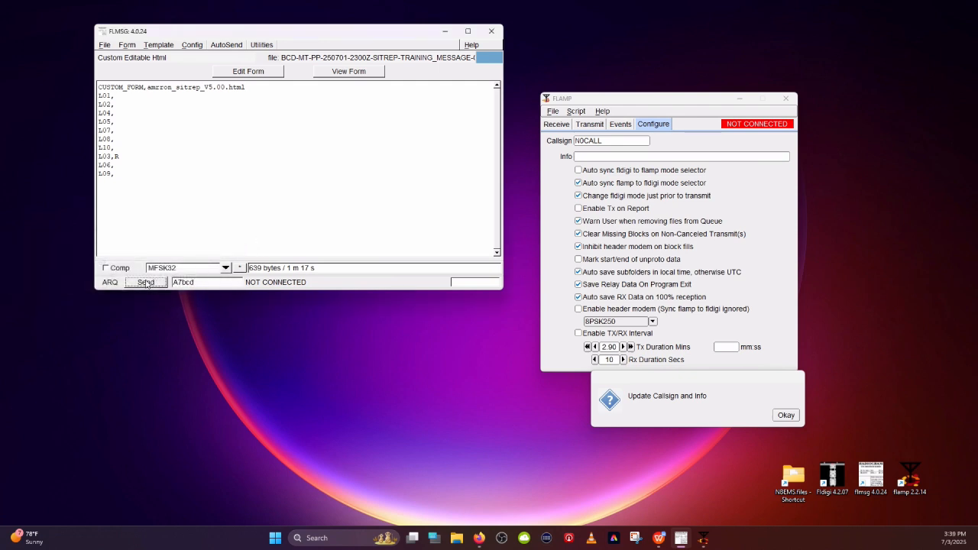
mouse_move(146, 282)
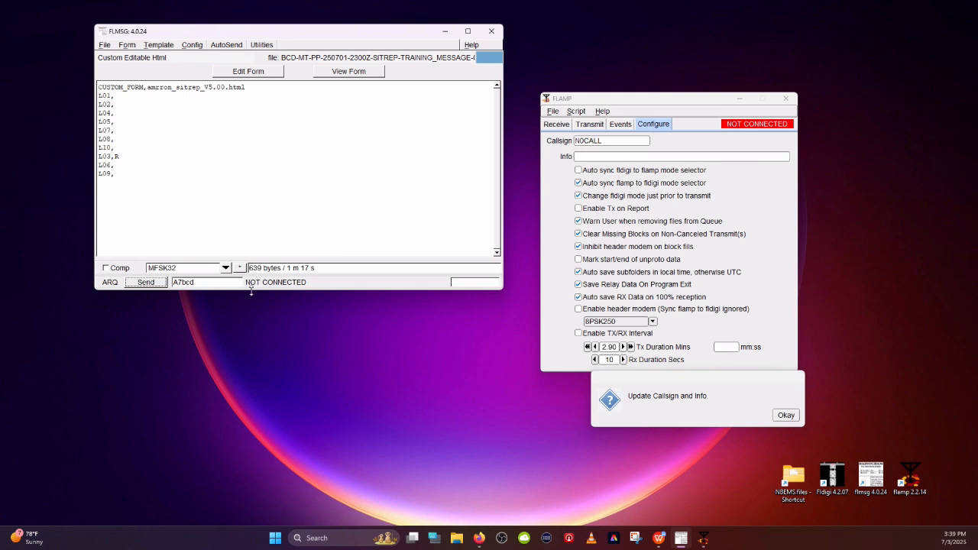
mouse_move(113, 288)
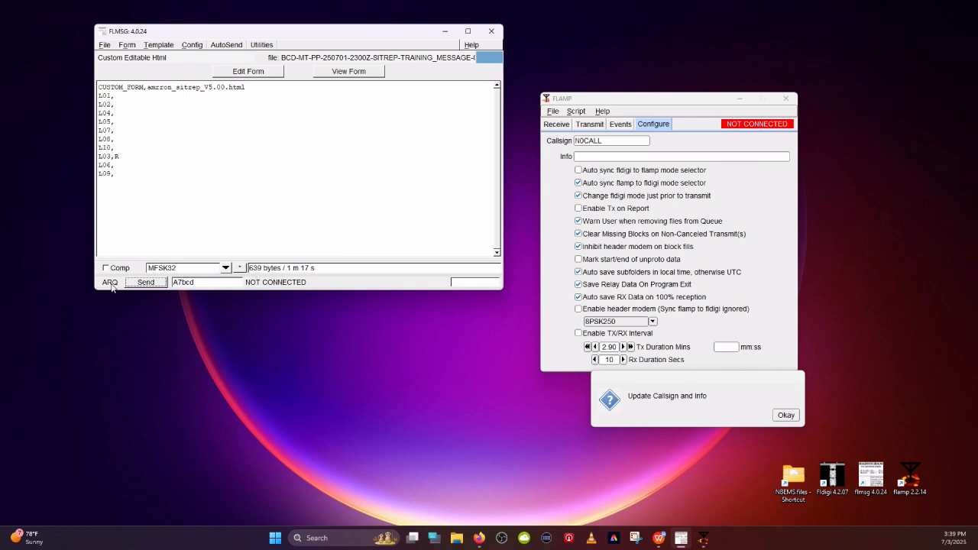
mouse_move(251, 291)
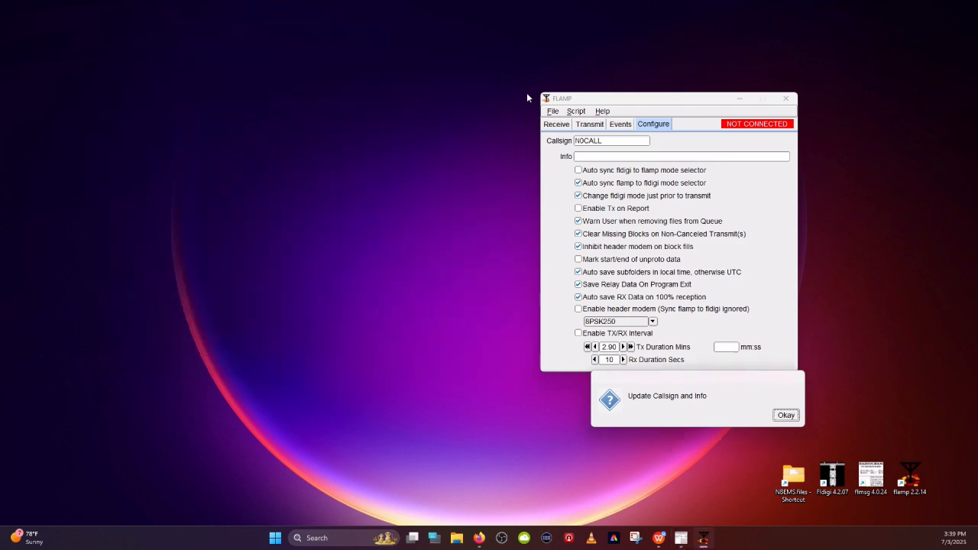
Move the FLAMP configuration window to the centre of the screen
left_click_drag(668, 98, 456, 120)
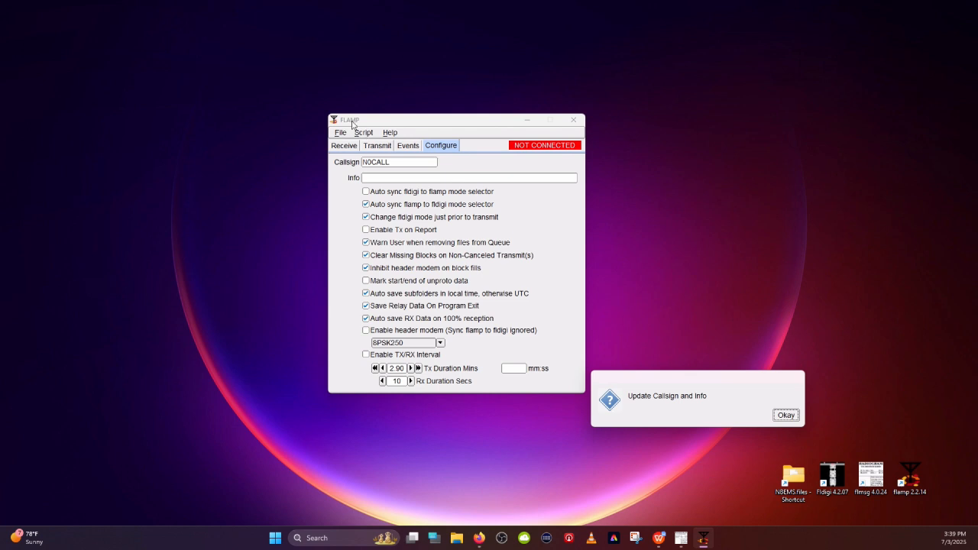
mouse_move(380, 126)
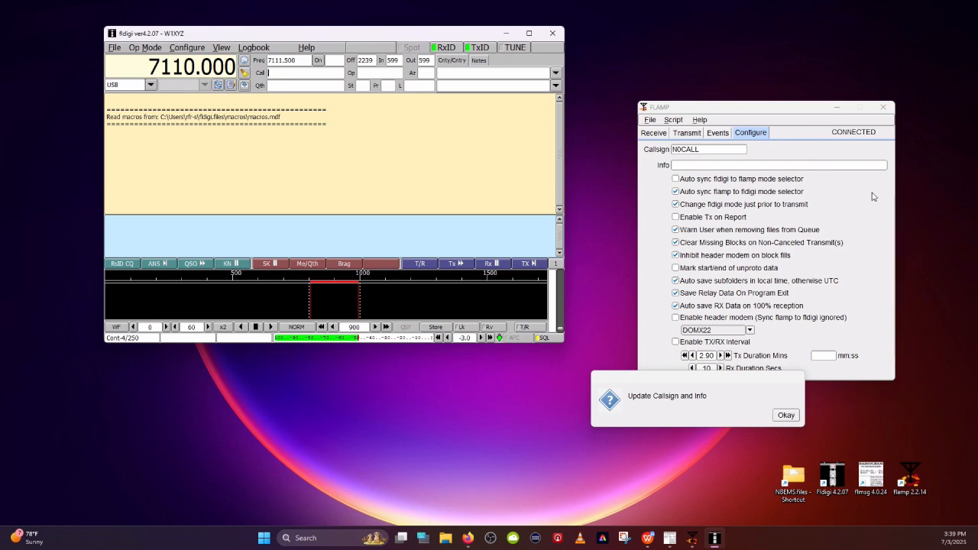
mouse_move(885, 135)
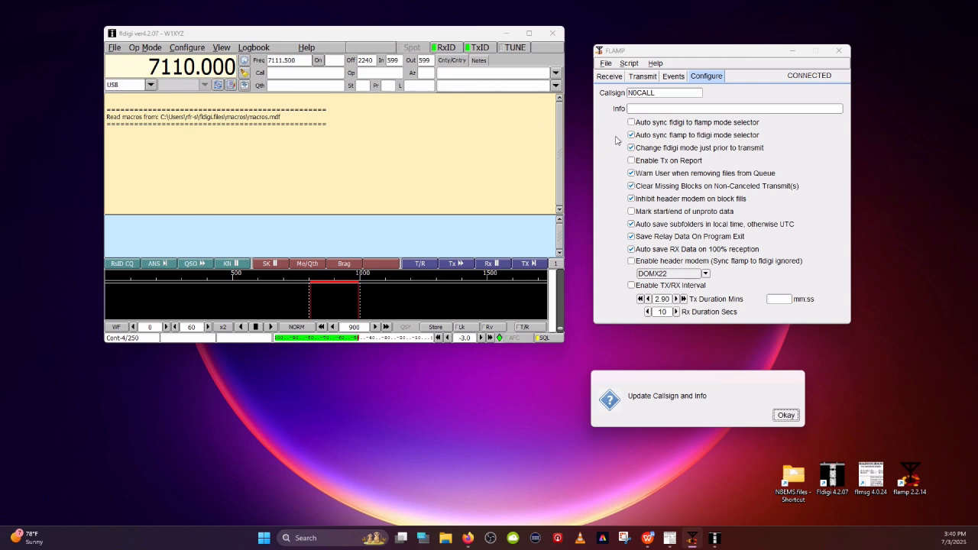
mouse_move(638, 54)
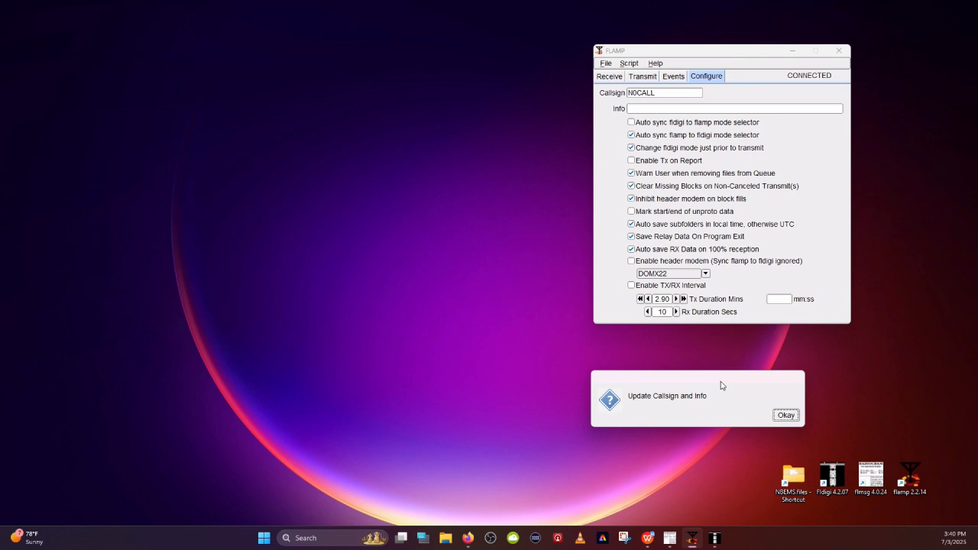
mouse_move(650, 401)
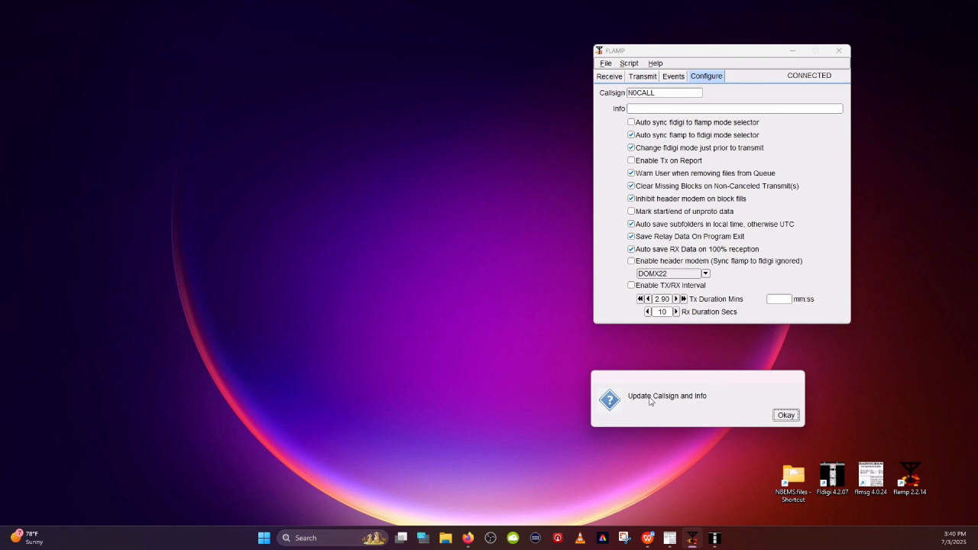
mouse_move(699, 401)
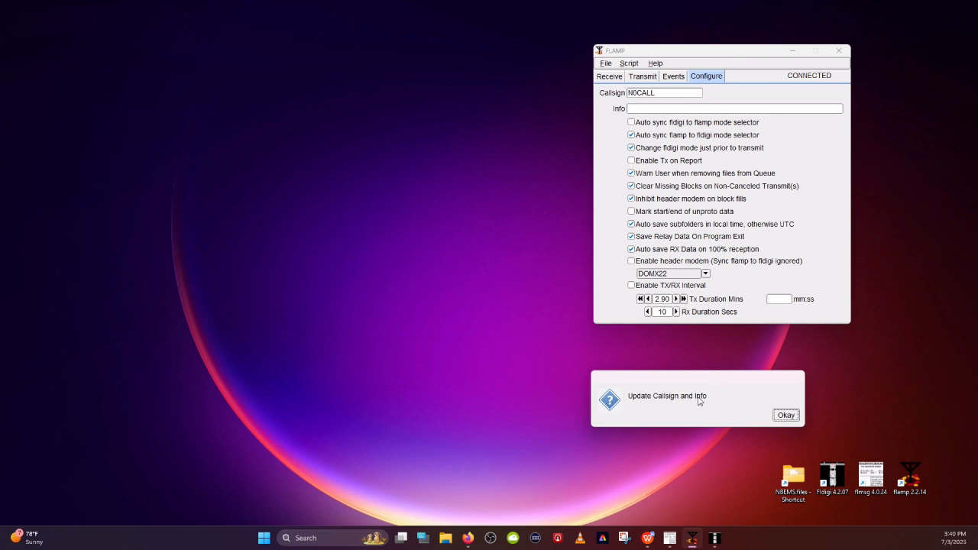
mouse_move(718, 360)
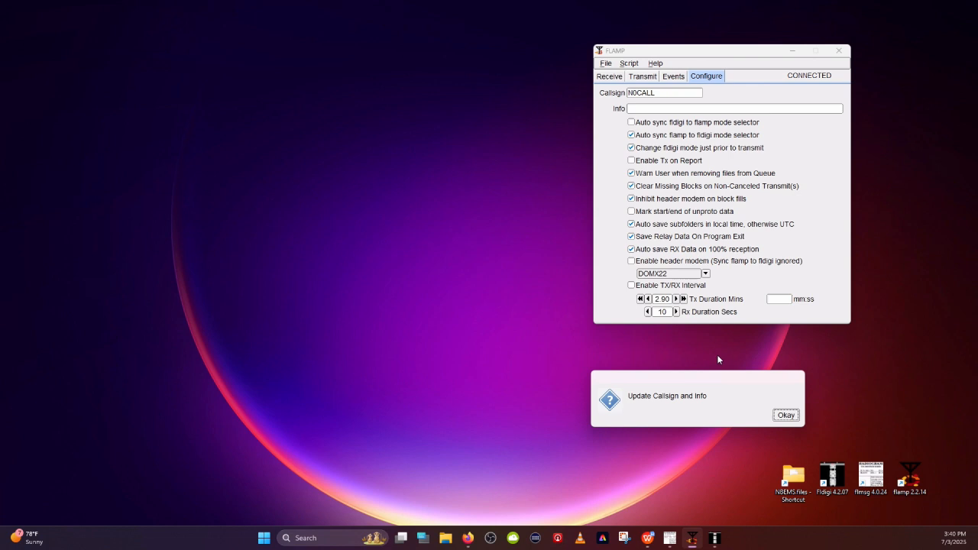
mouse_move(742, 389)
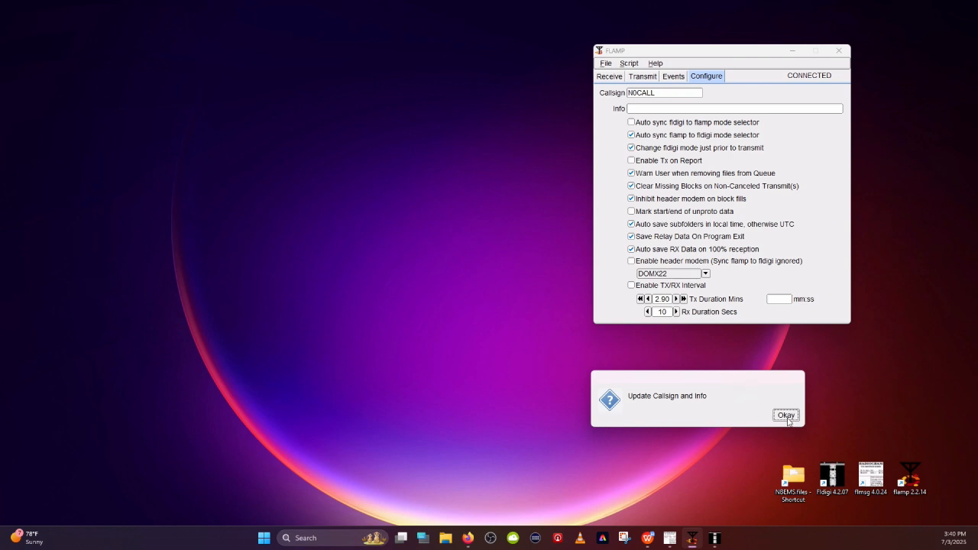
Dismiss the Update Callsign and Info prompt with Okay
left_click(785, 415)
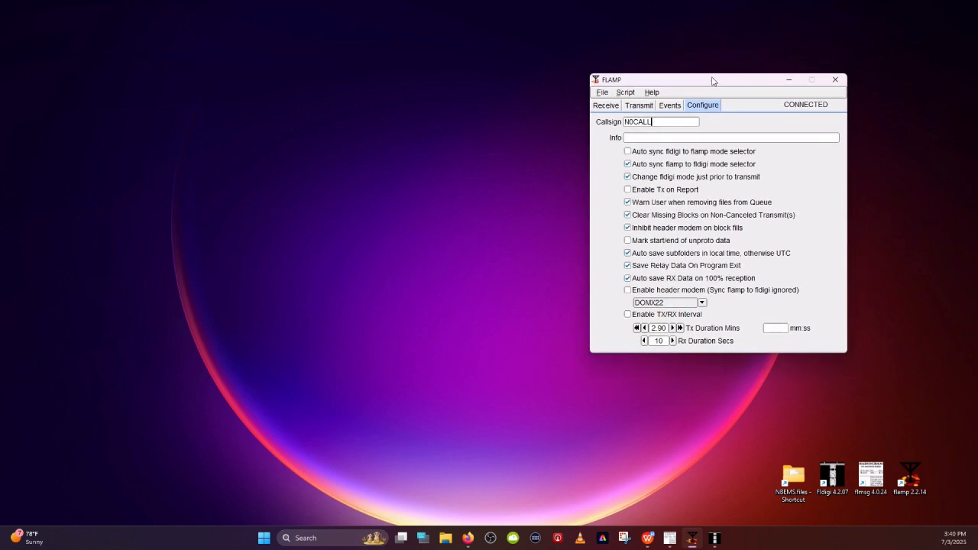
mouse_move(711, 113)
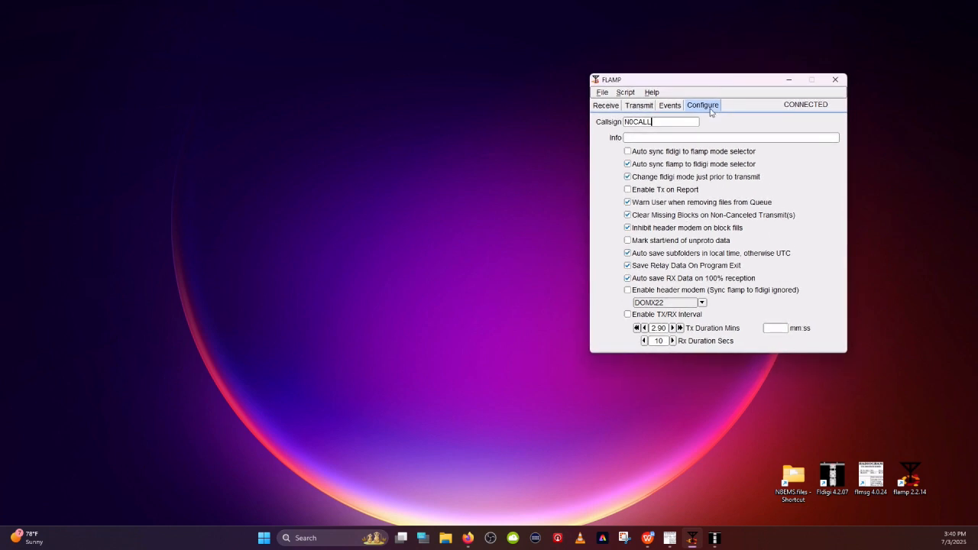
mouse_move(707, 103)
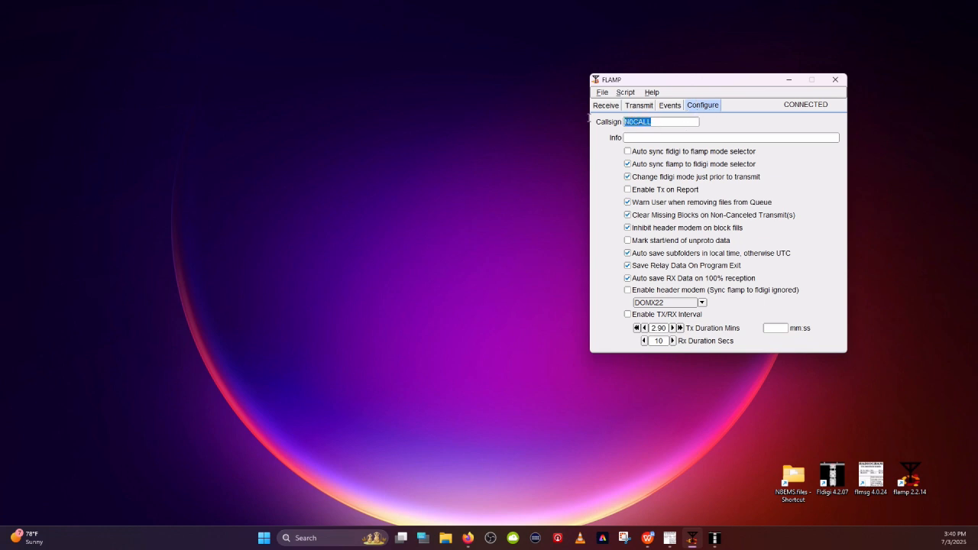
mouse_move(587, 120)
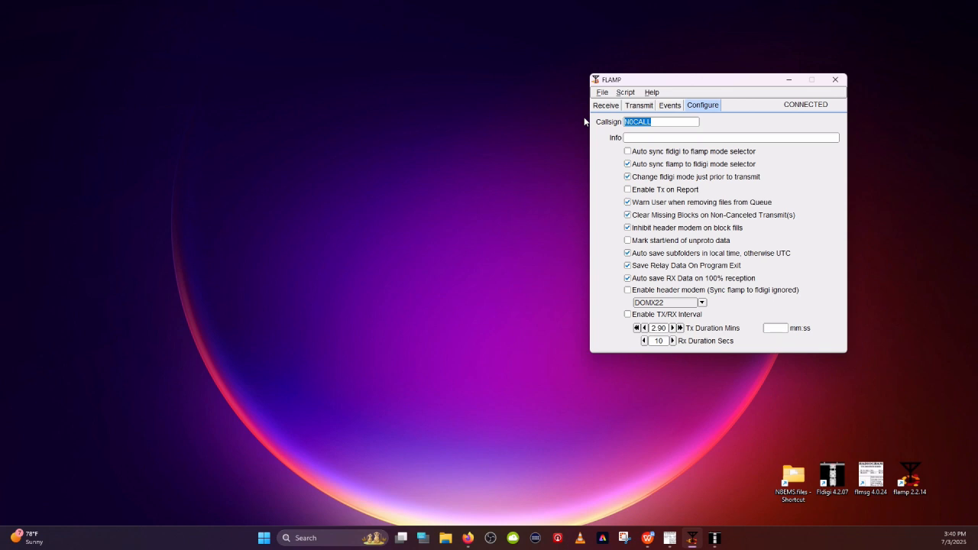
Replace the N0CALL placeholder with the callsign w1xyz and select it
type("w")
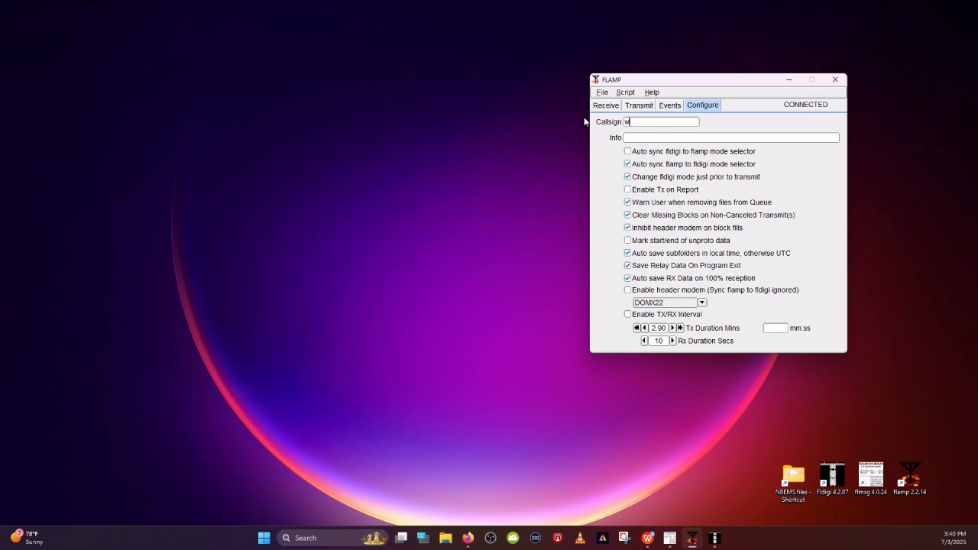
type("1xy2")
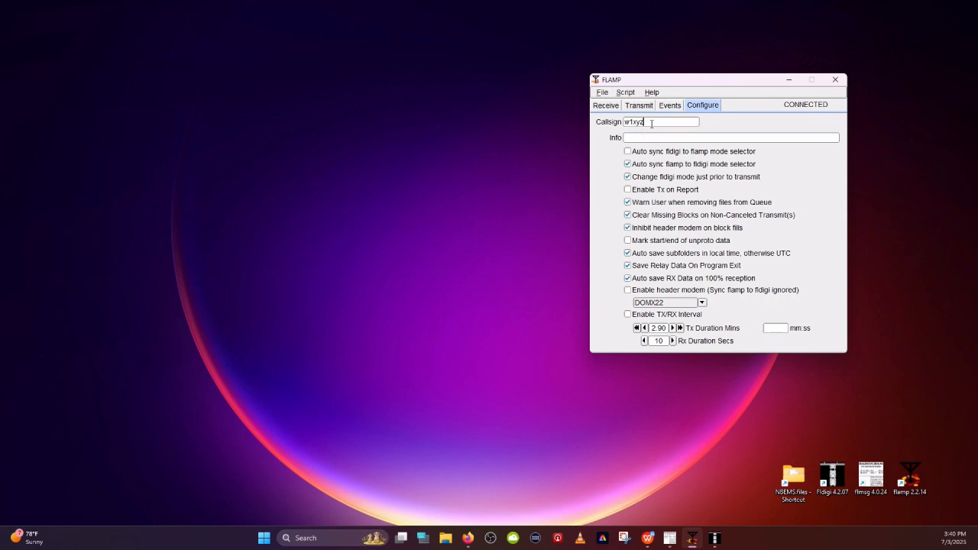
double_click(636, 121)
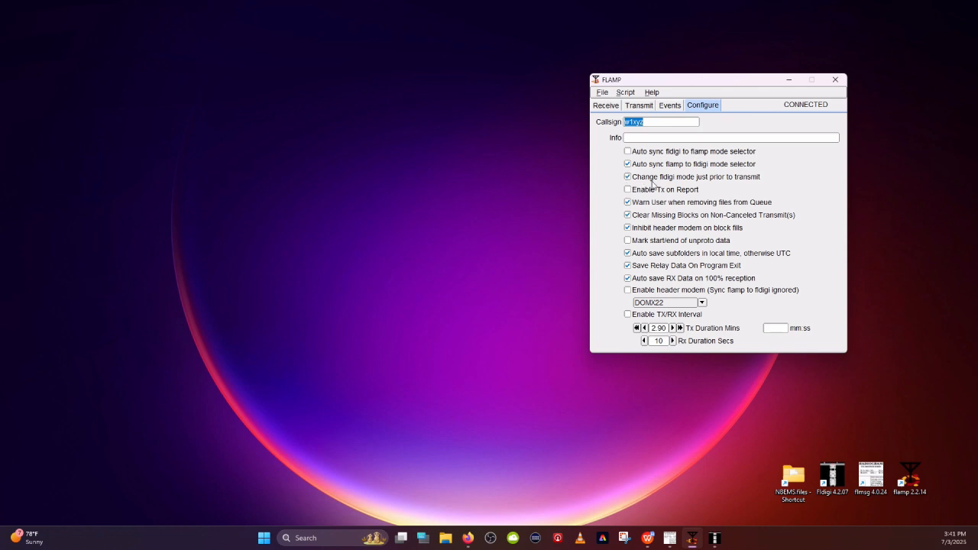
mouse_move(741, 184)
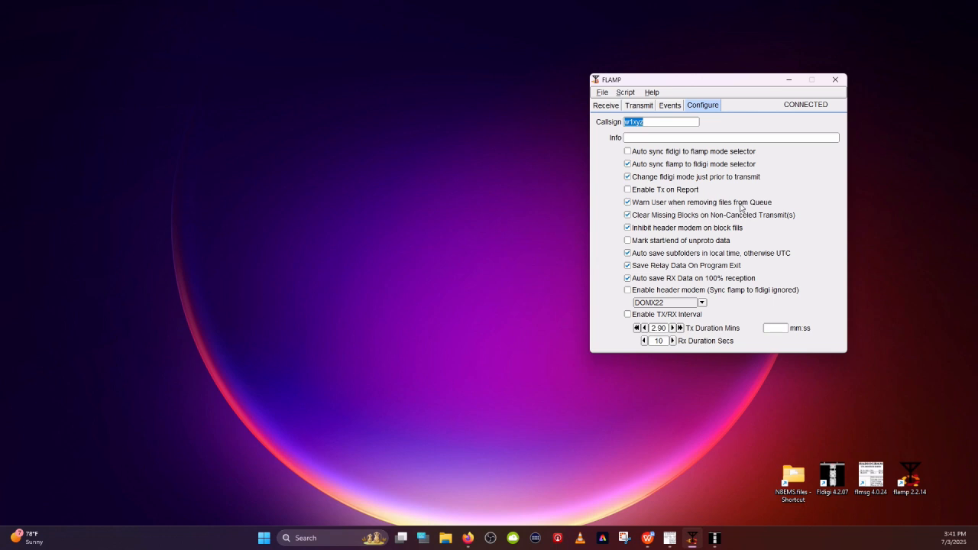
mouse_move(650, 211)
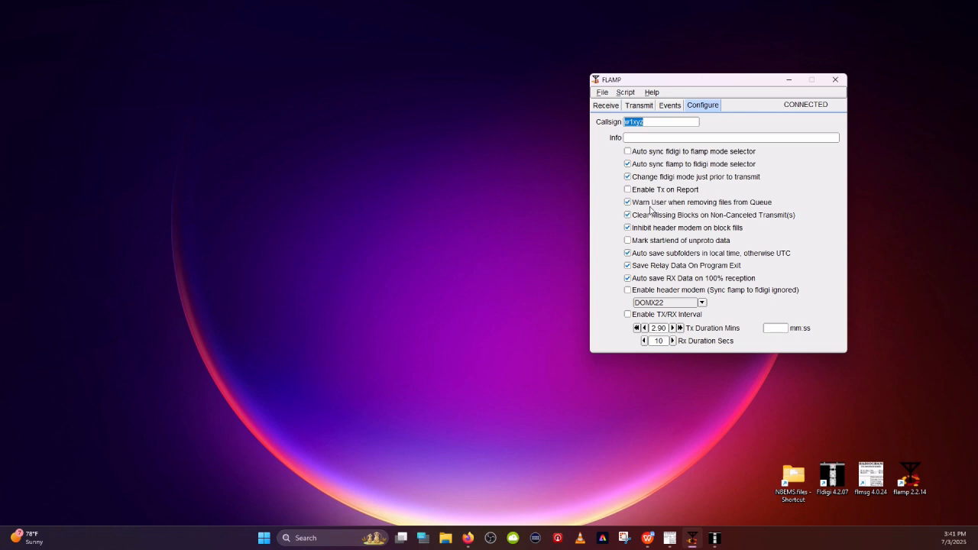
mouse_move(716, 223)
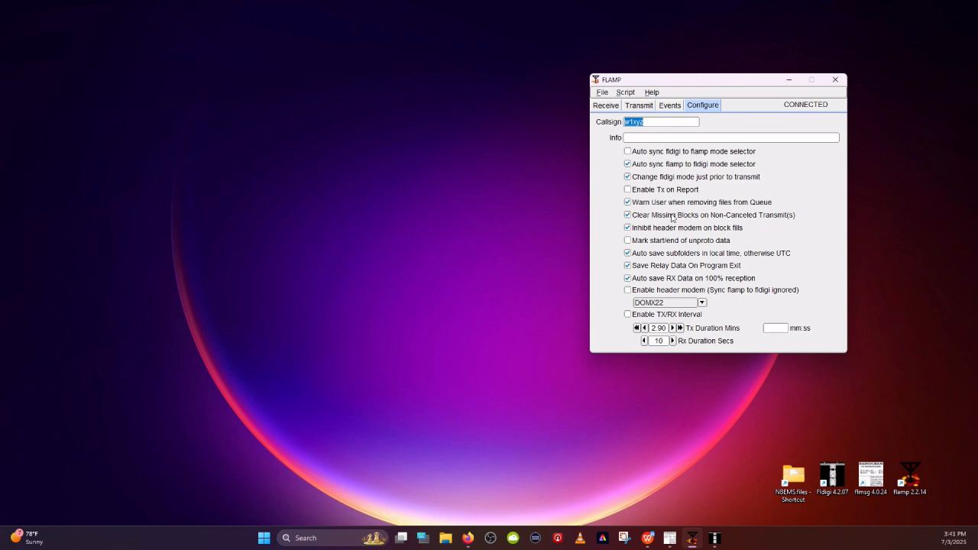
mouse_move(676, 236)
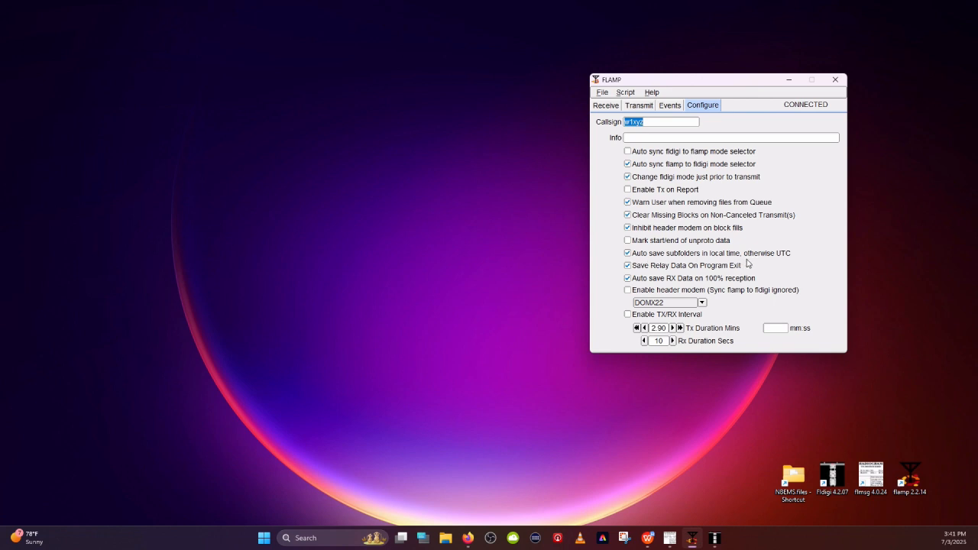
mouse_move(674, 253)
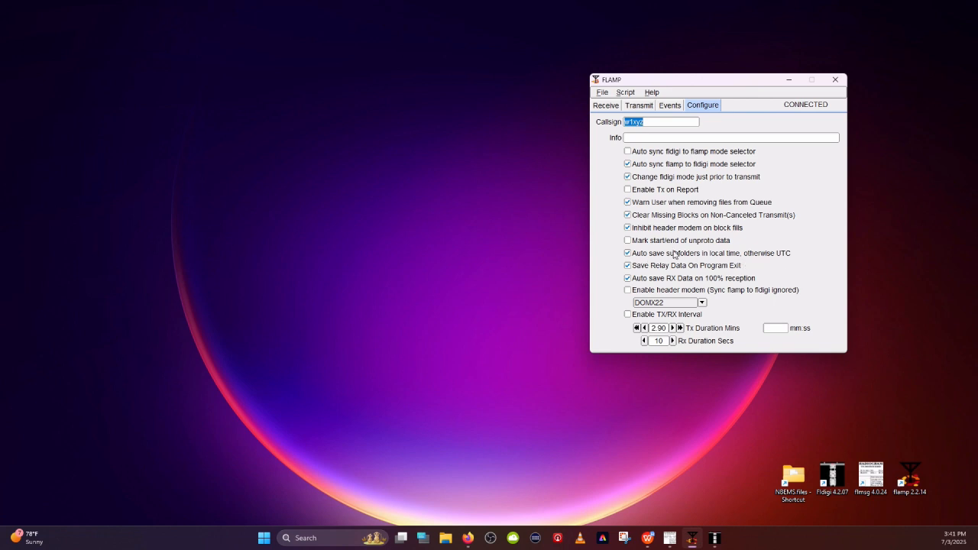
mouse_move(695, 277)
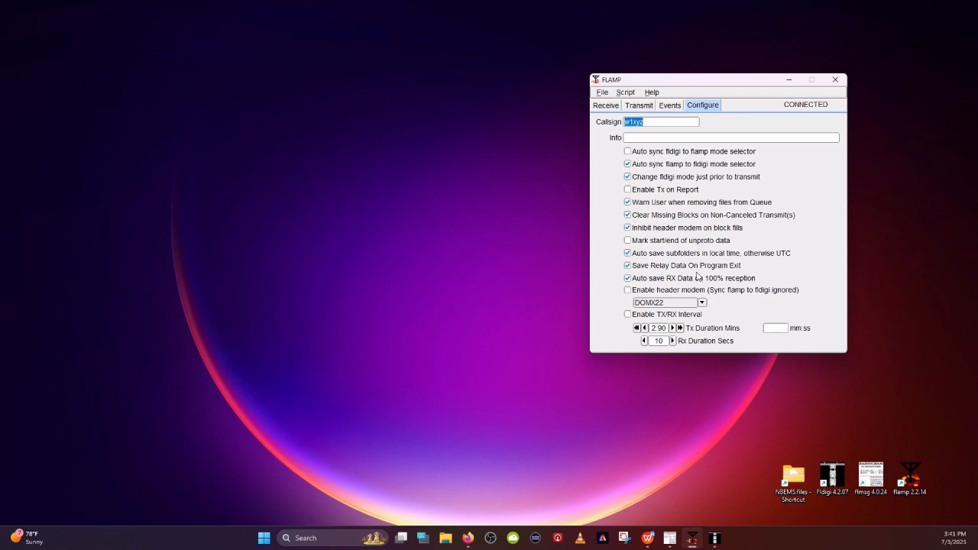
mouse_move(680, 264)
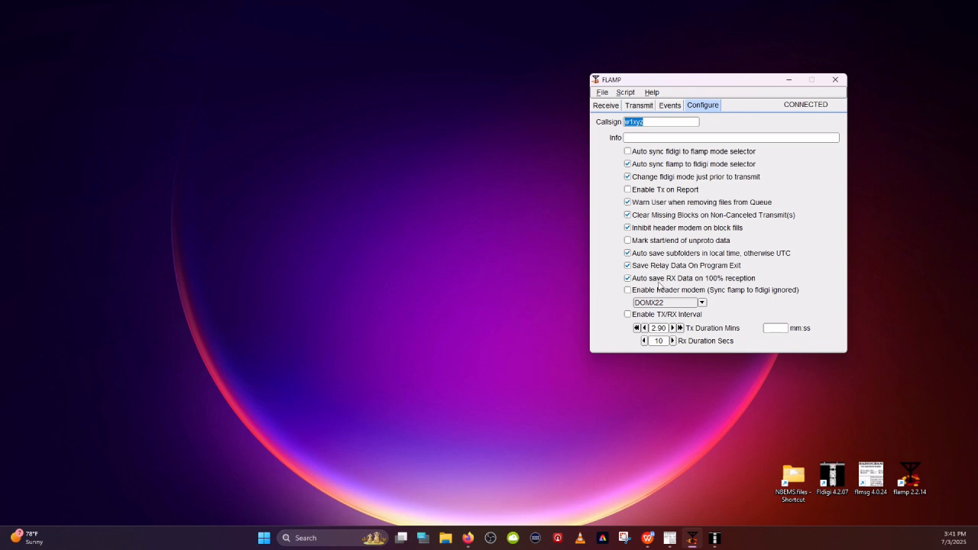
mouse_move(725, 284)
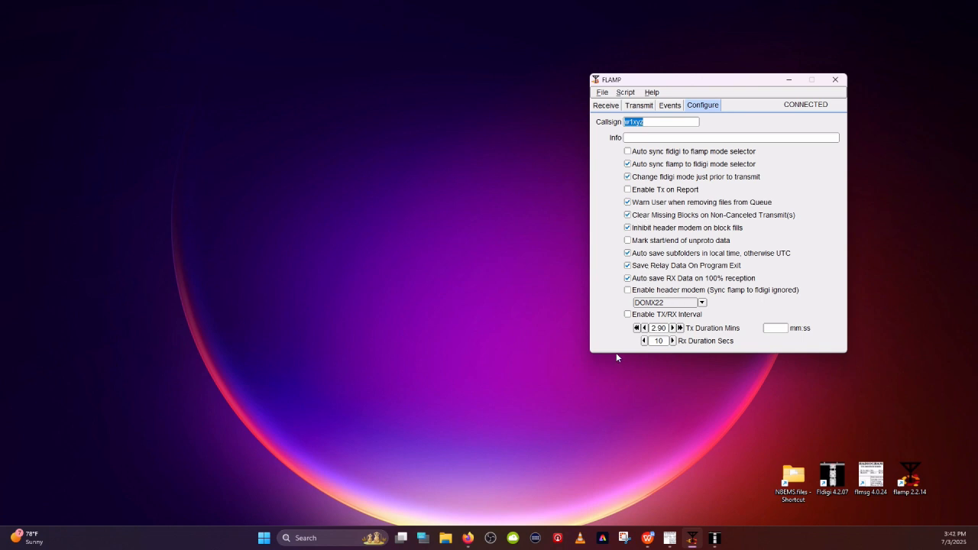
mouse_move(684, 320)
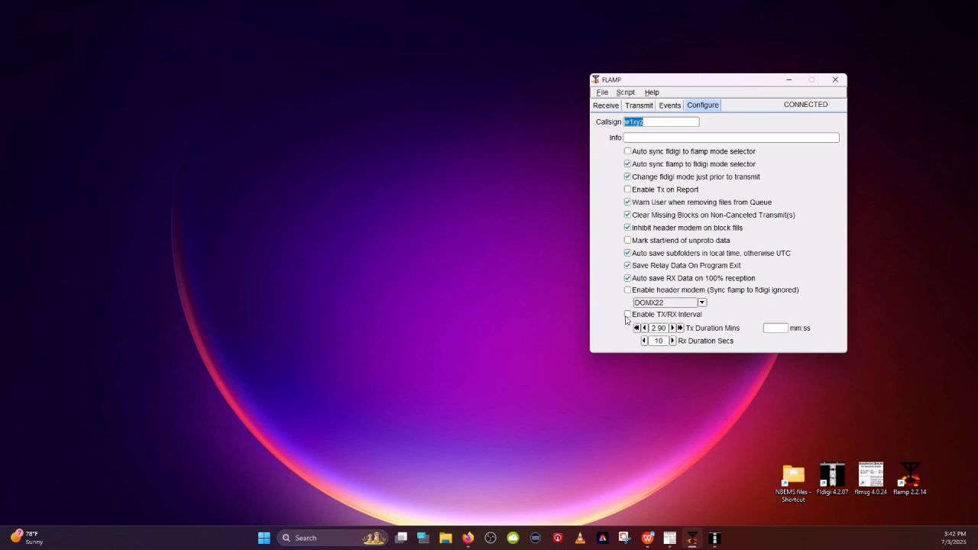
mouse_move(618, 339)
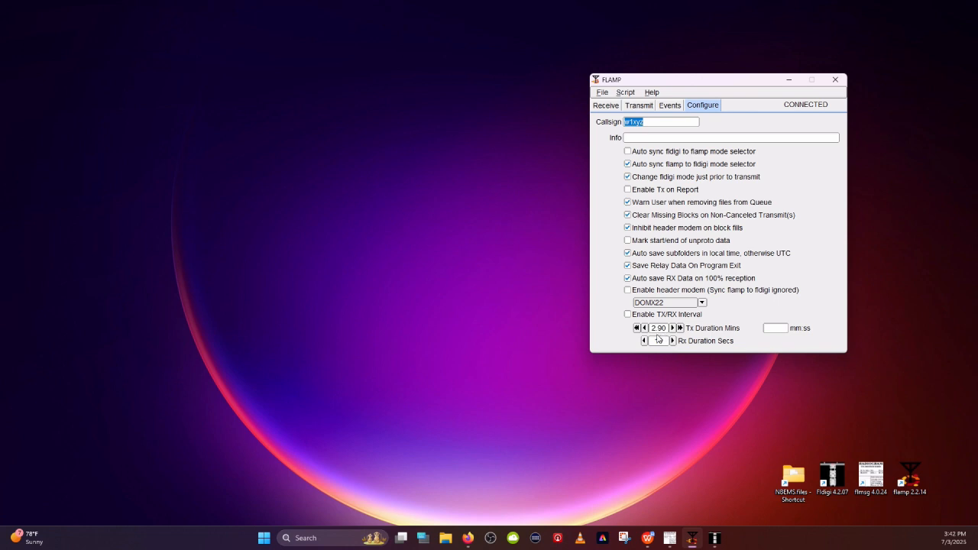
Show FLAMP's Configure settings with Tx duration 2.90 minutes and Rx duration 10 seconds
left_click(671, 338)
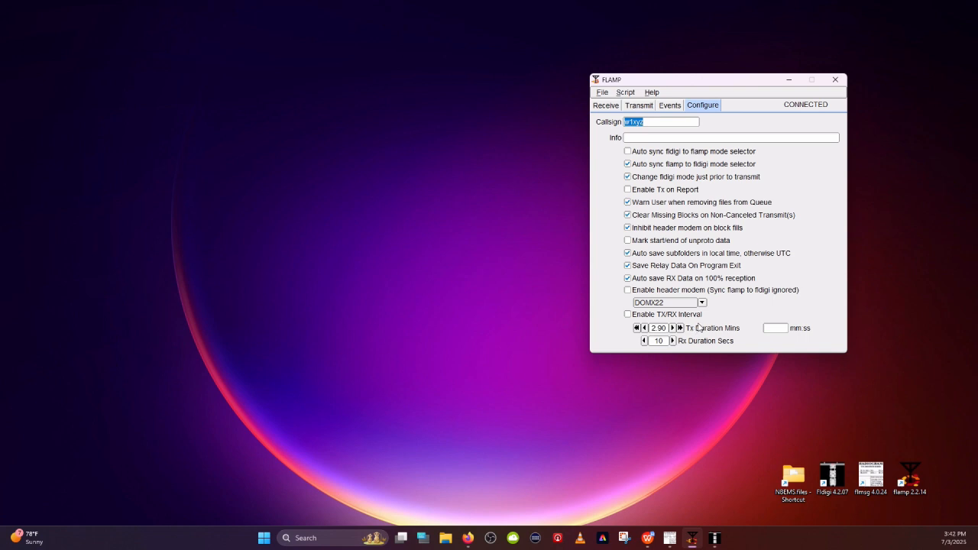
mouse_move(699, 327)
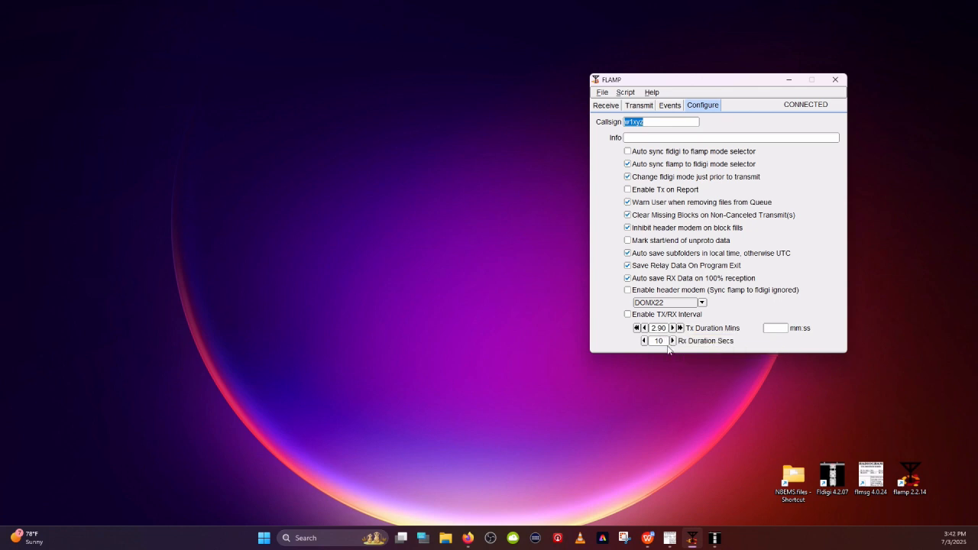
mouse_move(657, 339)
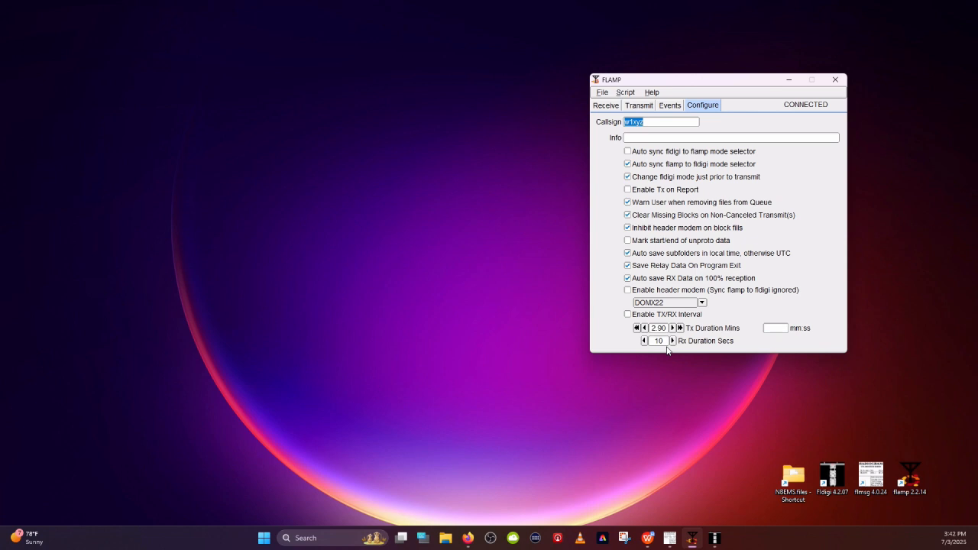
mouse_move(667, 331)
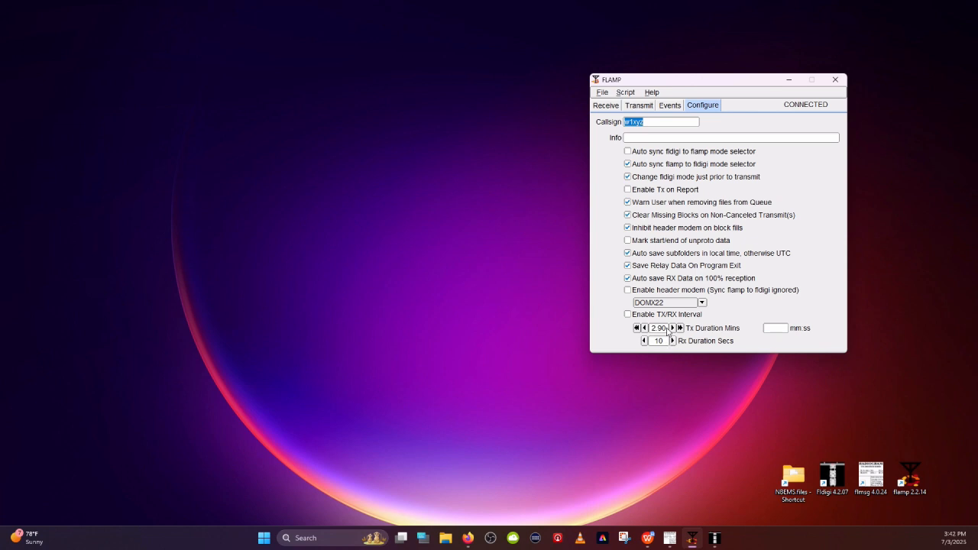
mouse_move(657, 328)
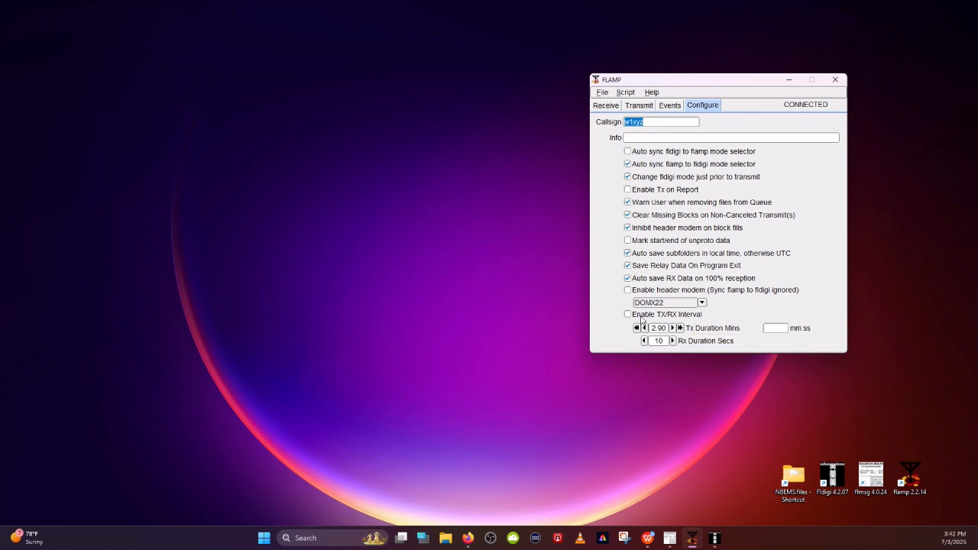
mouse_move(629, 357)
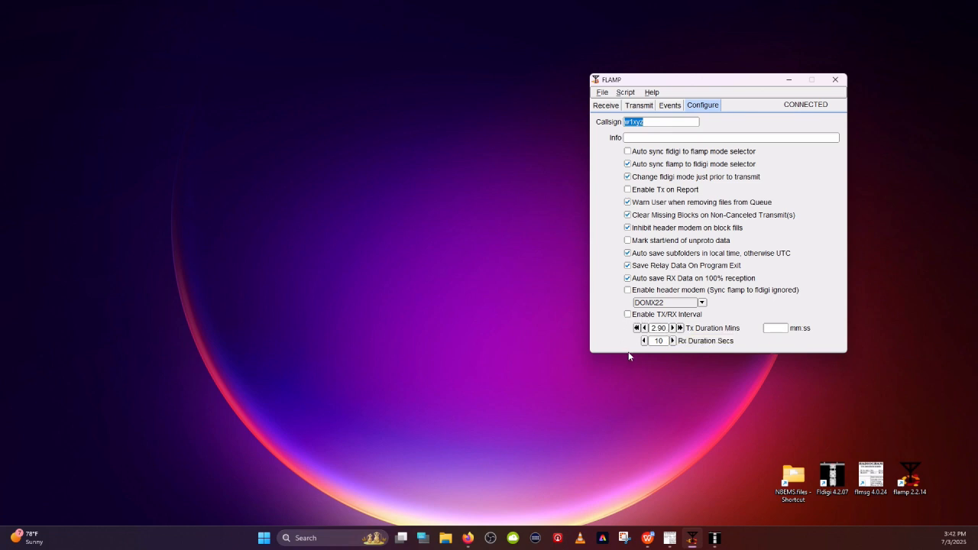
mouse_move(714, 327)
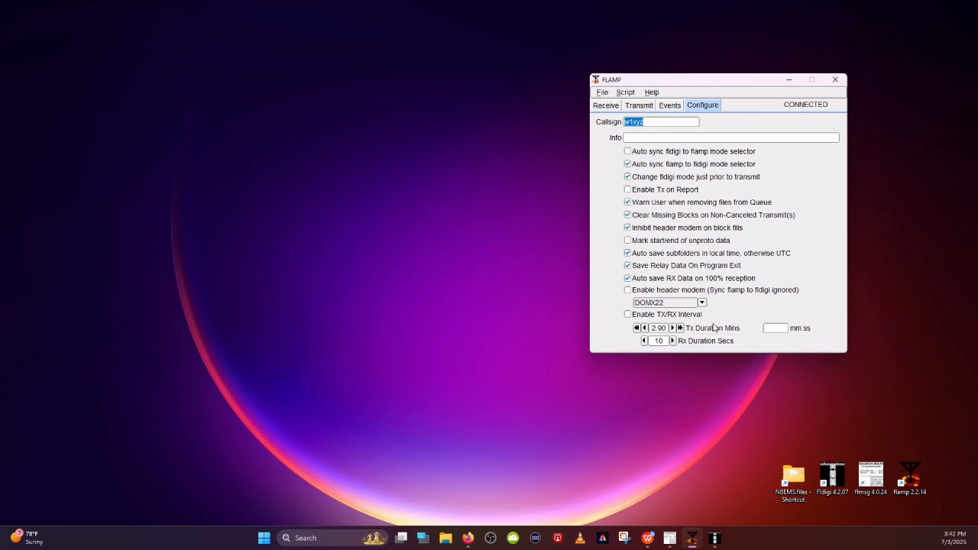
mouse_move(619, 316)
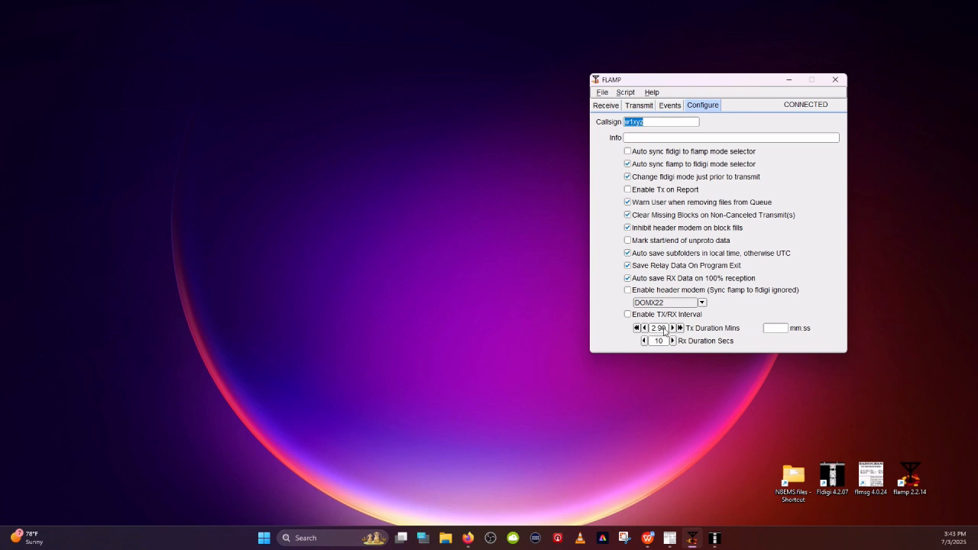
mouse_move(658, 341)
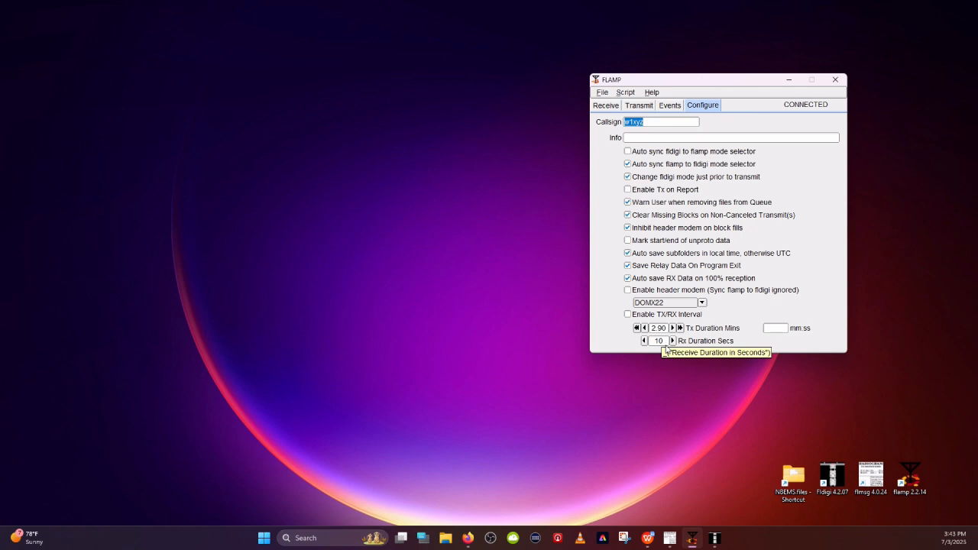
mouse_move(665, 343)
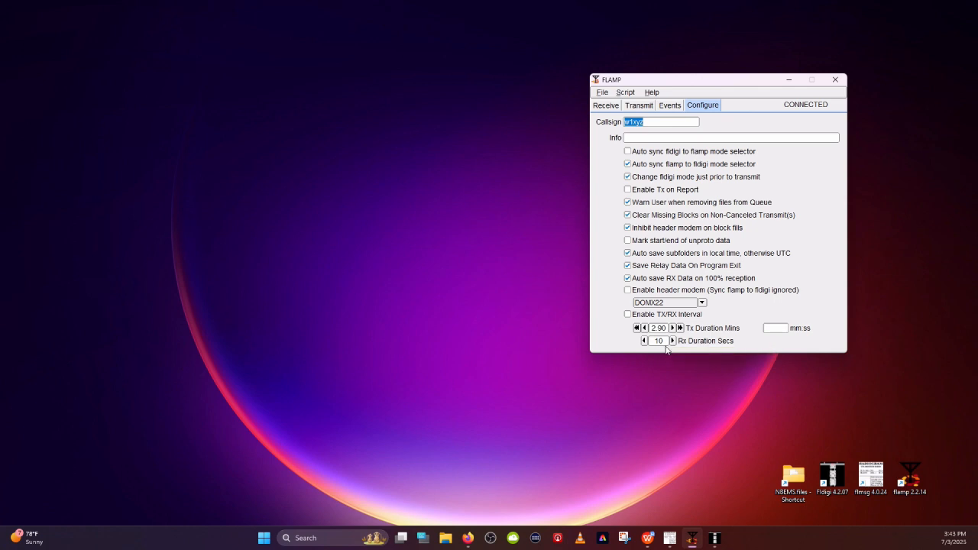
mouse_move(665, 335)
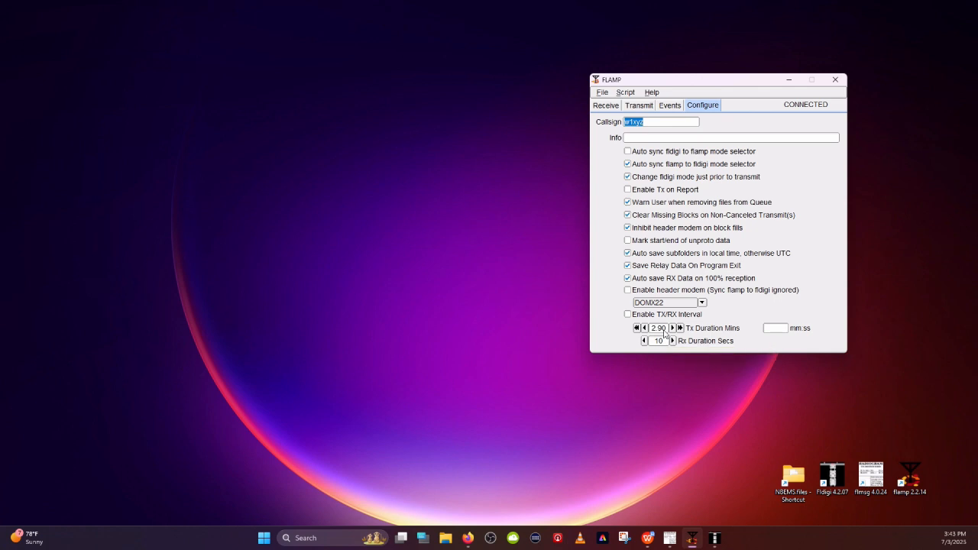
mouse_move(657, 328)
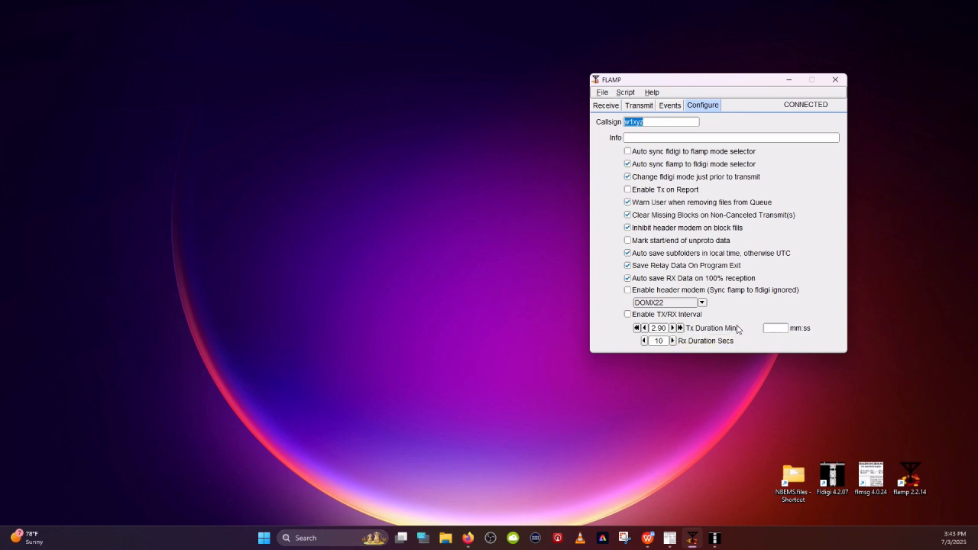
mouse_move(747, 327)
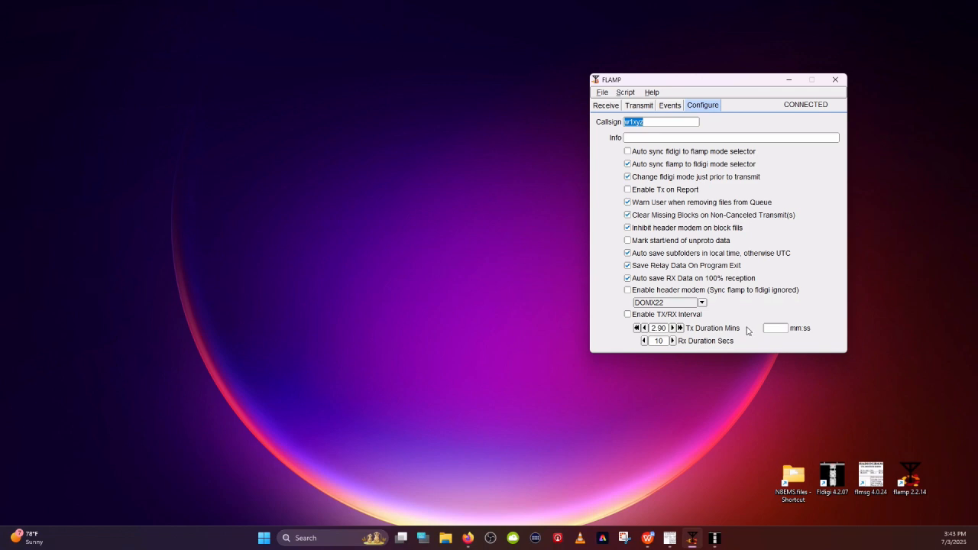
mouse_move(674, 336)
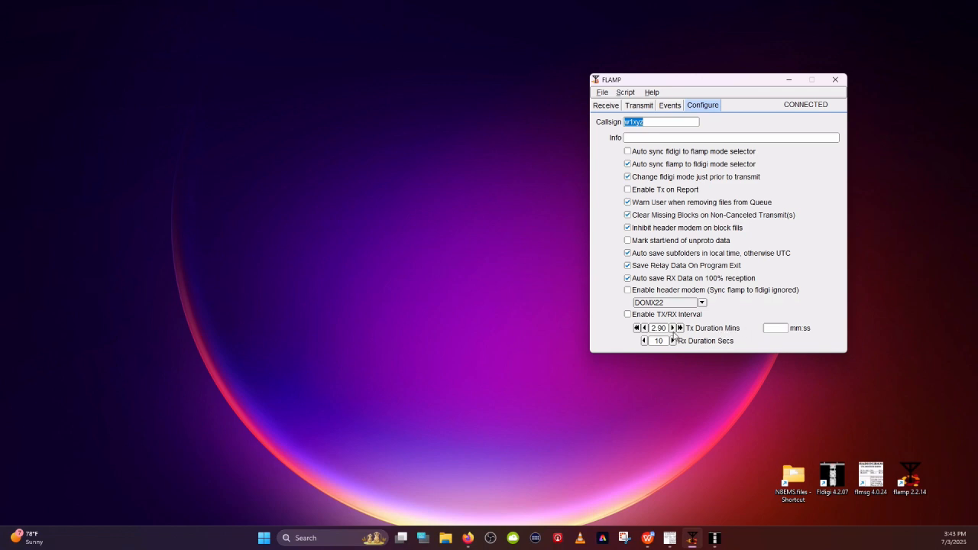
mouse_move(658, 328)
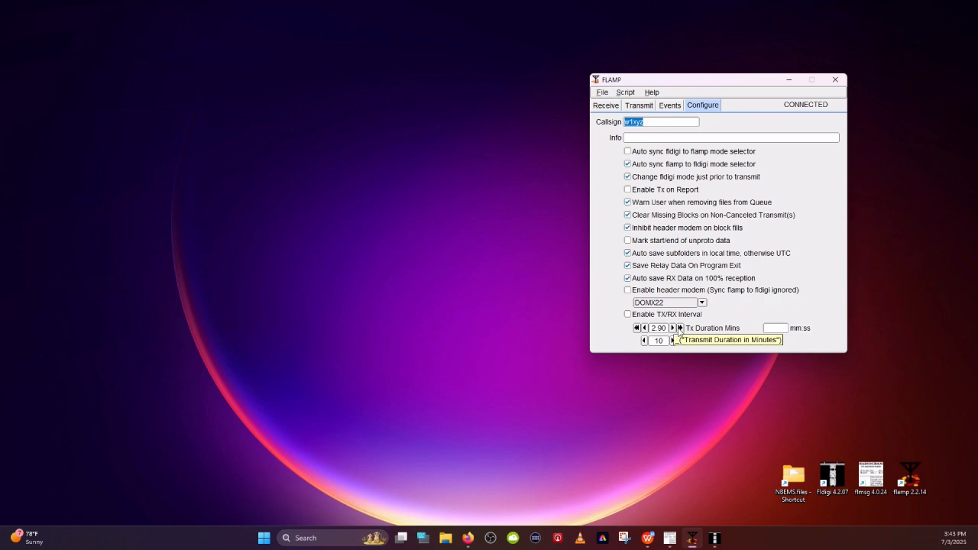
mouse_move(675, 334)
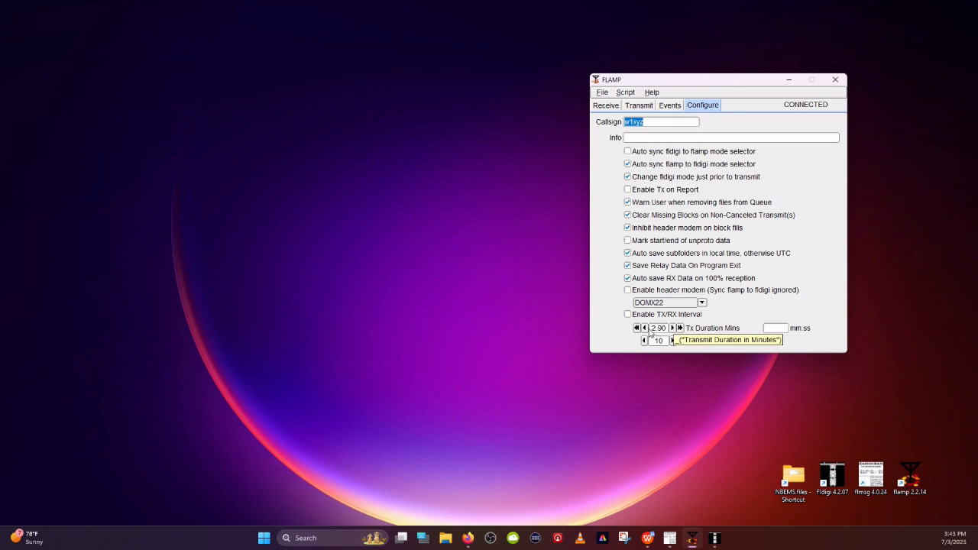
mouse_move(641, 336)
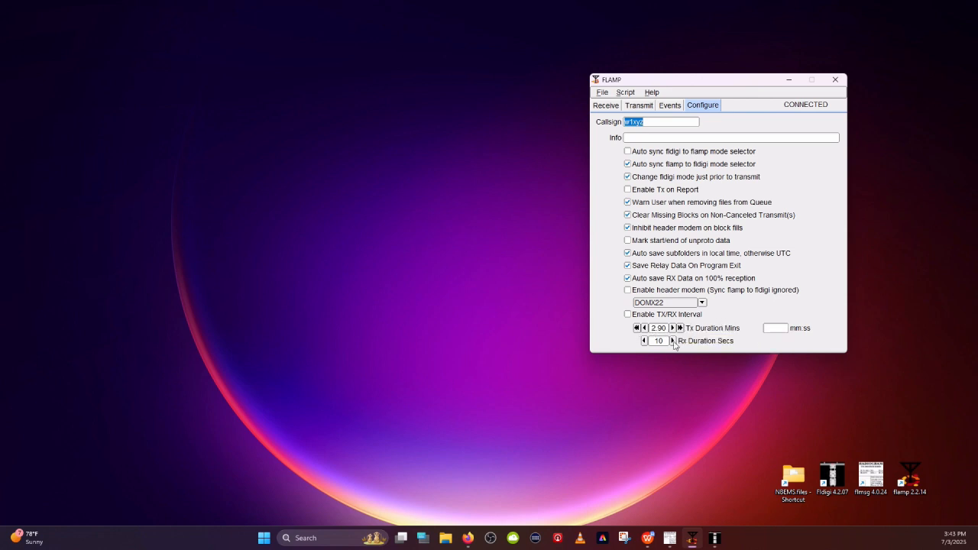
mouse_move(680, 341)
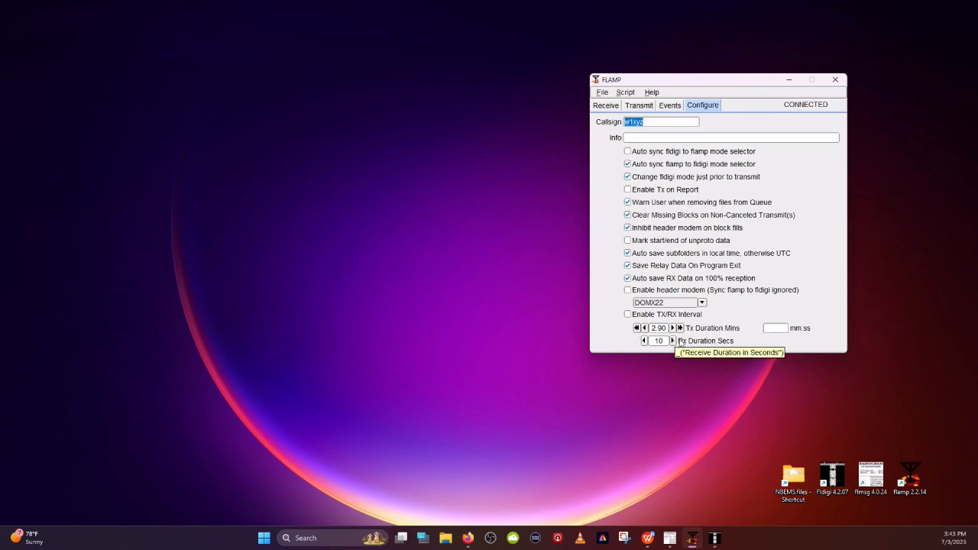
mouse_move(751, 112)
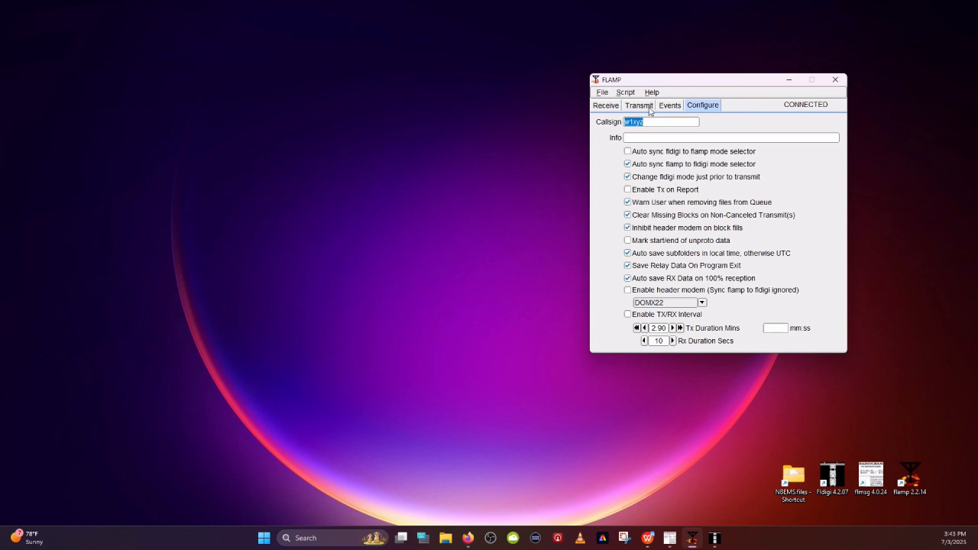
mouse_move(641, 105)
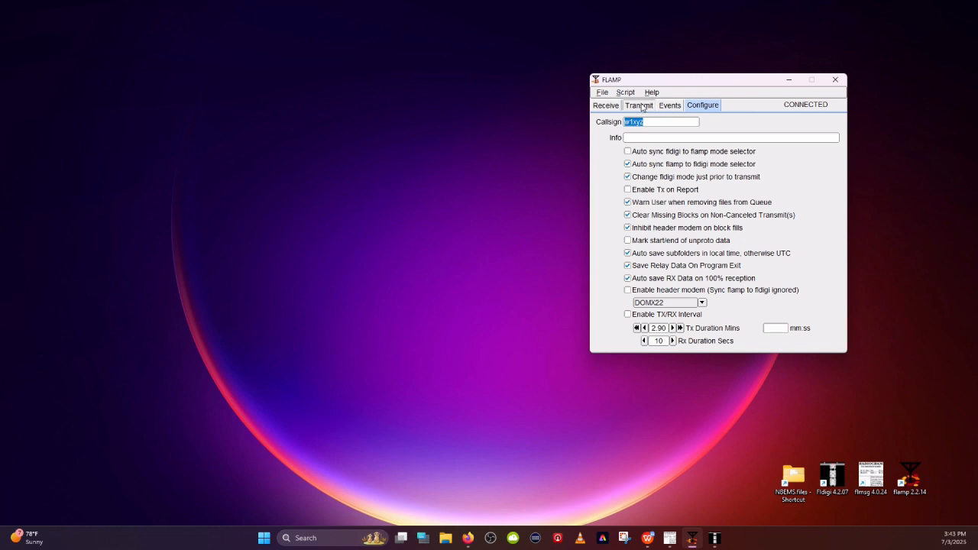
Switch FLAMP to the Receive tab with its empty receive queue
left_click(605, 105)
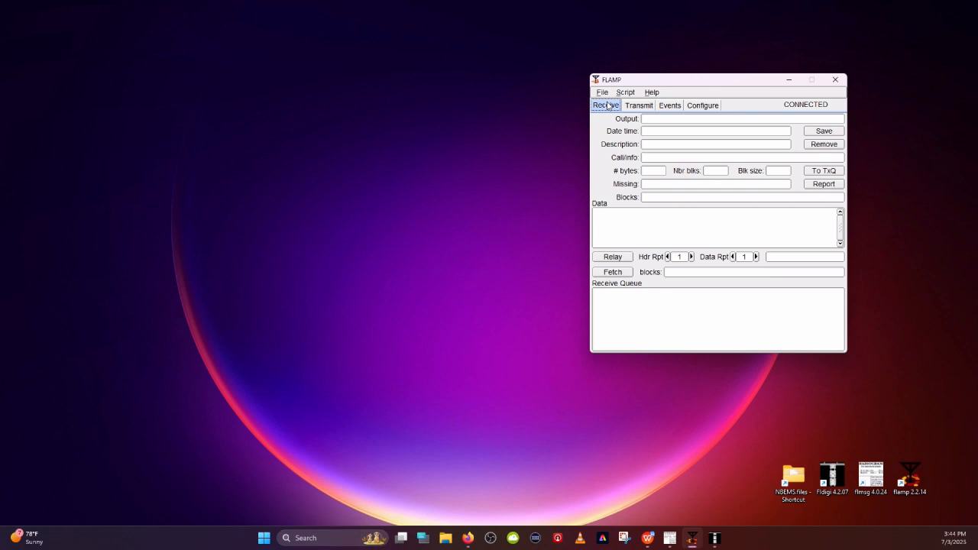
mouse_move(615, 105)
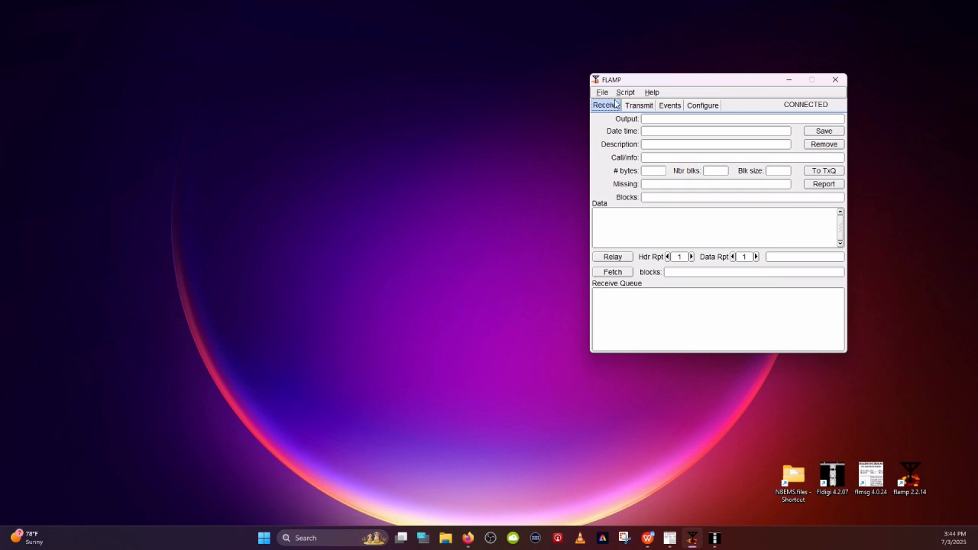
mouse_move(621, 207)
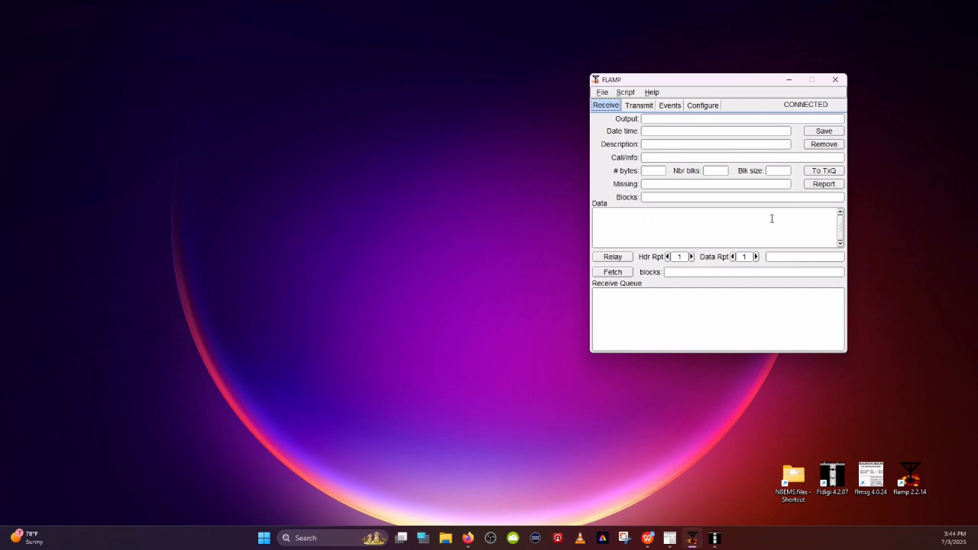
mouse_move(773, 219)
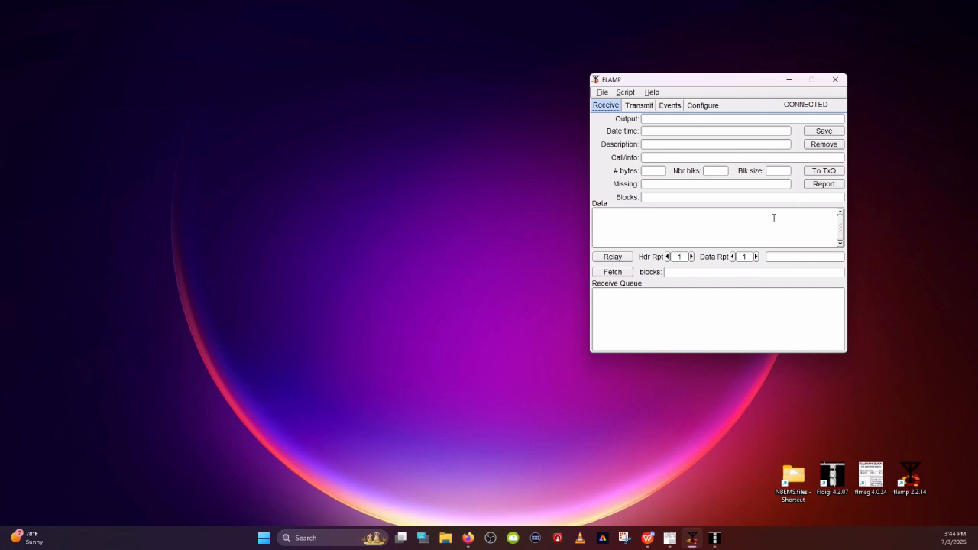
mouse_move(669, 538)
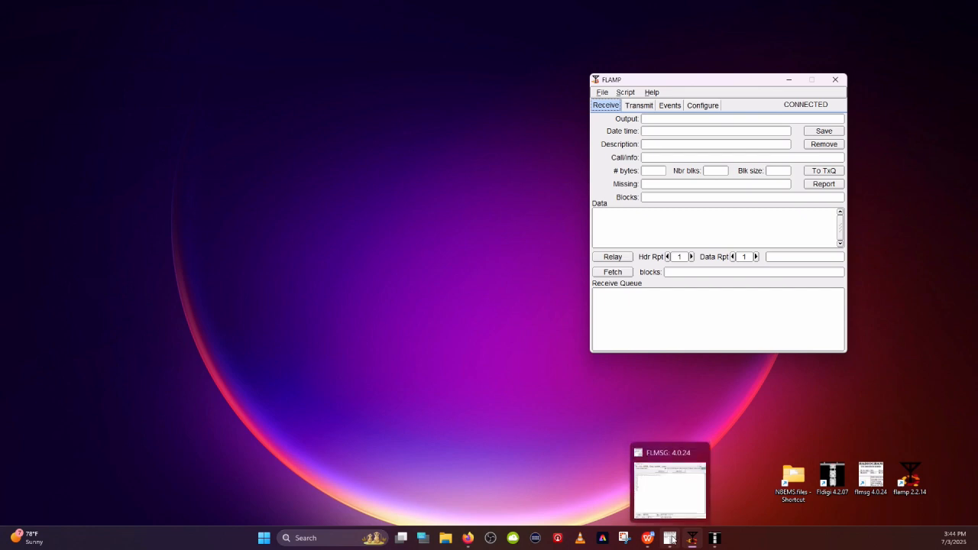
Open SITREP-TRAINING_MESSAGE-002 in FLMSG and reposition the message window
left_click(669, 481)
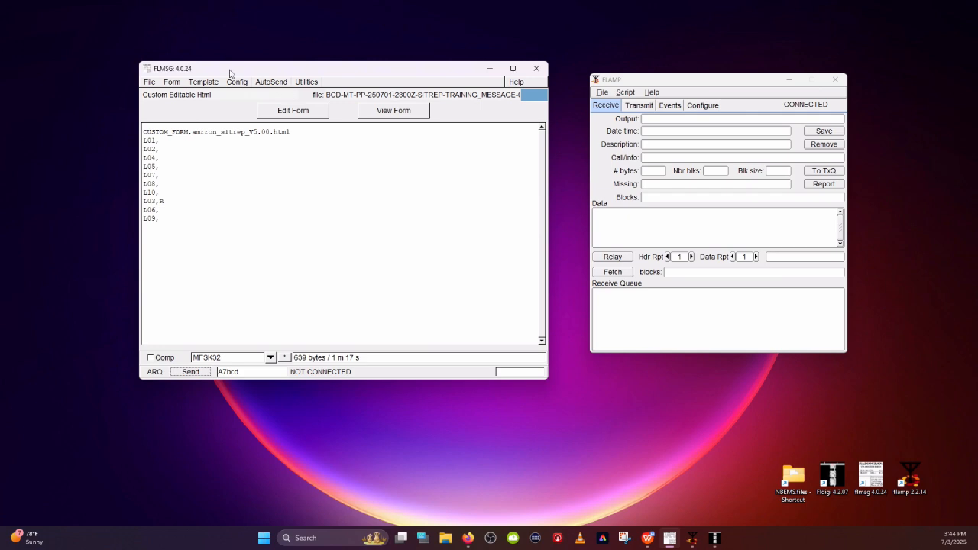
left_click(150, 82)
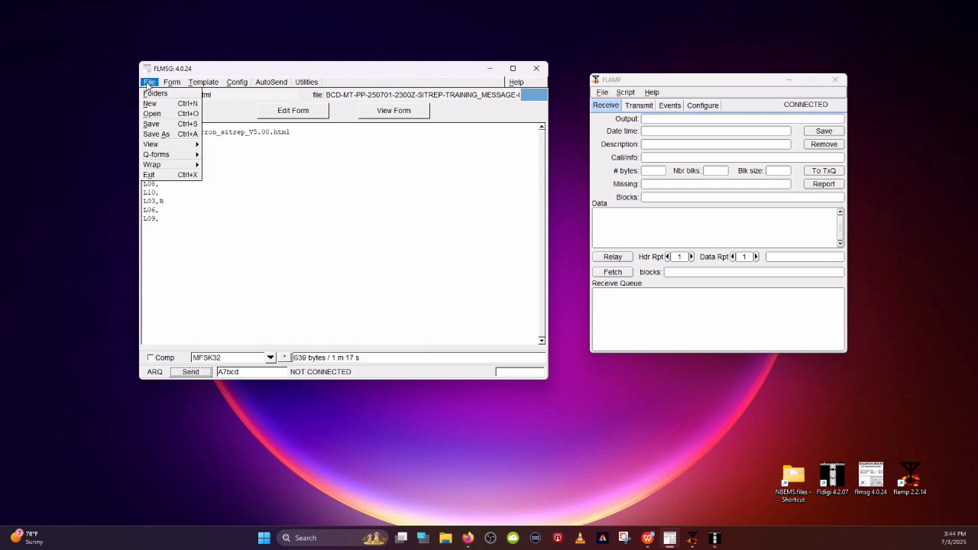
left_click(151, 113)
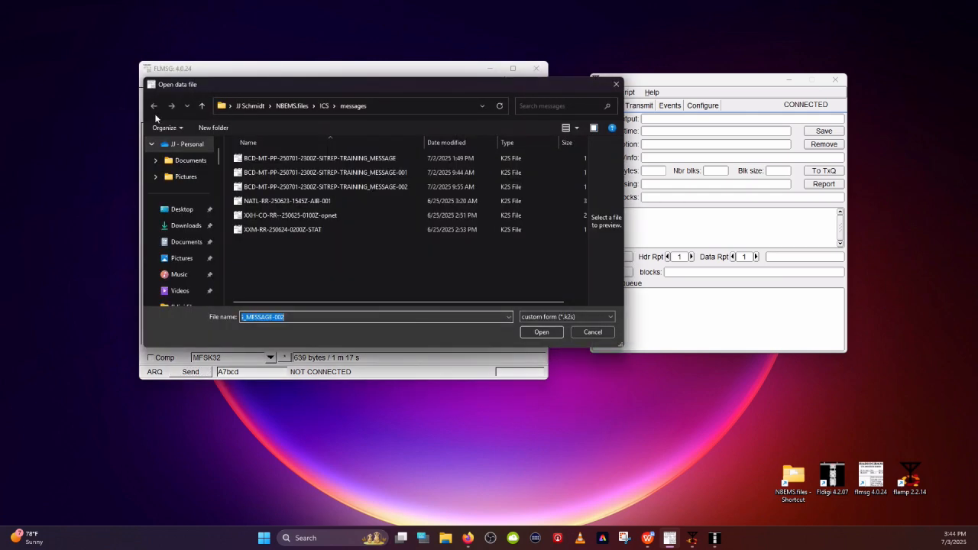
left_click(324, 186)
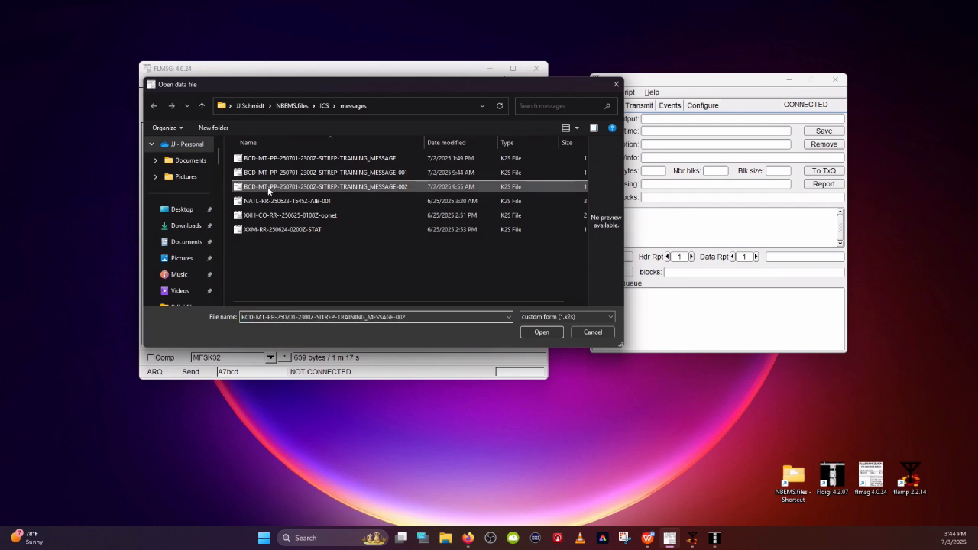
left_click(541, 331)
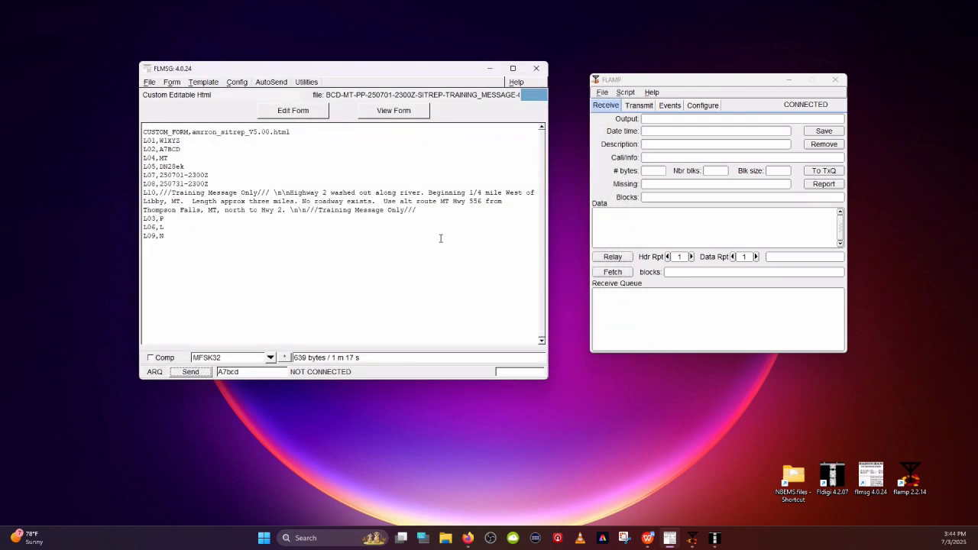
mouse_move(344, 69)
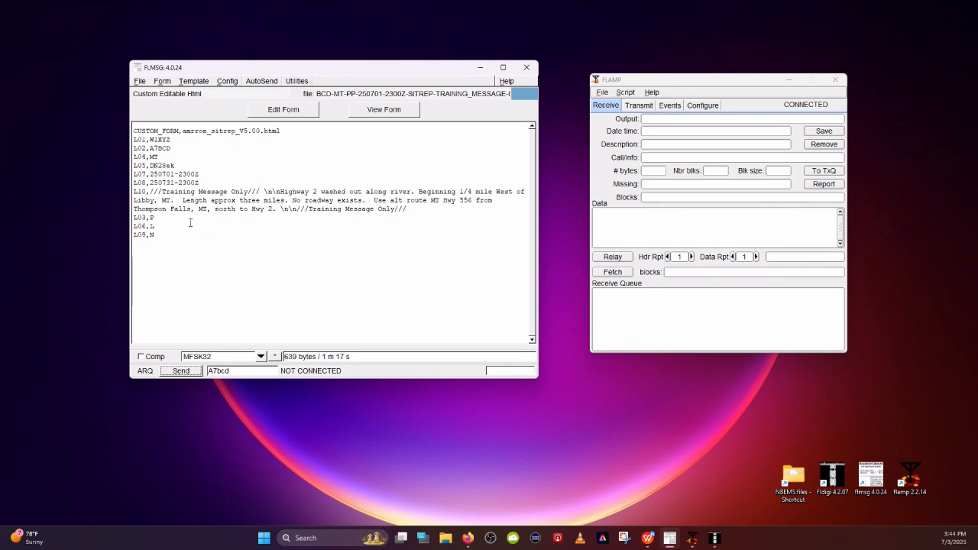
left_click_drag(377, 201, 196, 209)
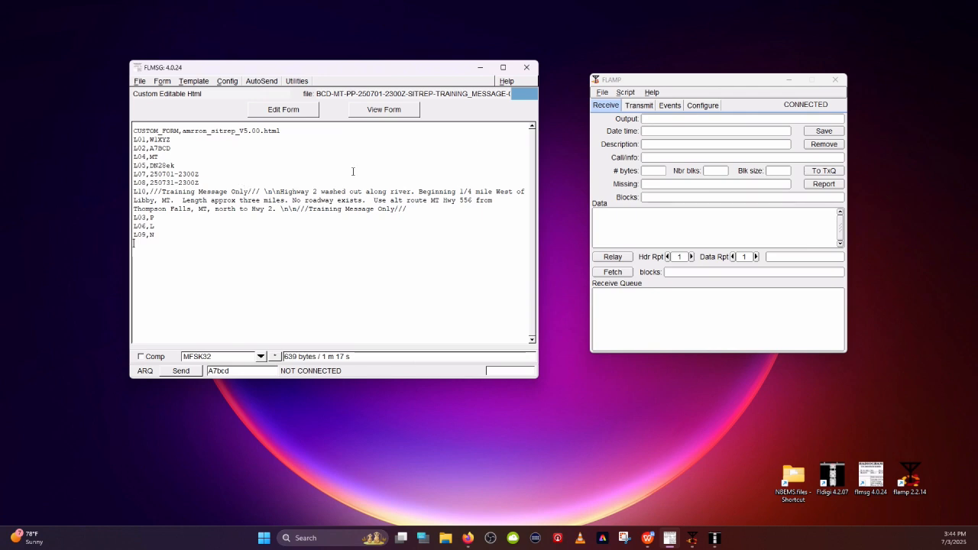
mouse_move(699, 87)
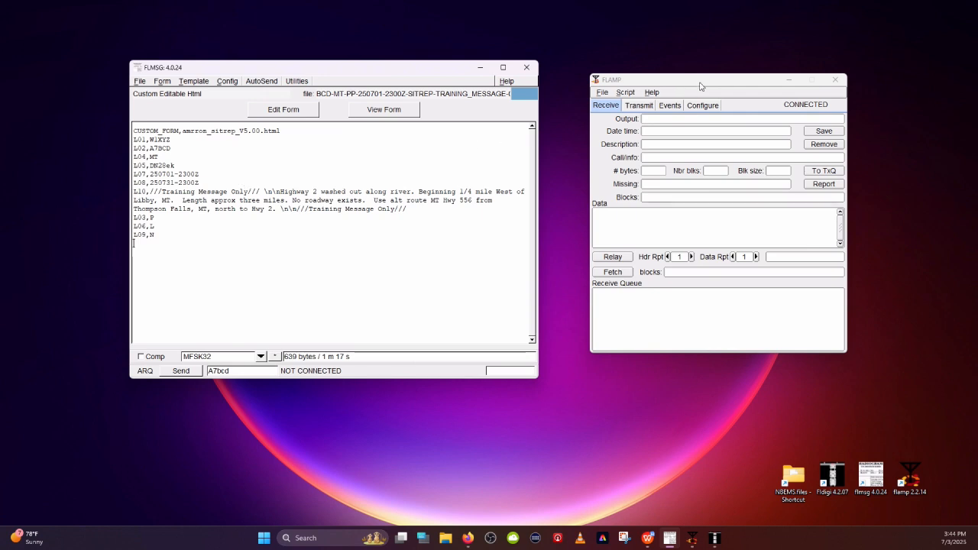
mouse_move(700, 86)
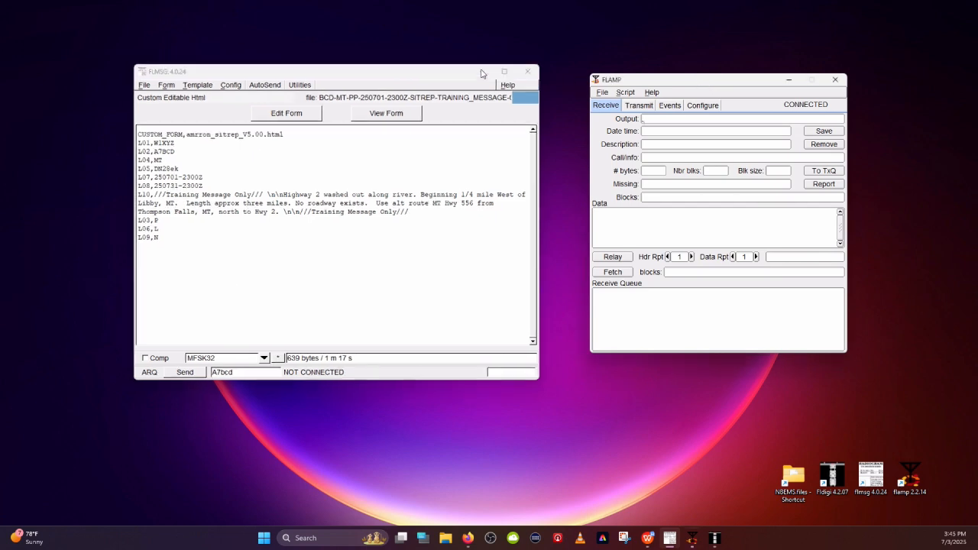
Bring the fldigi modem window, tuned to 7110.000, to the front
left_click(527, 71)
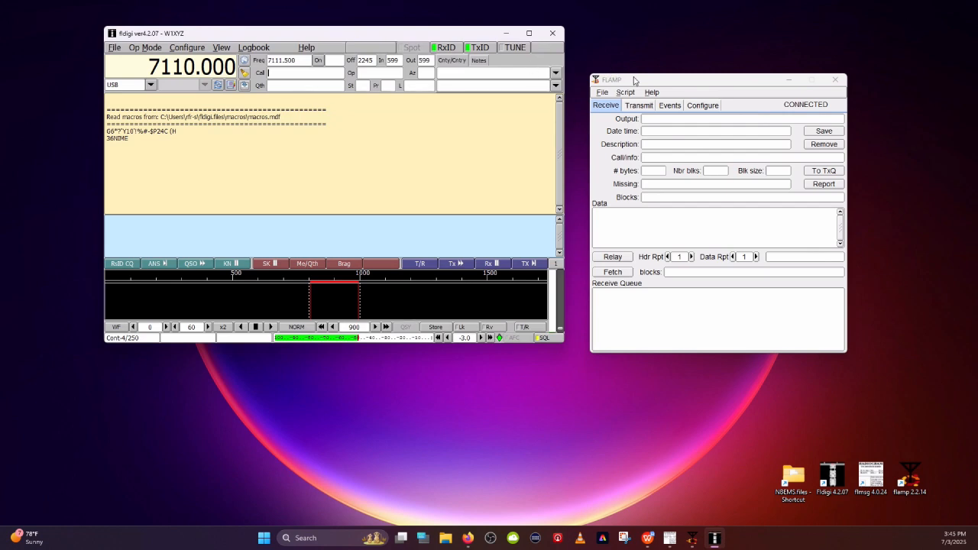
mouse_move(430, 362)
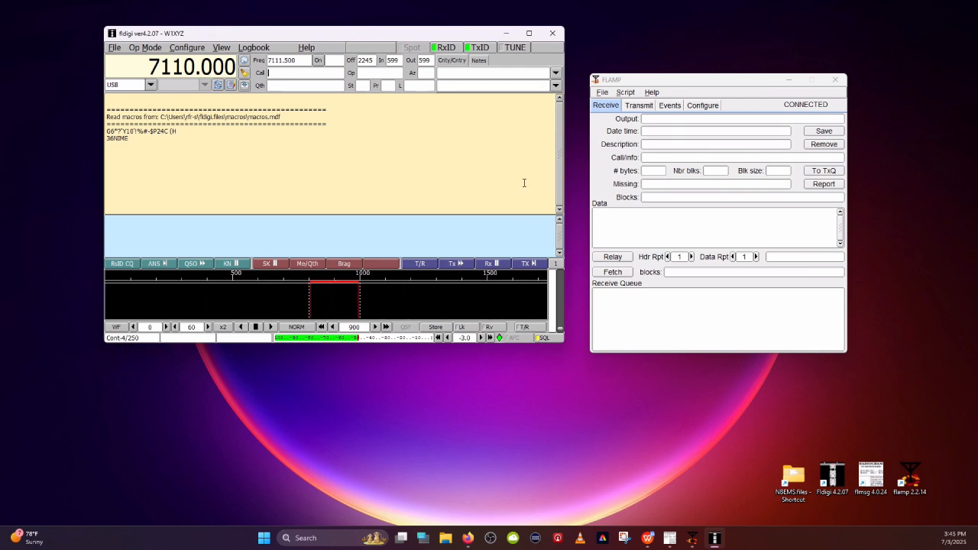
mouse_move(322, 153)
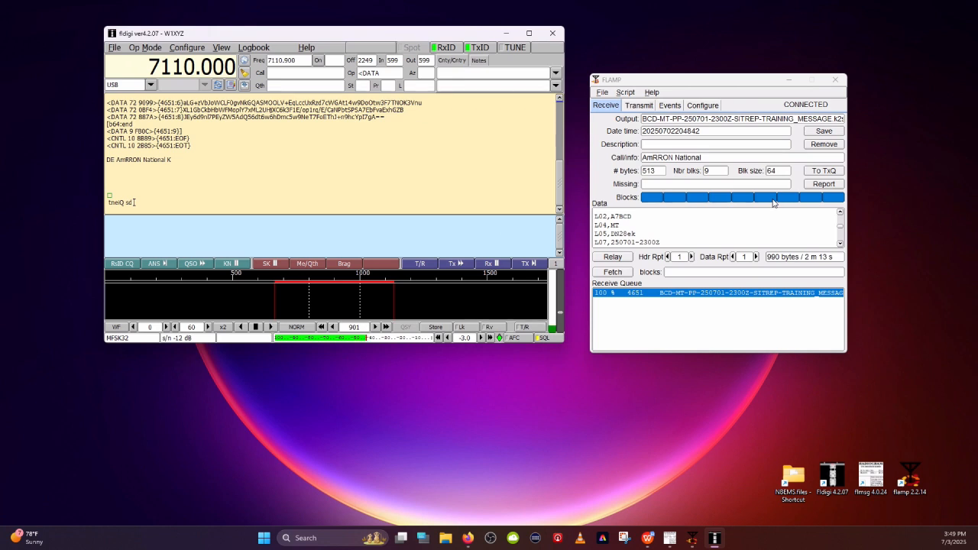
mouse_move(700, 201)
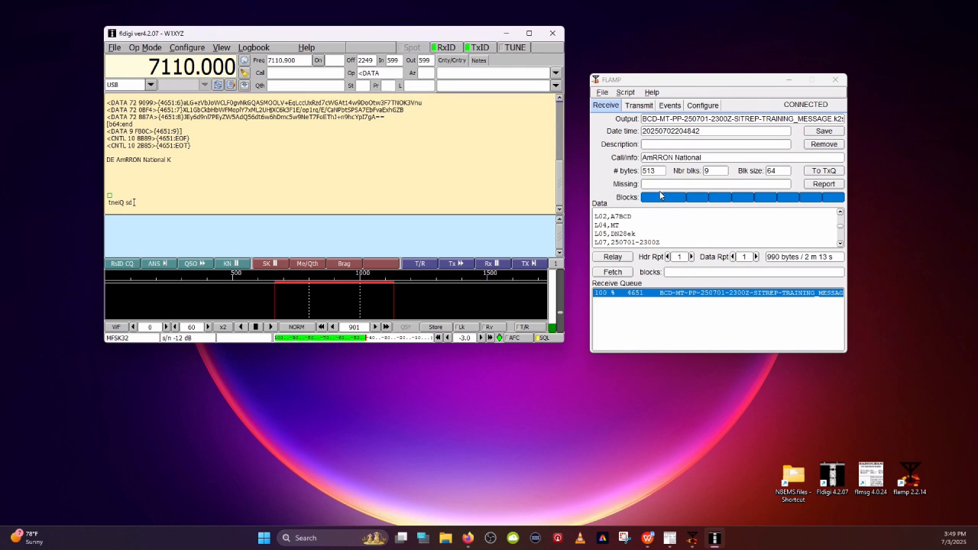
mouse_move(733, 196)
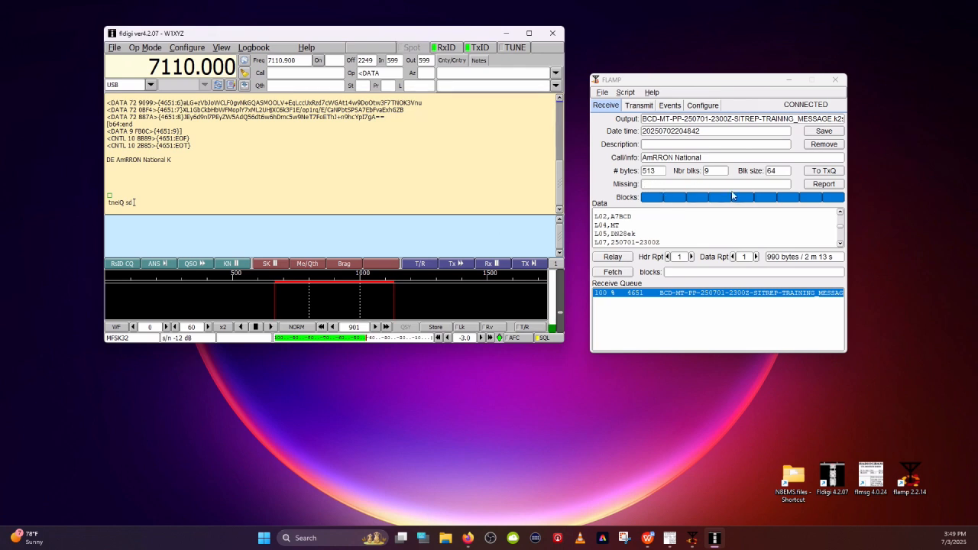
mouse_move(772, 204)
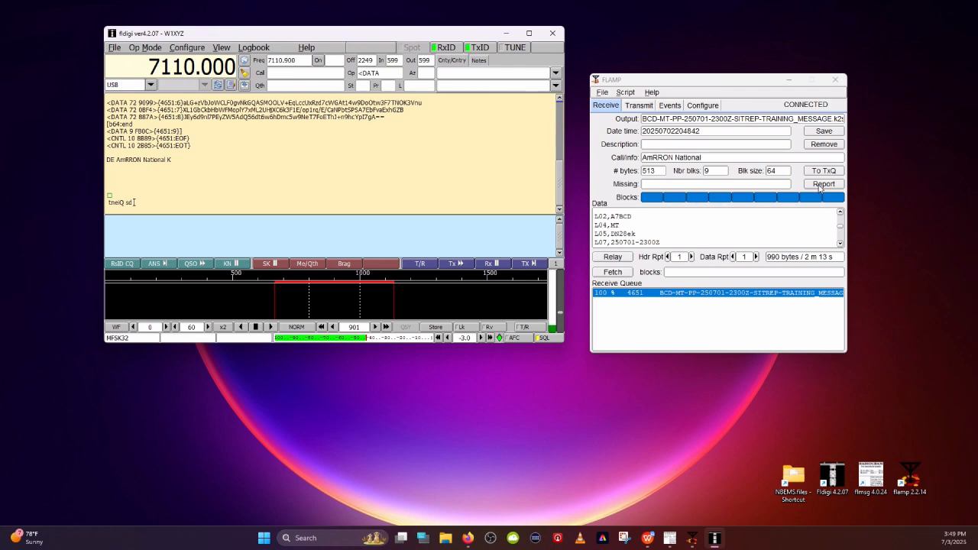
mouse_move(664, 195)
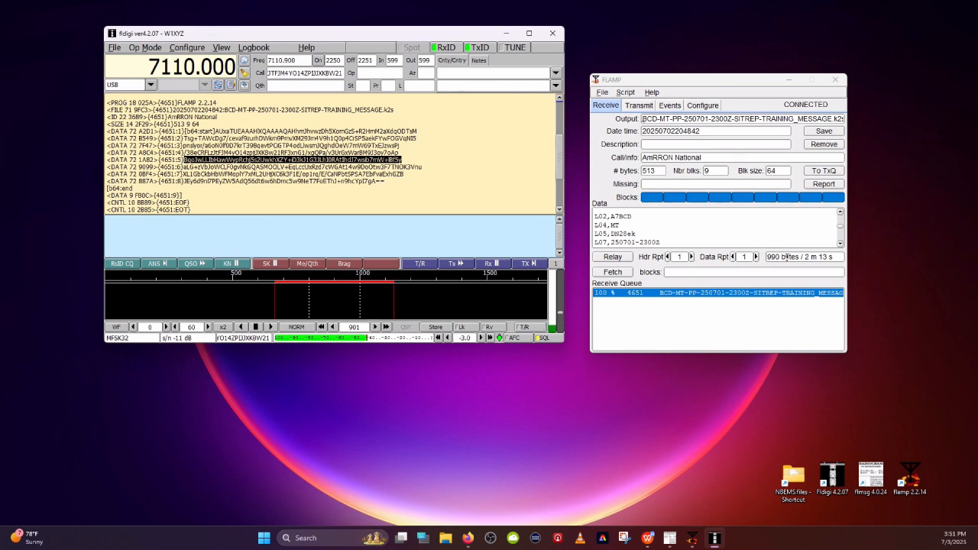
mouse_move(802, 257)
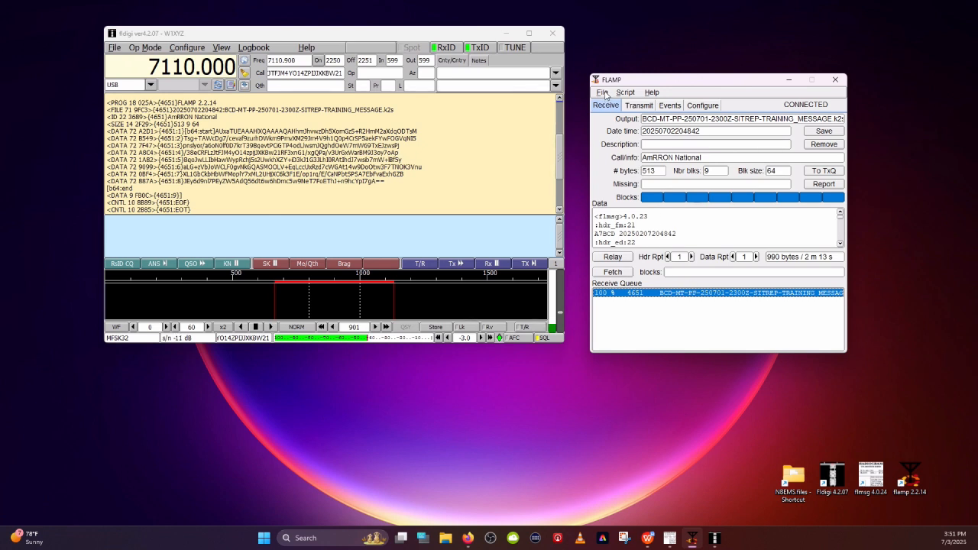
Show the NBEMS.files FLAMP folder with its relay, rx, scripts and tx folders
left_click(603, 92)
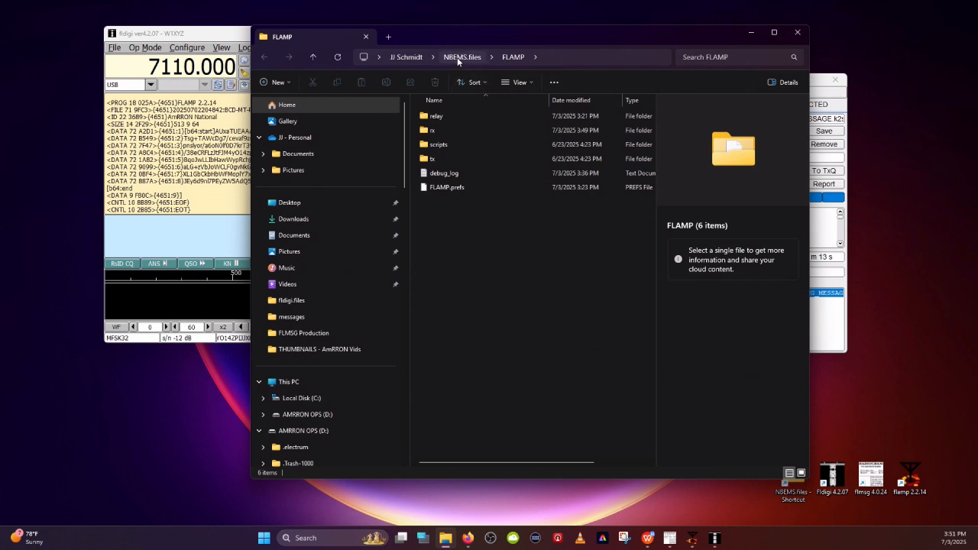
mouse_move(459, 62)
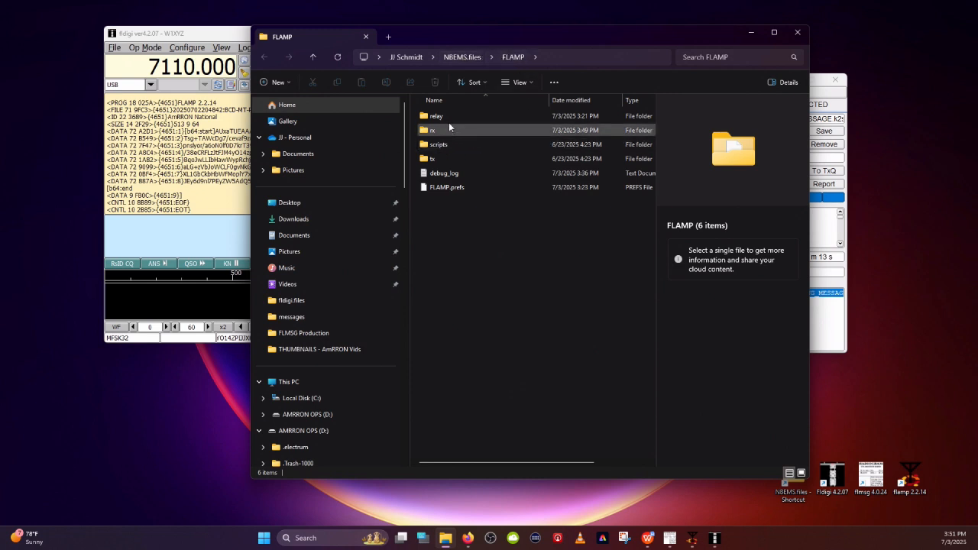
mouse_move(432, 130)
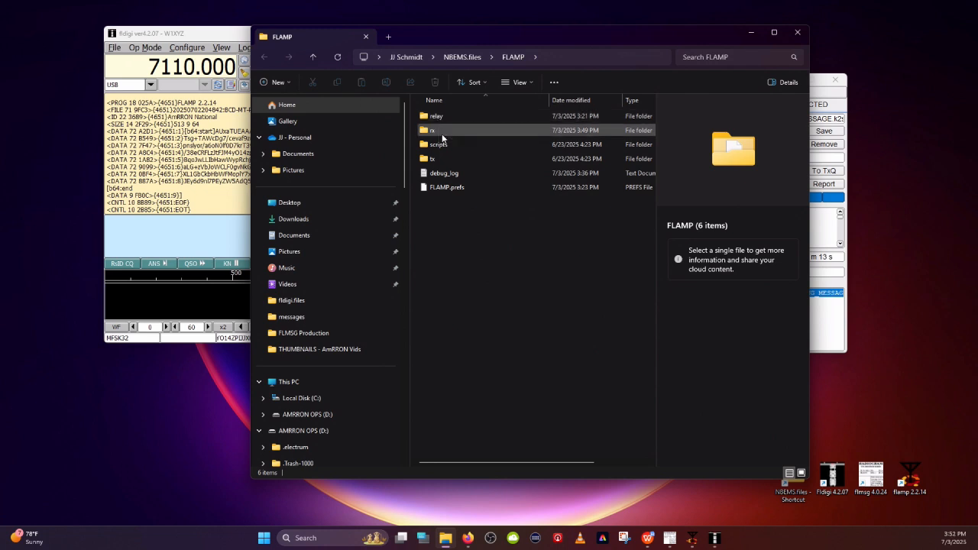
mouse_move(435, 130)
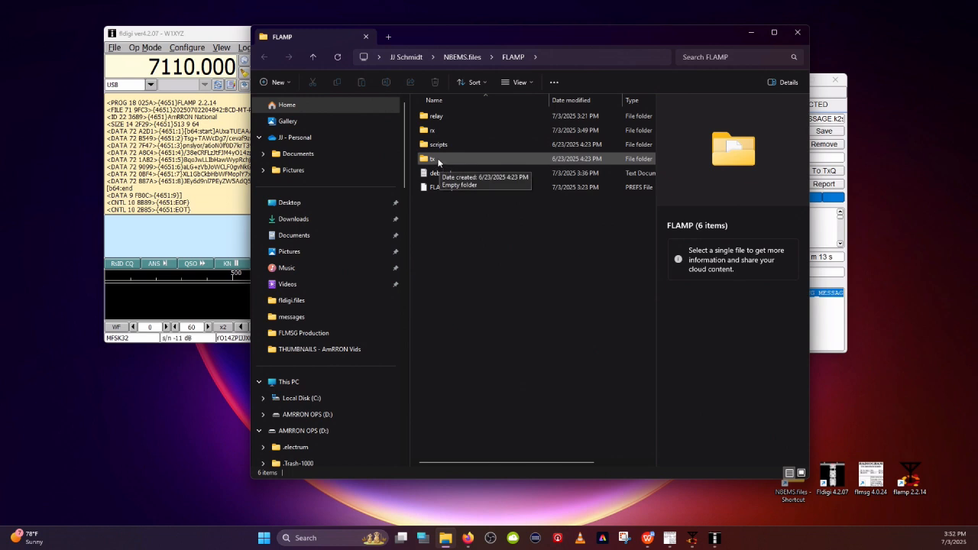
mouse_move(442, 160)
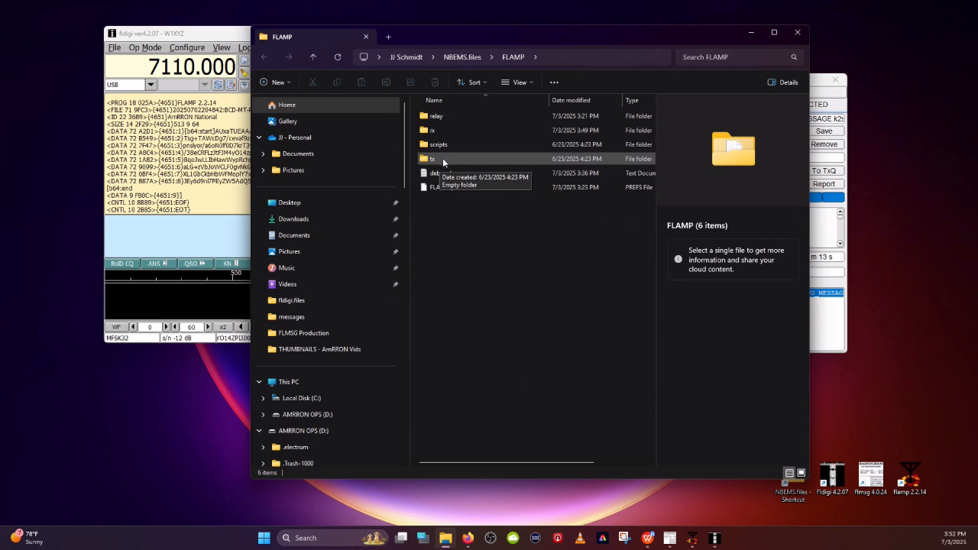
mouse_move(439, 129)
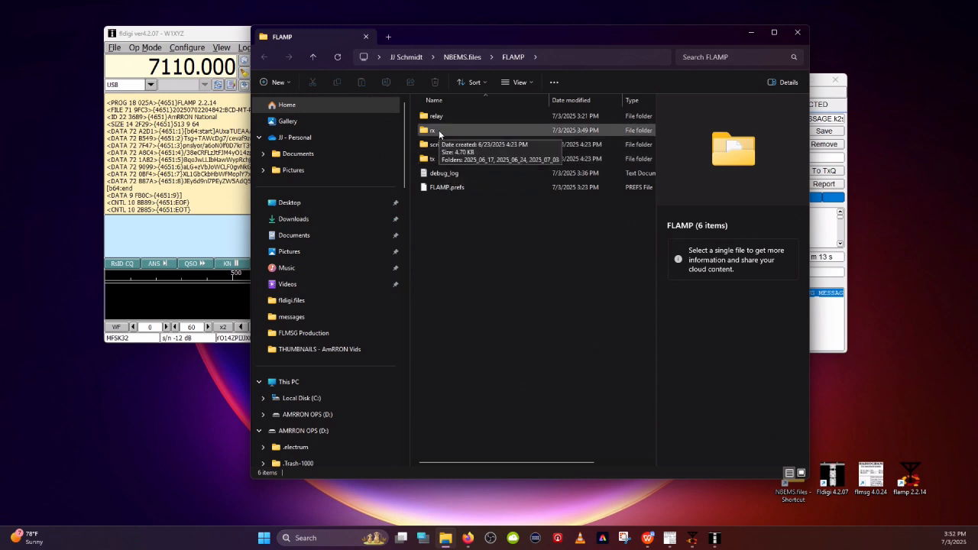
Open the rx received-files folder and look inside the 2025_06_17 folder
double_click(432, 130)
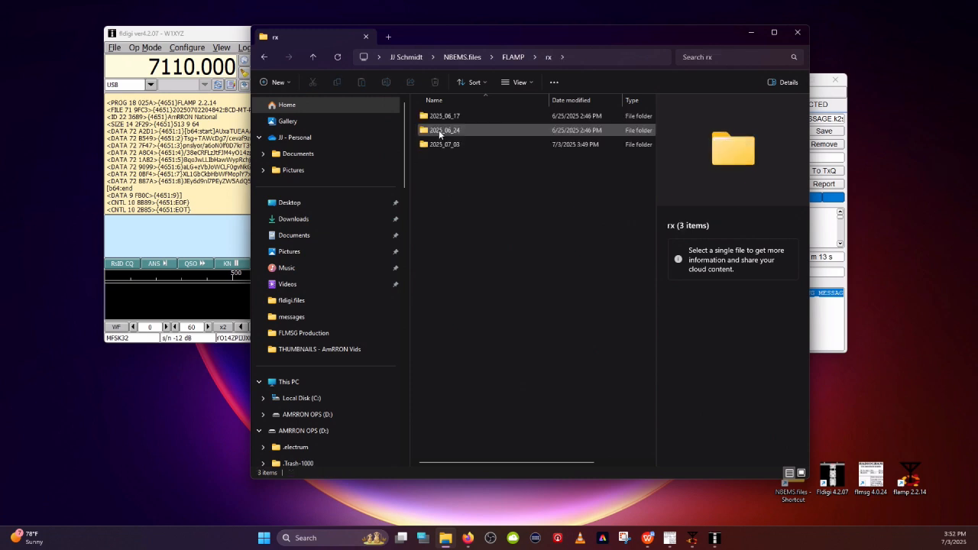
mouse_move(445, 130)
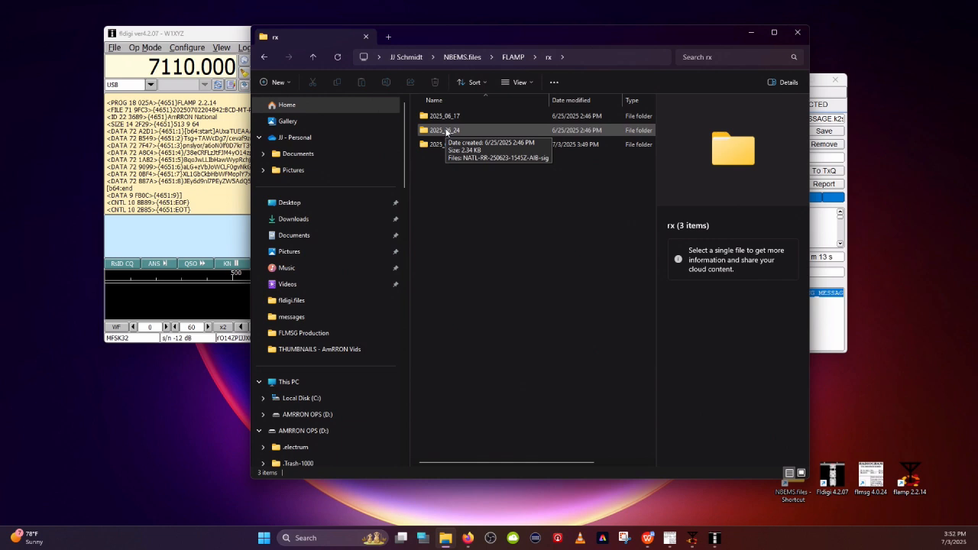
mouse_move(447, 153)
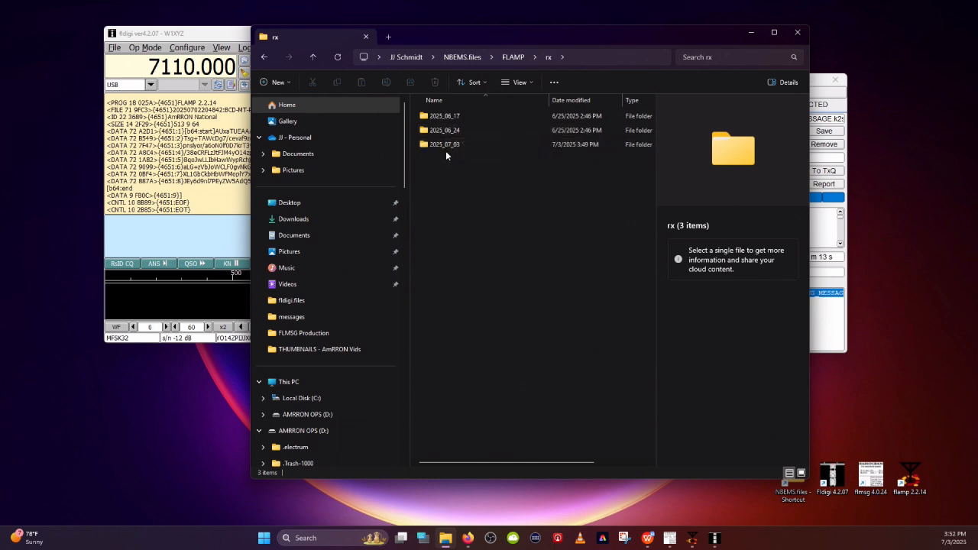
left_click(445, 144)
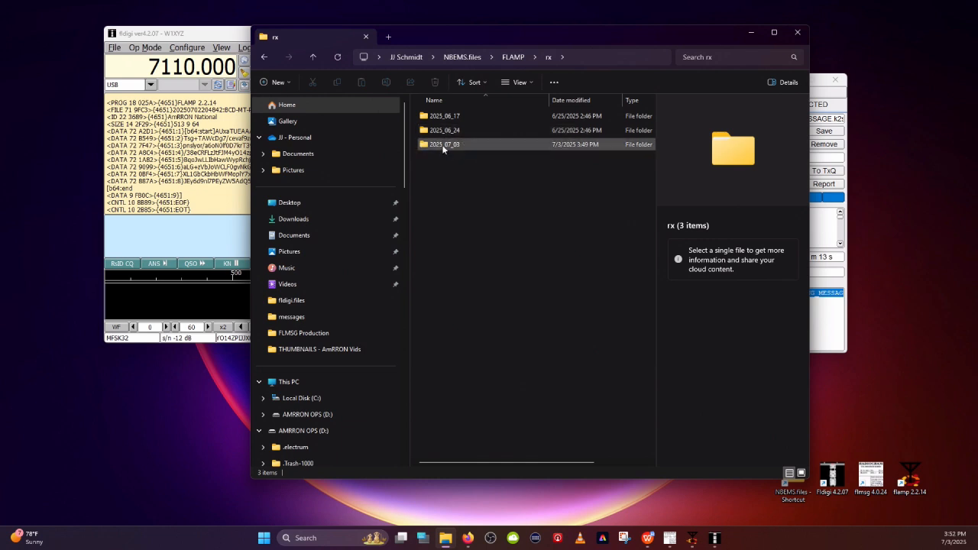
mouse_move(445, 145)
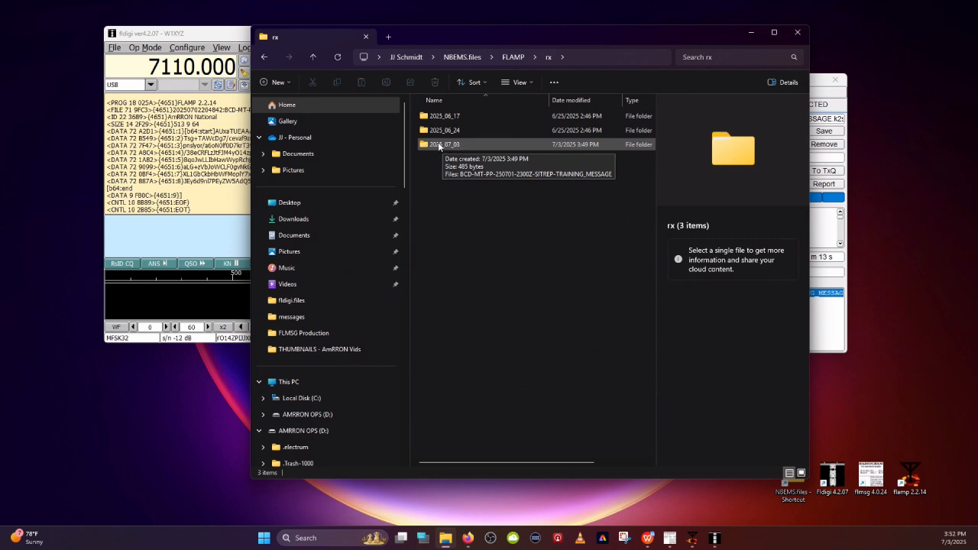
mouse_move(458, 115)
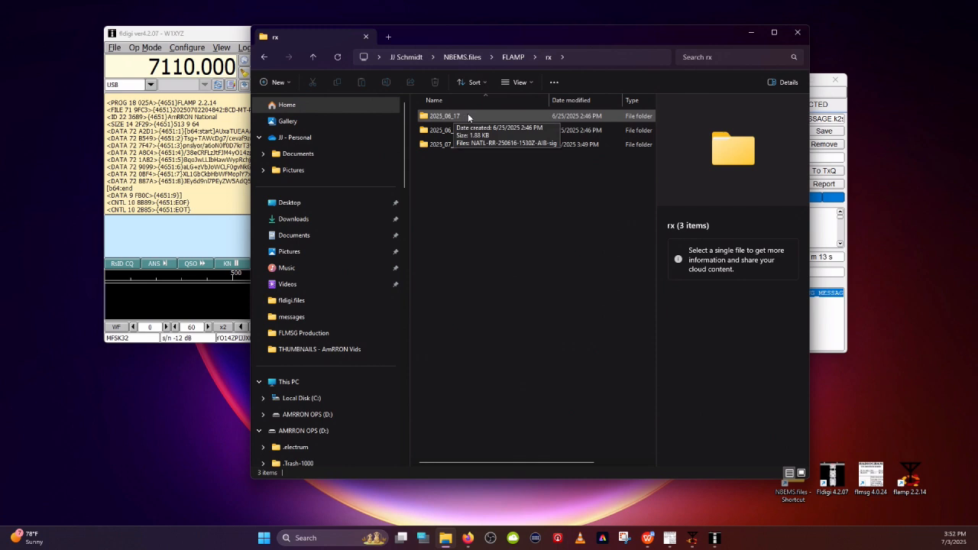
mouse_move(442, 117)
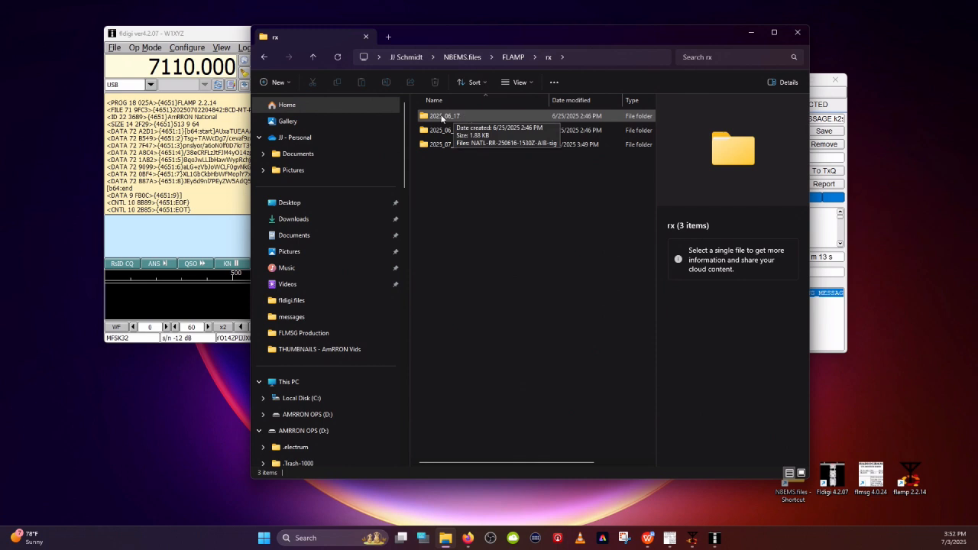
double_click(443, 115)
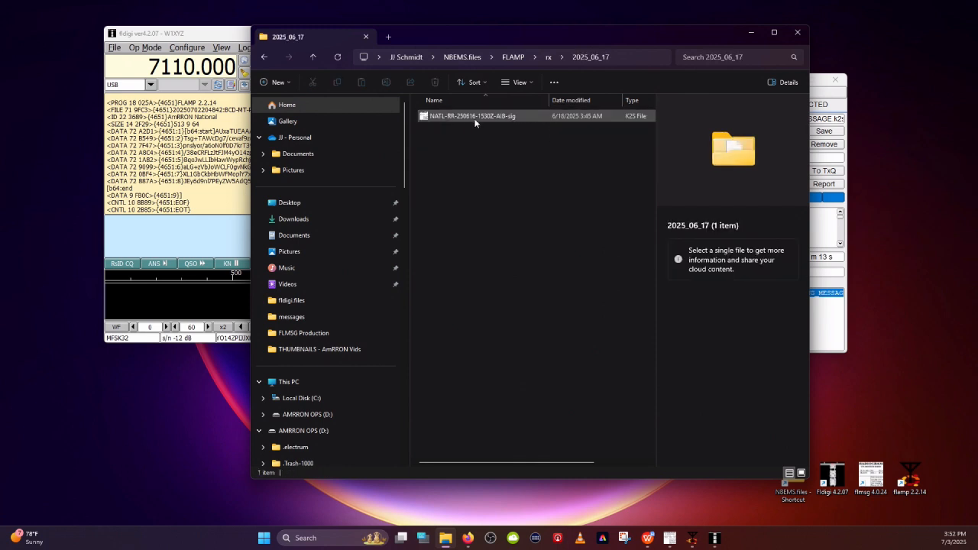
left_click(471, 115)
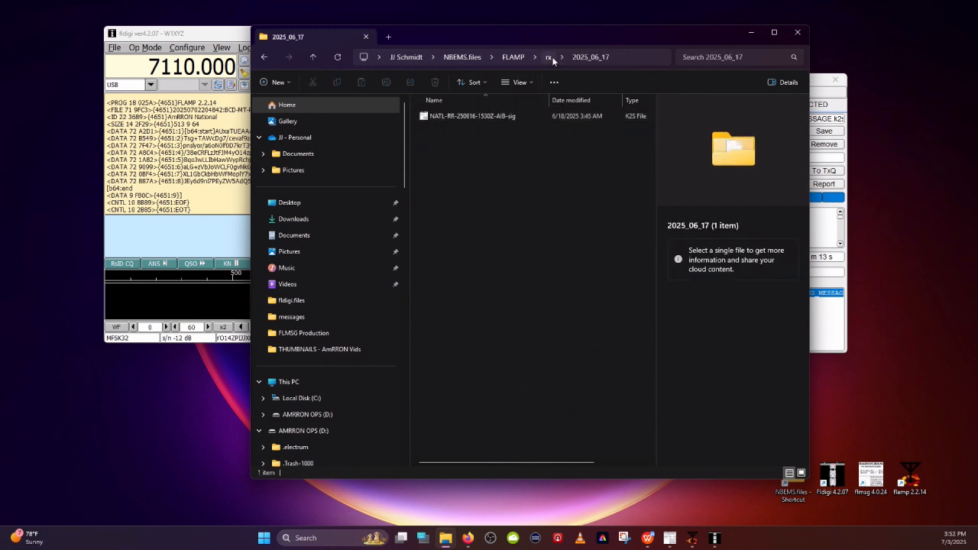
Check 2025_06_24, then open 2025_07_03 and select the BCD-MT-PP SITREP K2S file
left_click(549, 56)
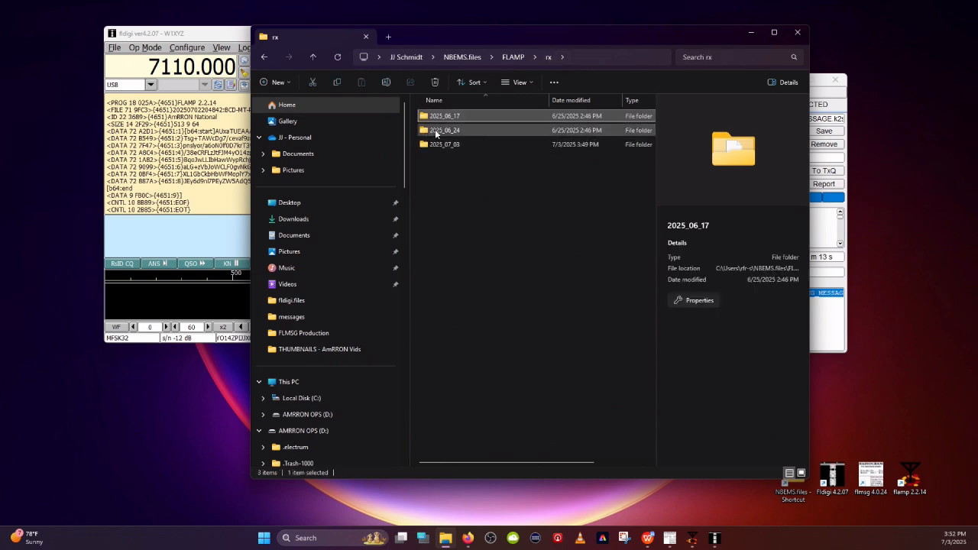
double_click(444, 130)
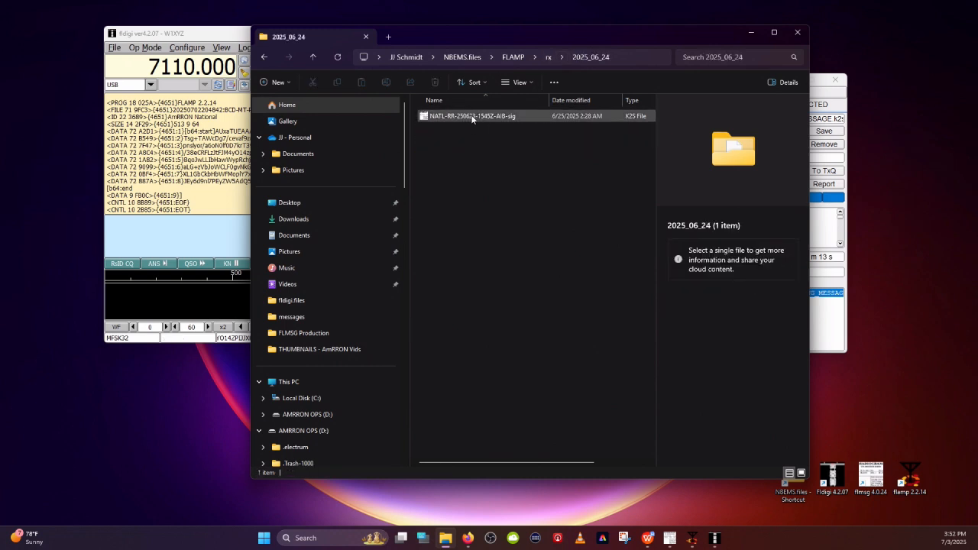
mouse_move(471, 116)
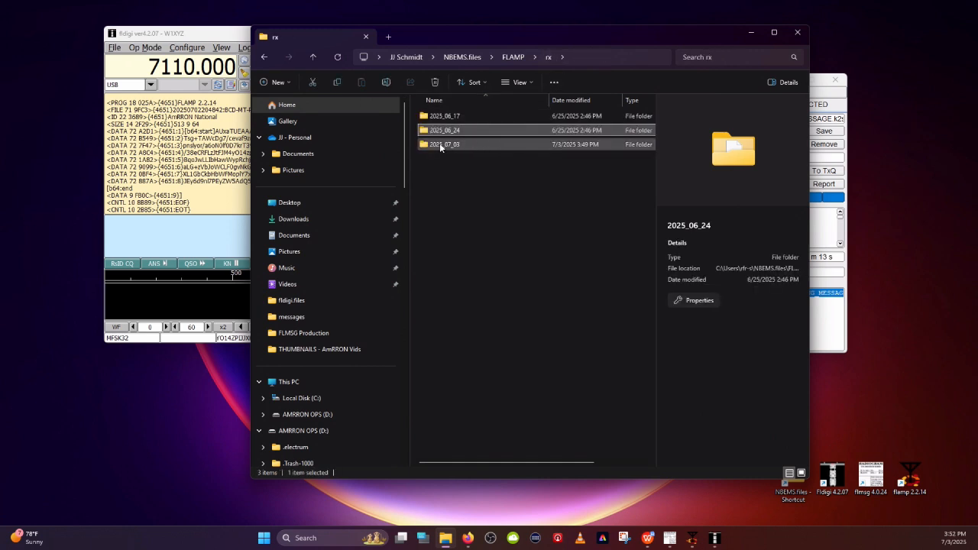
mouse_move(444, 144)
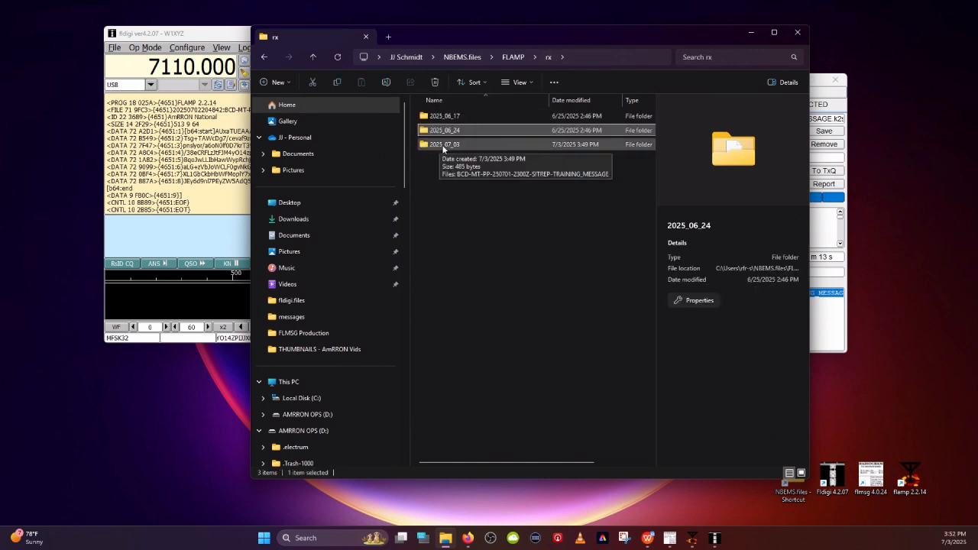
double_click(444, 144)
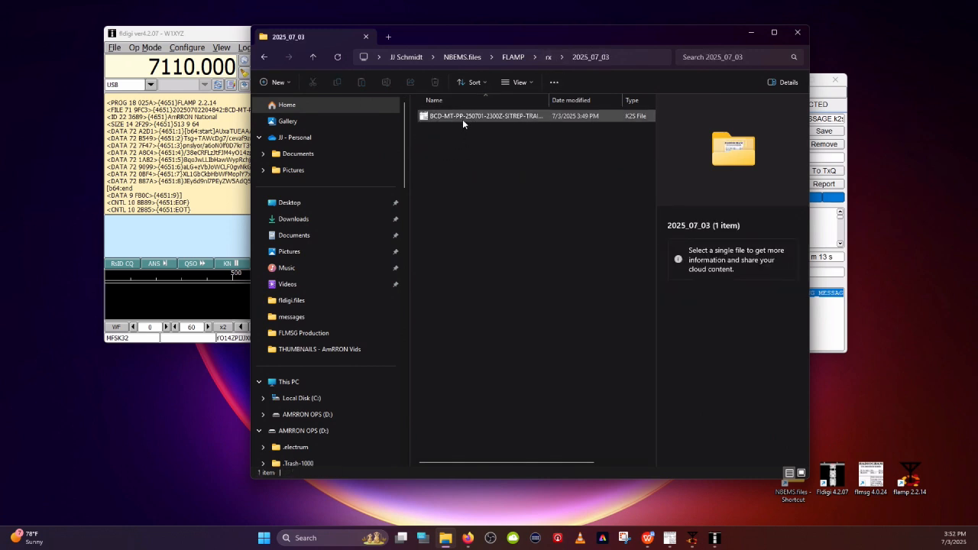
mouse_move(462, 116)
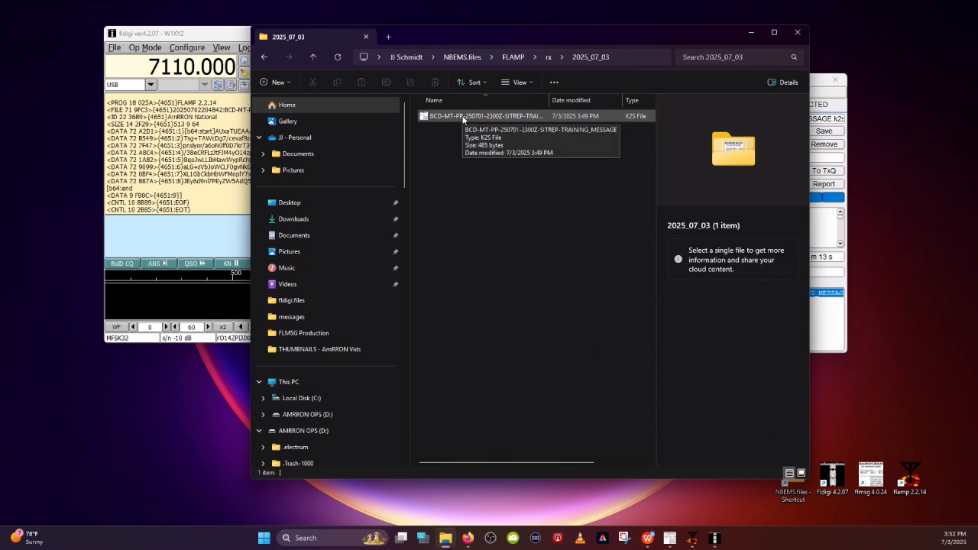
left_click(485, 115)
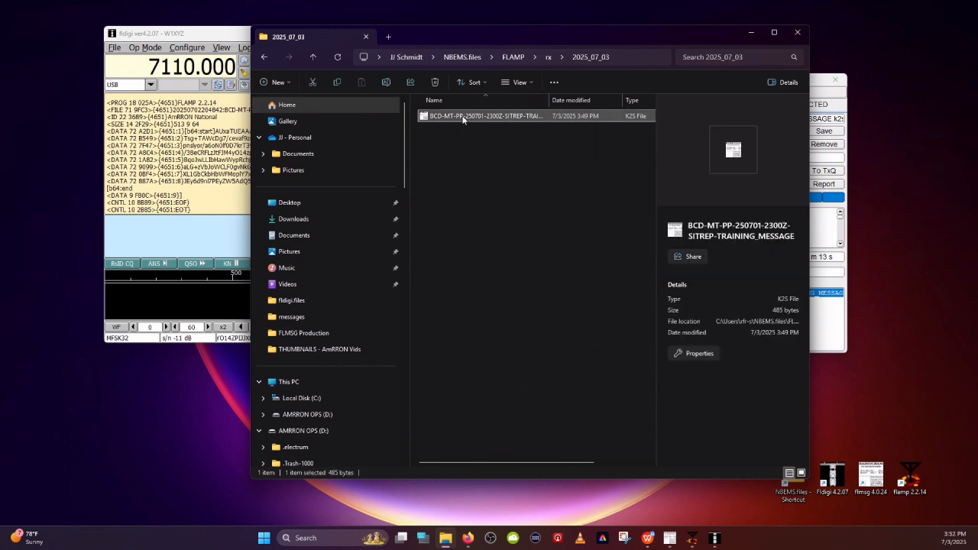
right_click(485, 115)
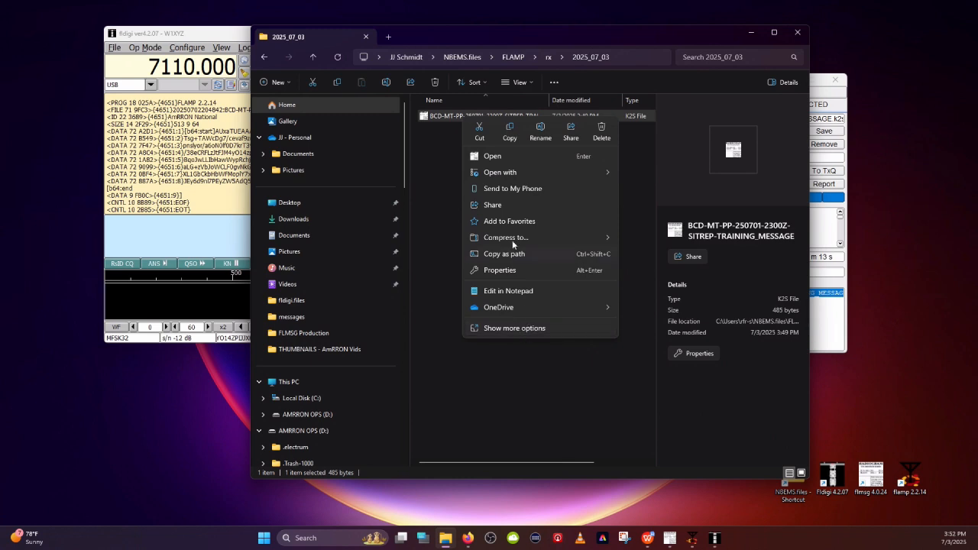
mouse_move(512, 189)
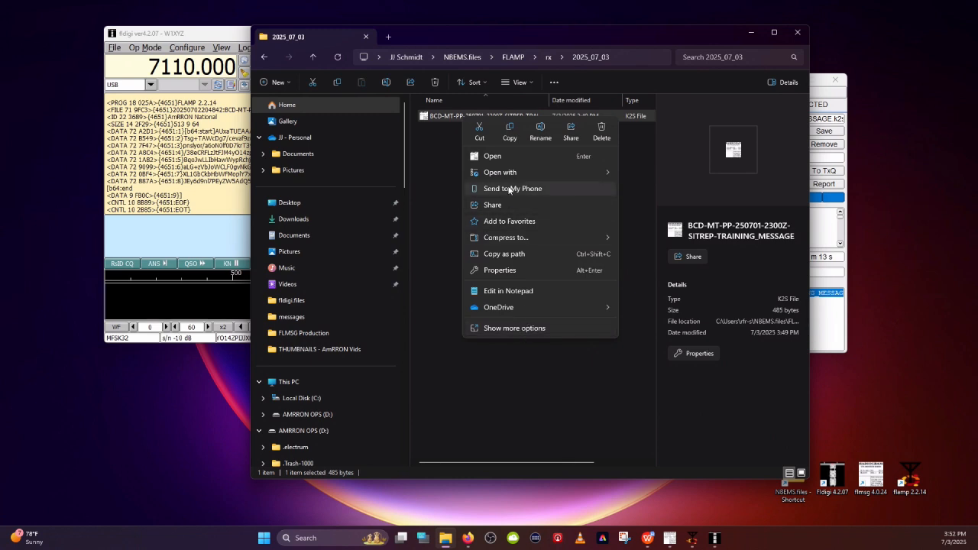
mouse_move(497, 163)
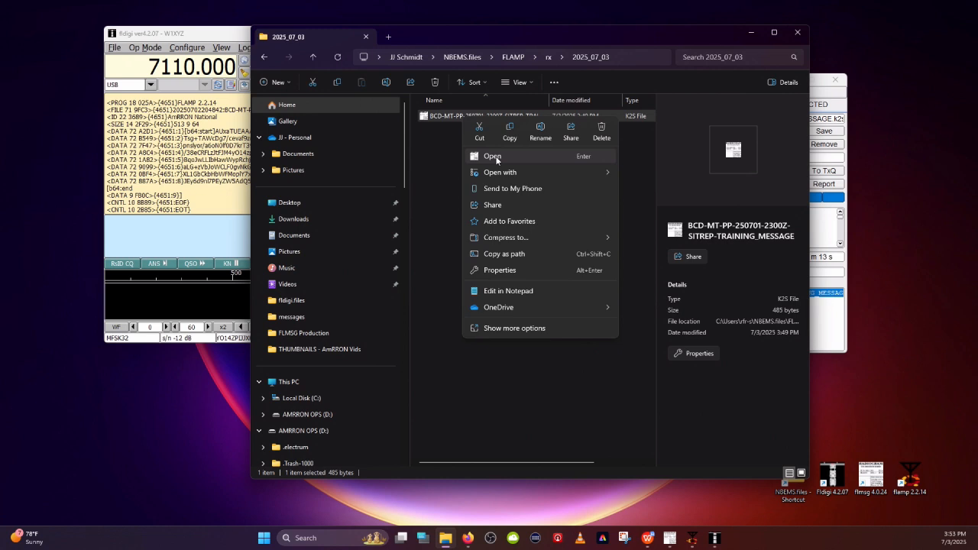
mouse_move(475, 160)
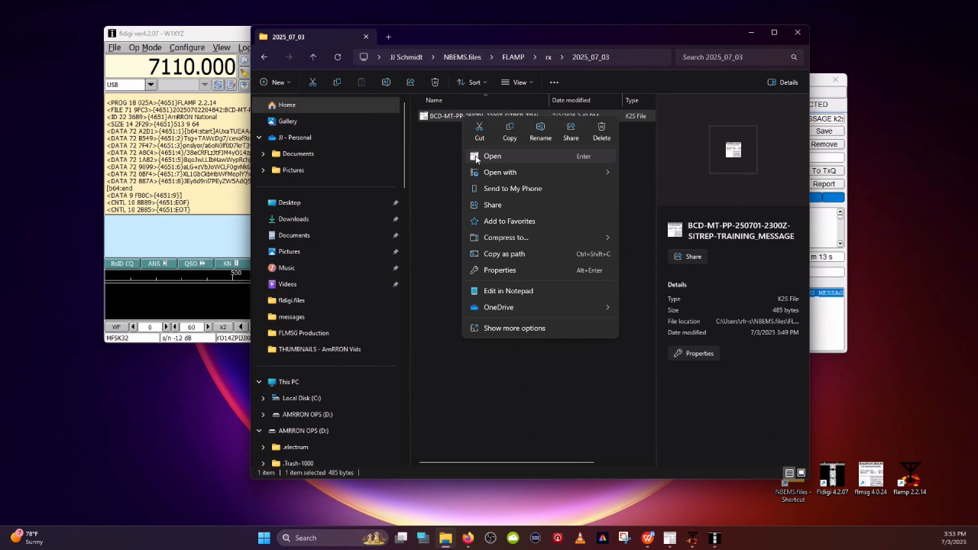
mouse_move(500, 157)
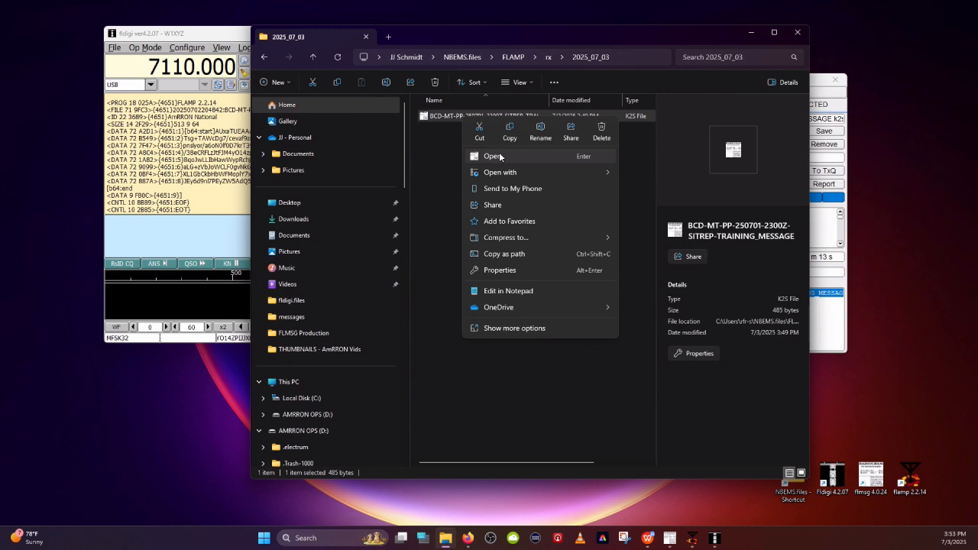
Open the SITREP K2S file in FLMSG and place both FLMSG windows side by side
left_click(493, 156)
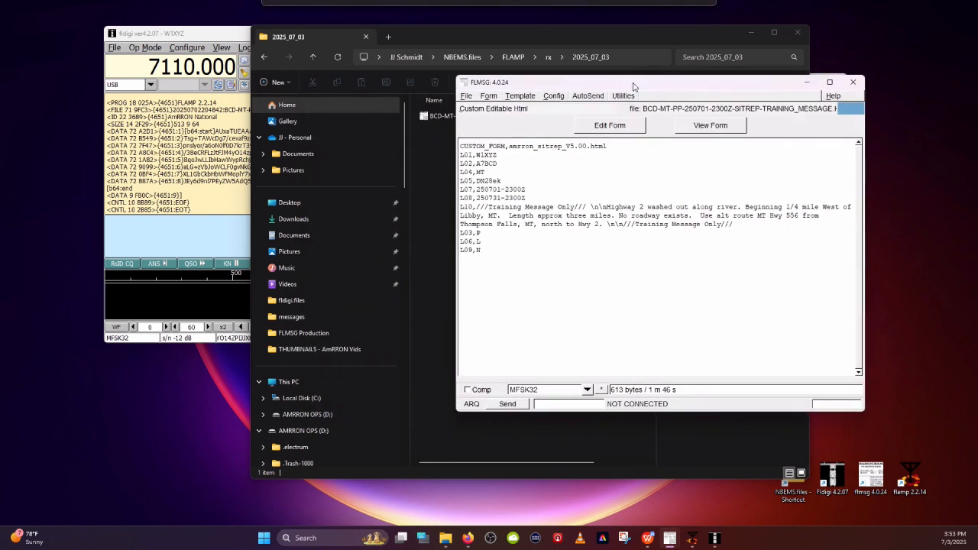
left_click_drag(634, 82, 726, 78)
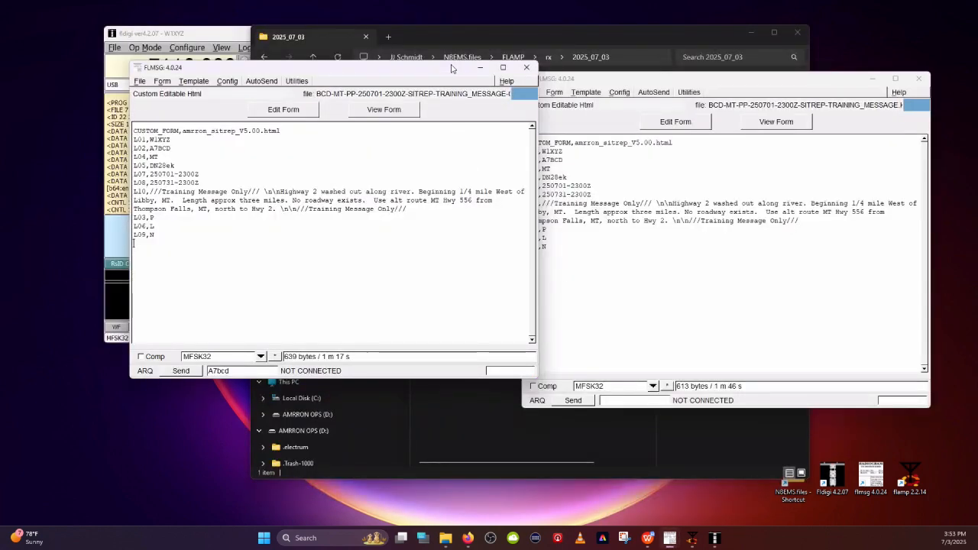
left_click_drag(450, 67, 418, 78)
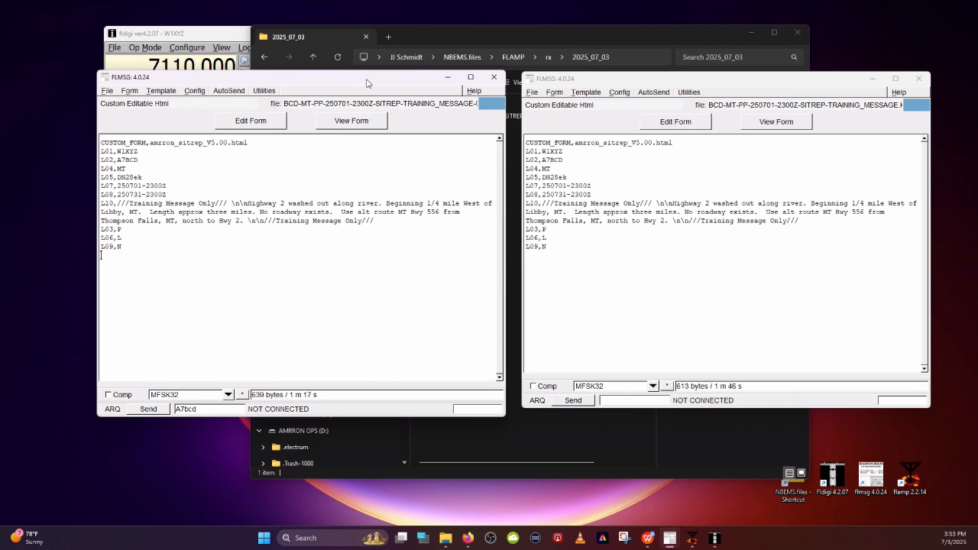
mouse_move(567, 72)
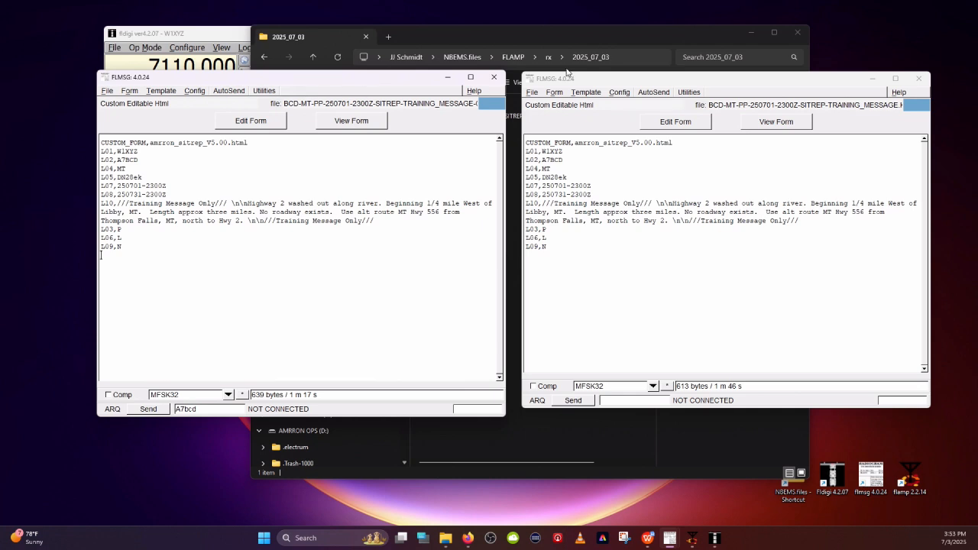
mouse_move(606, 84)
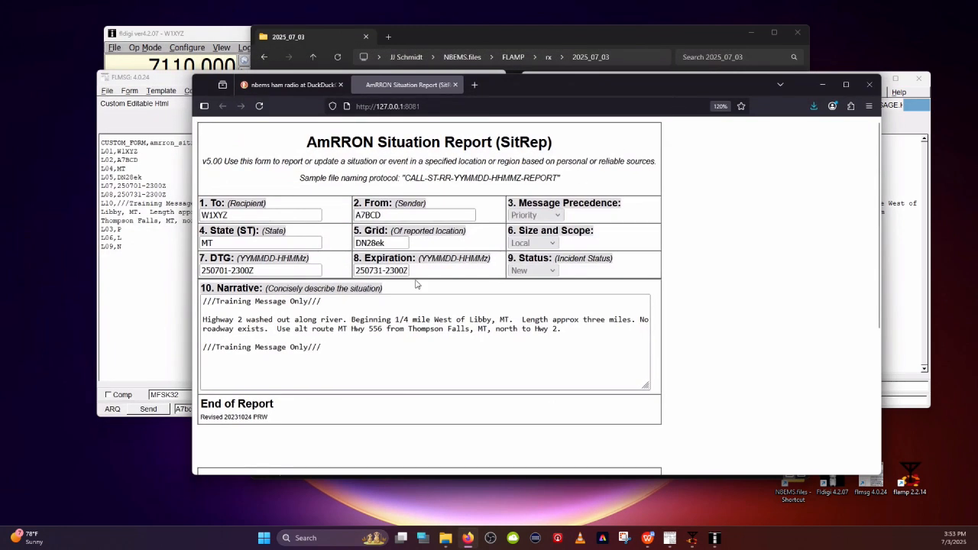
Scroll through the filled AmRRON Situation Report form in Firefox
scroll("down", 3)
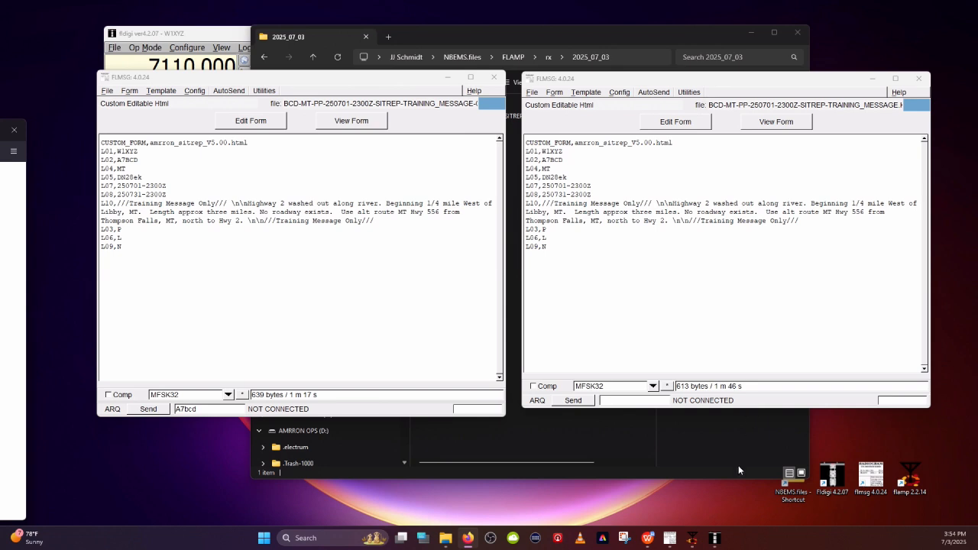
mouse_move(773, 453)
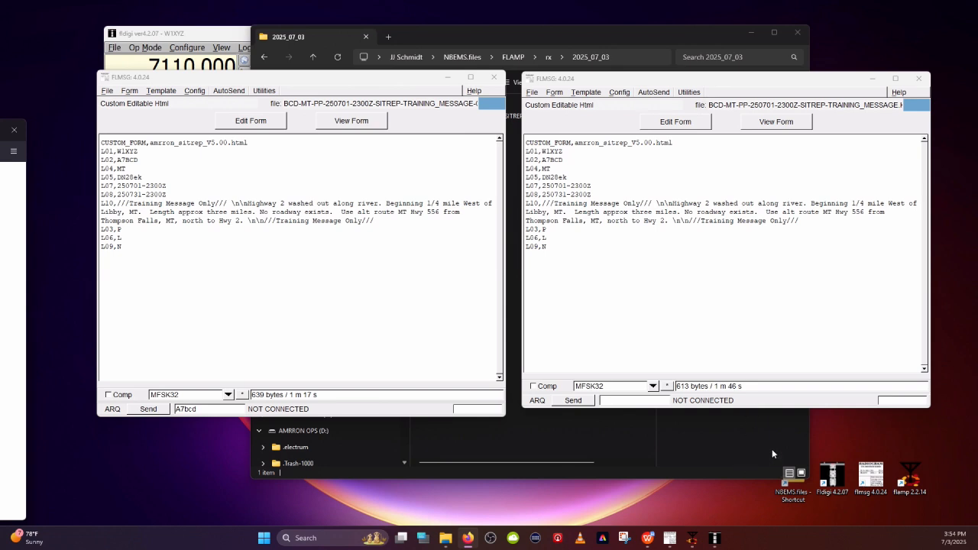
mouse_move(776, 446)
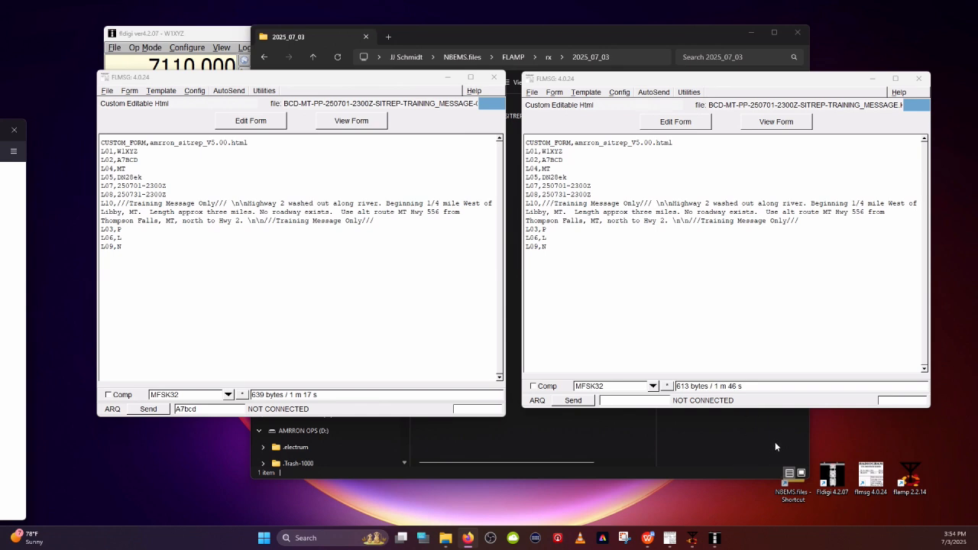
mouse_move(781, 431)
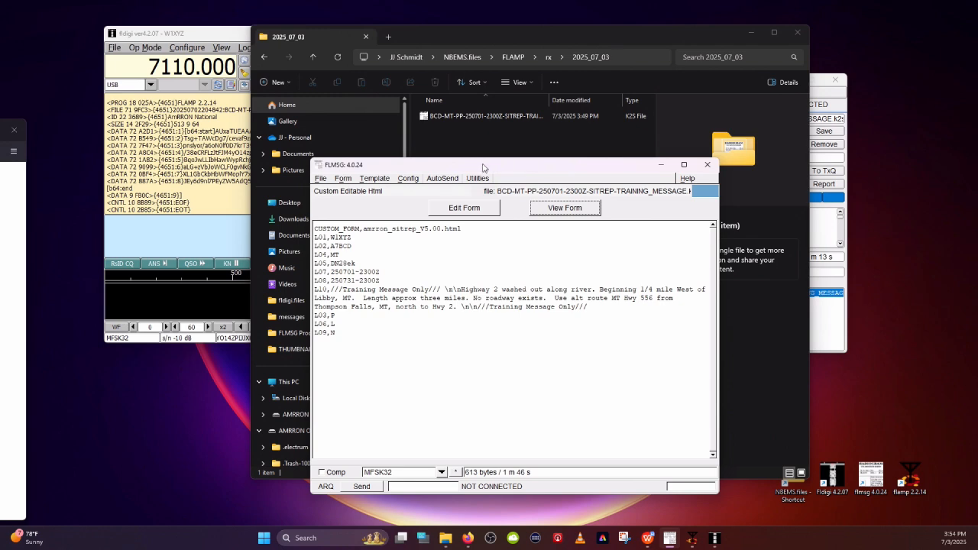
Move the remaining SITREP message window into place and close it
left_click_drag(481, 164, 478, 157)
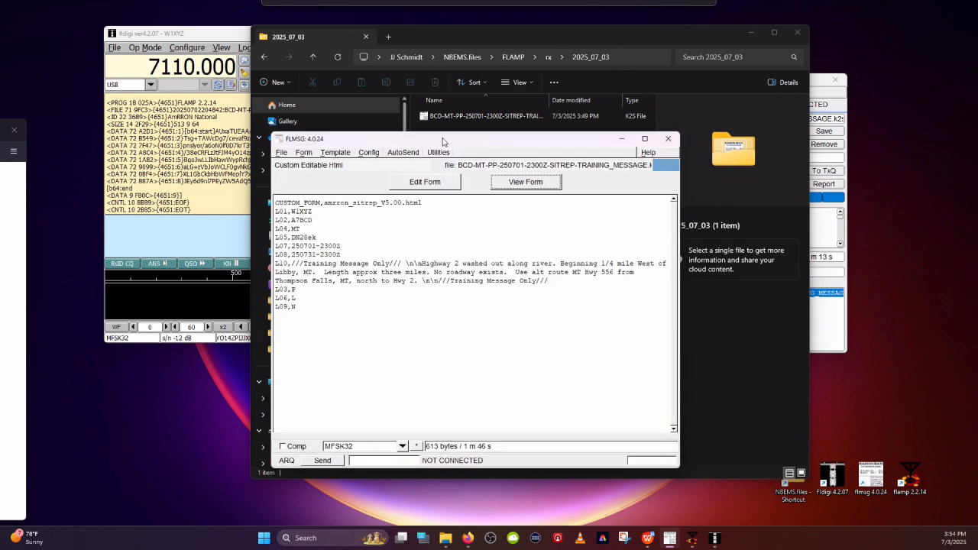
left_click_drag(443, 142, 611, 140)
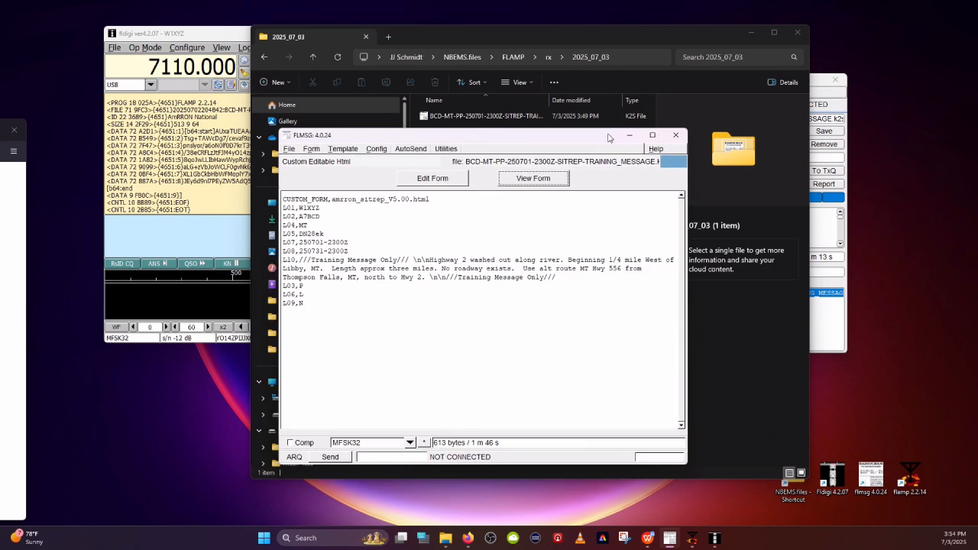
mouse_move(483, 225)
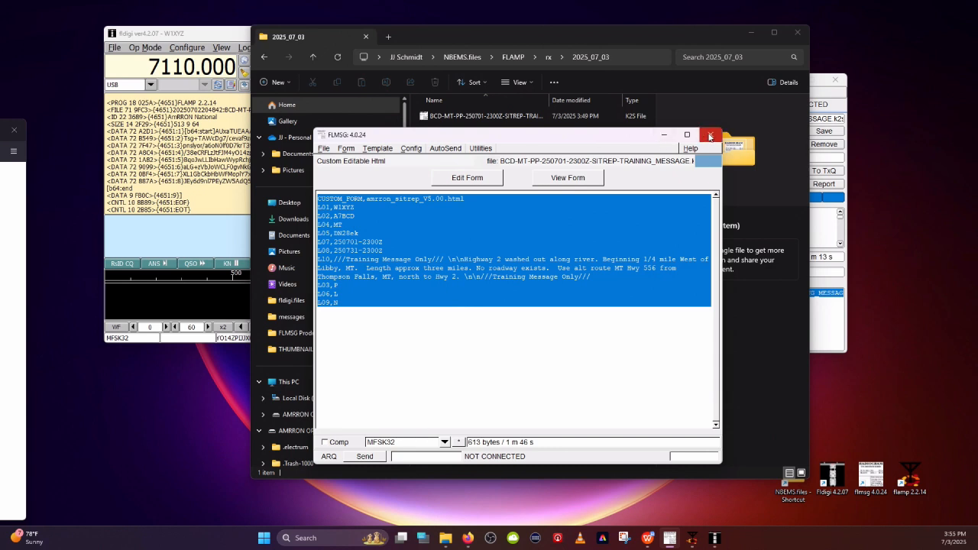
left_click(710, 135)
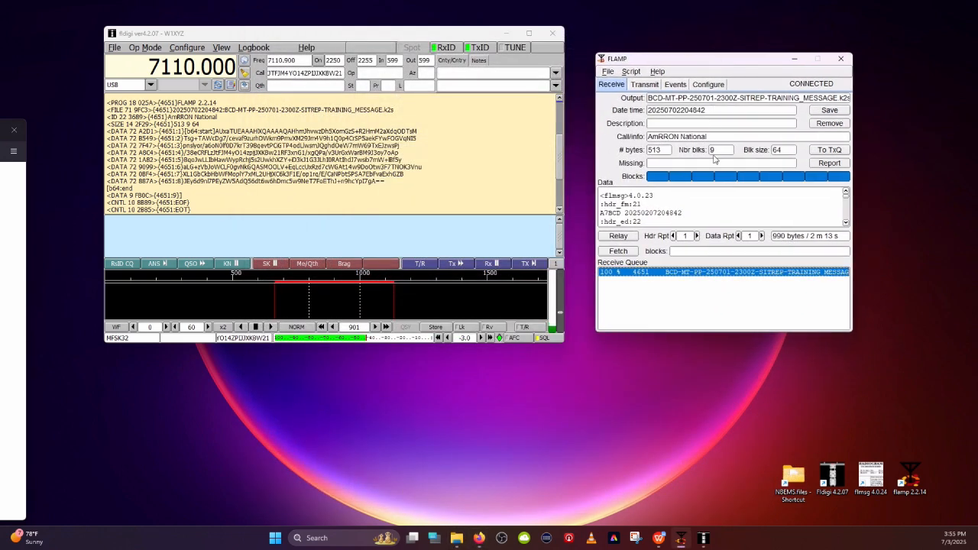
mouse_move(716, 193)
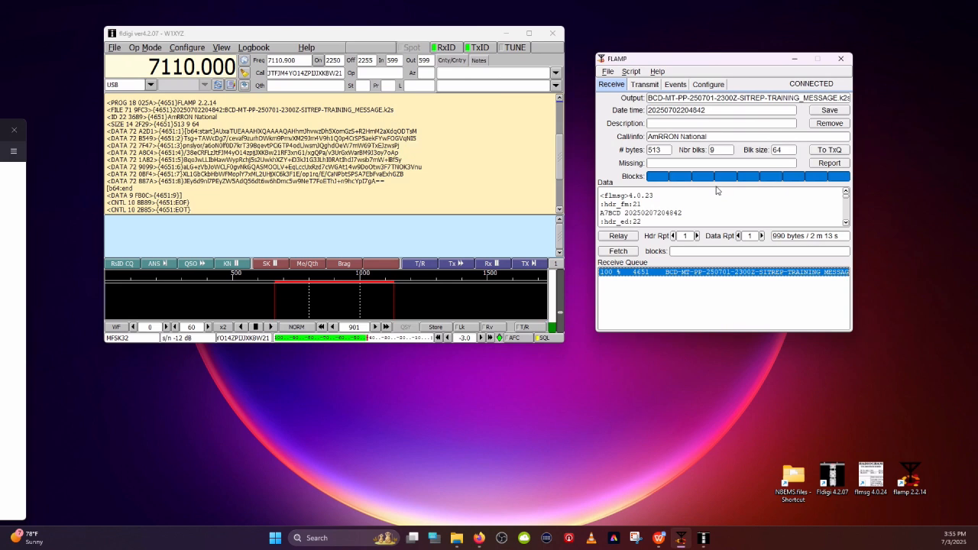
mouse_move(662, 178)
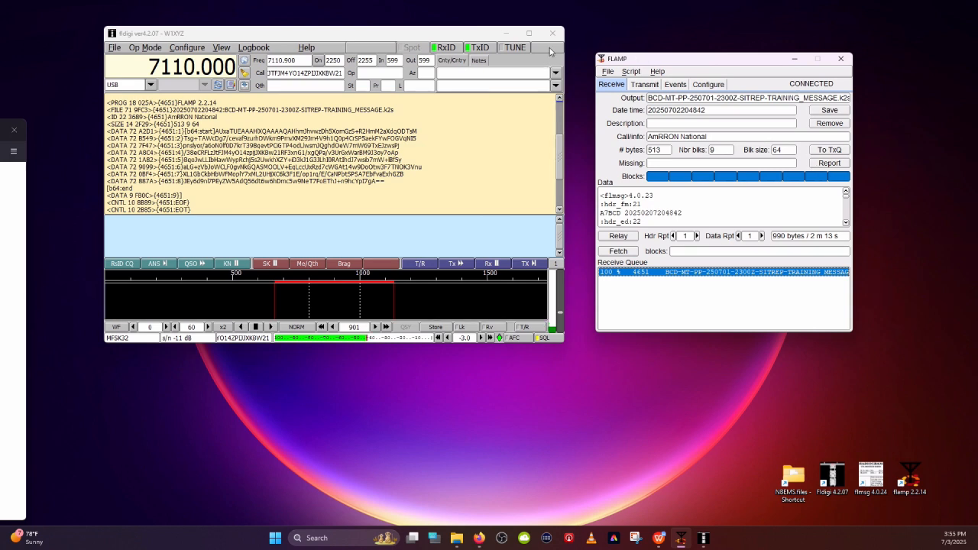
Close fldigi, declining the 'Save log entry?' prompt, and reposition the FLAMP window
left_click(553, 32)
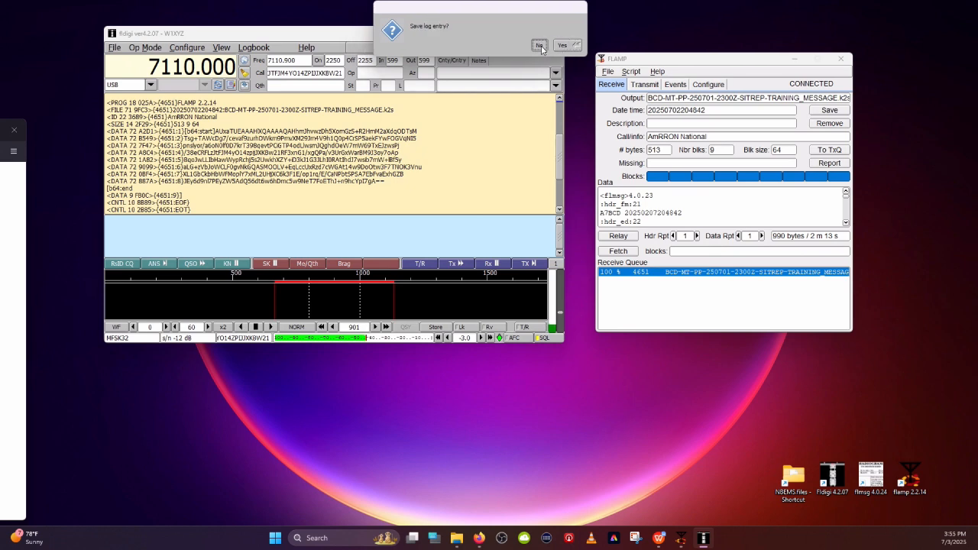
left_click(539, 45)
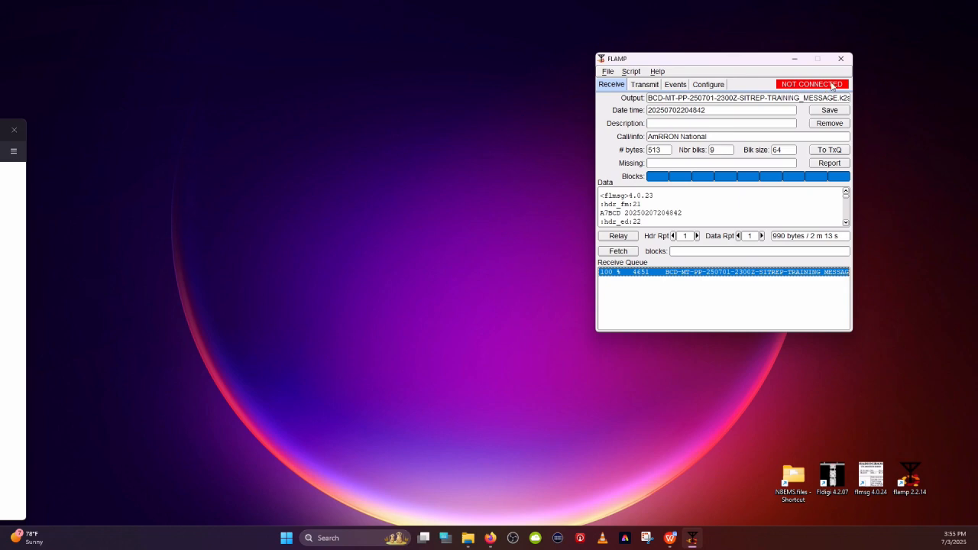
left_click_drag(725, 59, 735, 75)
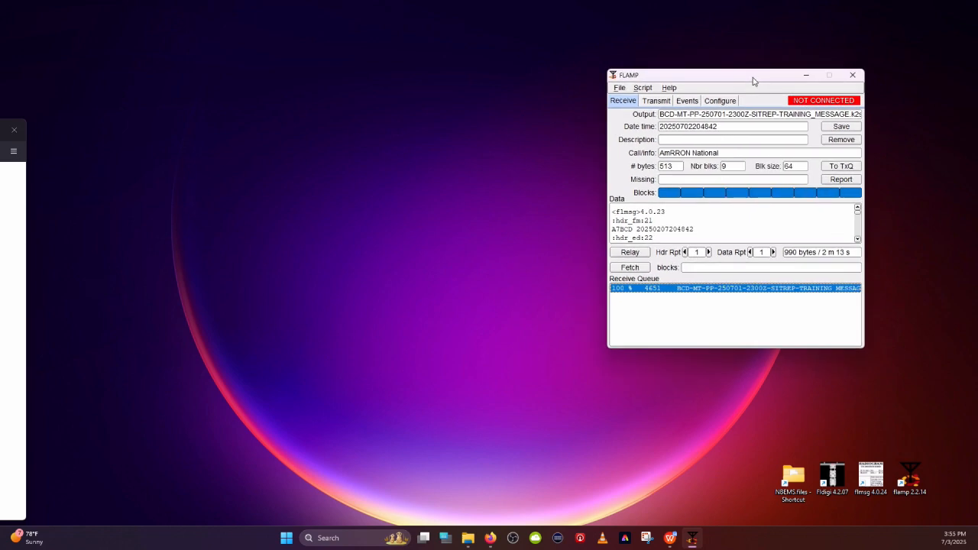
left_click_drag(752, 75, 755, 98)
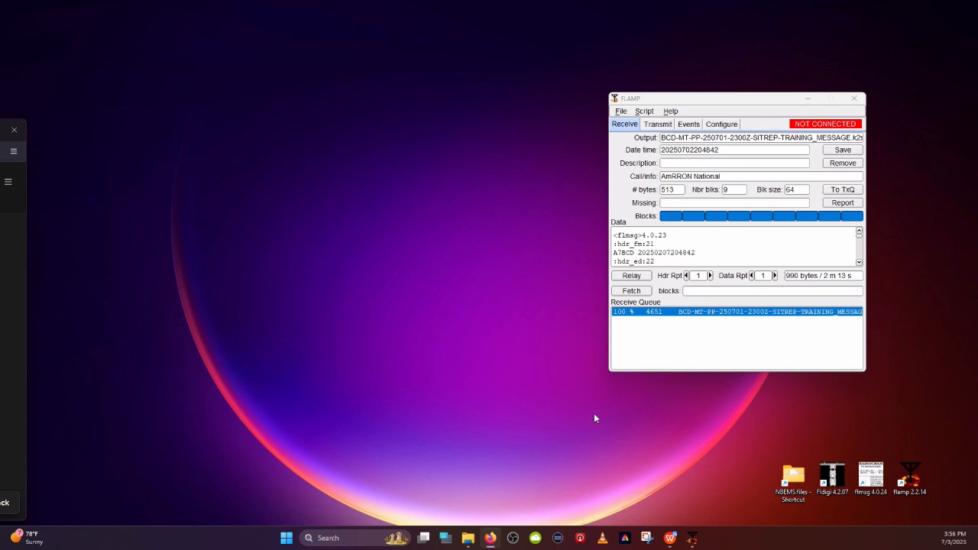
mouse_move(596, 121)
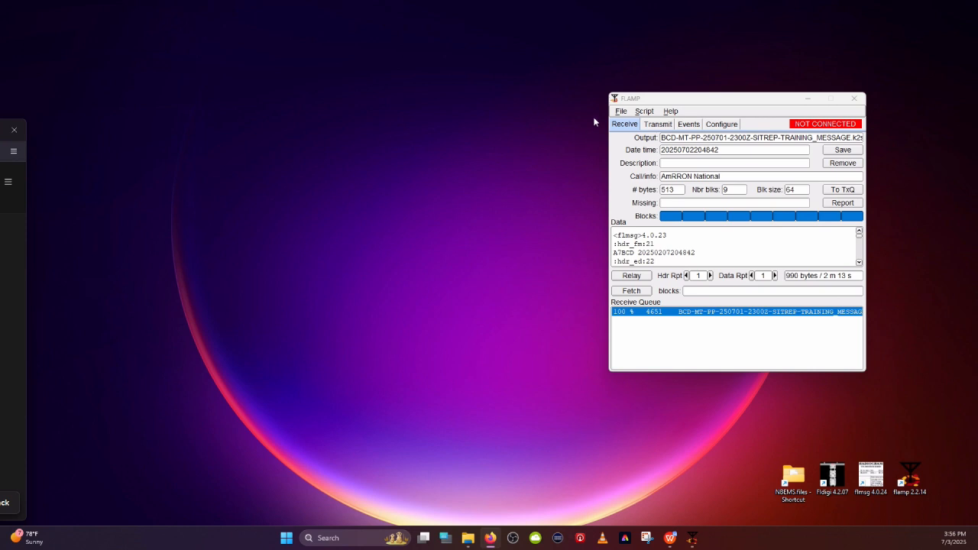
mouse_move(621, 122)
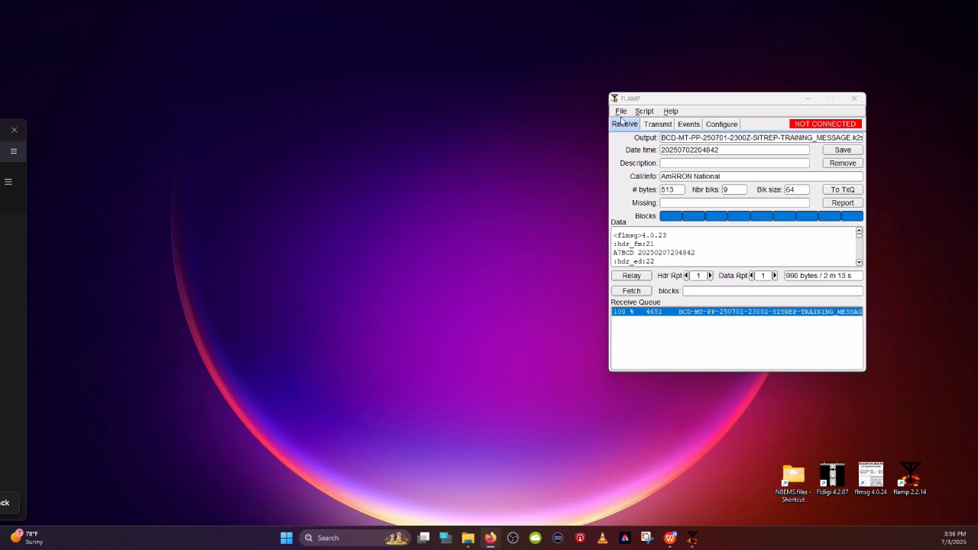
Open FLAMP's folders in File Explorer, view the ICS messages folder, then return to NBEMS.files
left_click(620, 110)
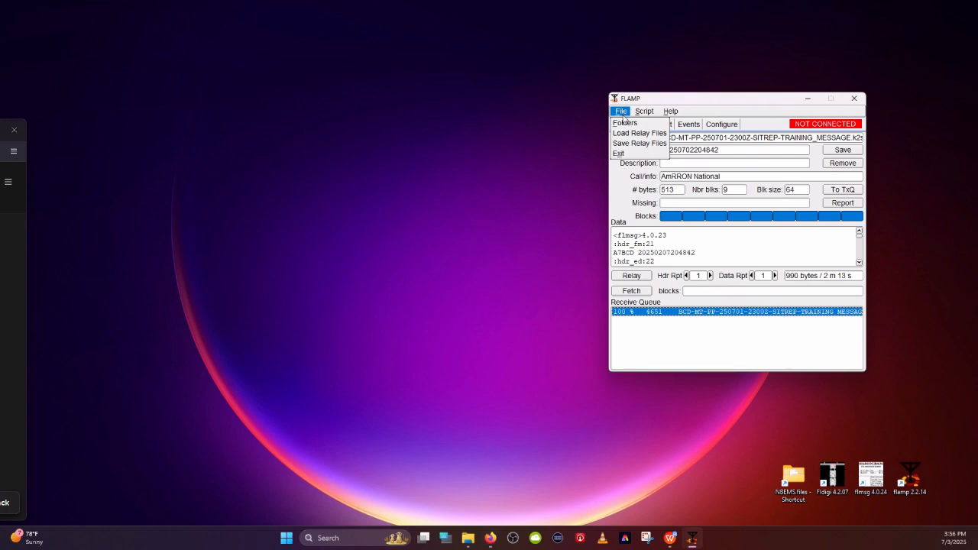
left_click(625, 123)
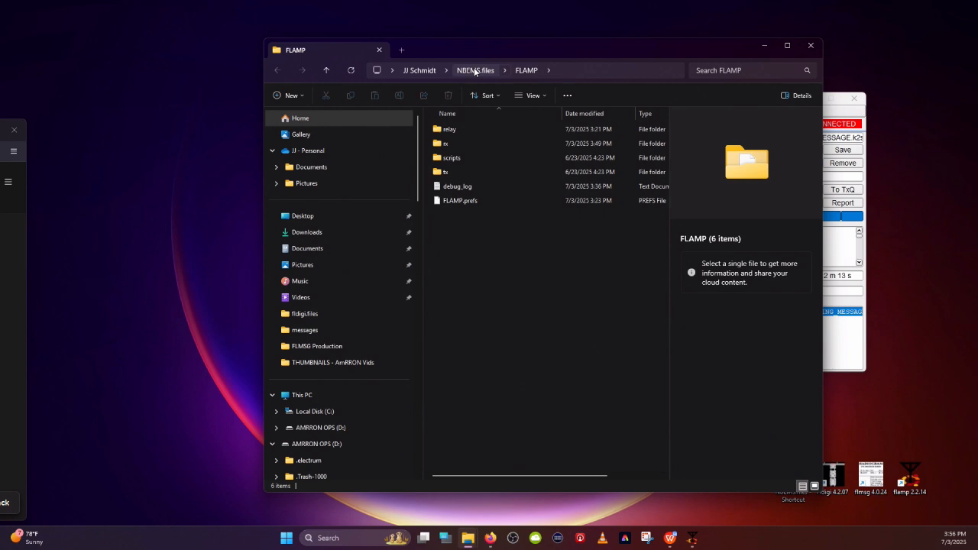
left_click(475, 70)
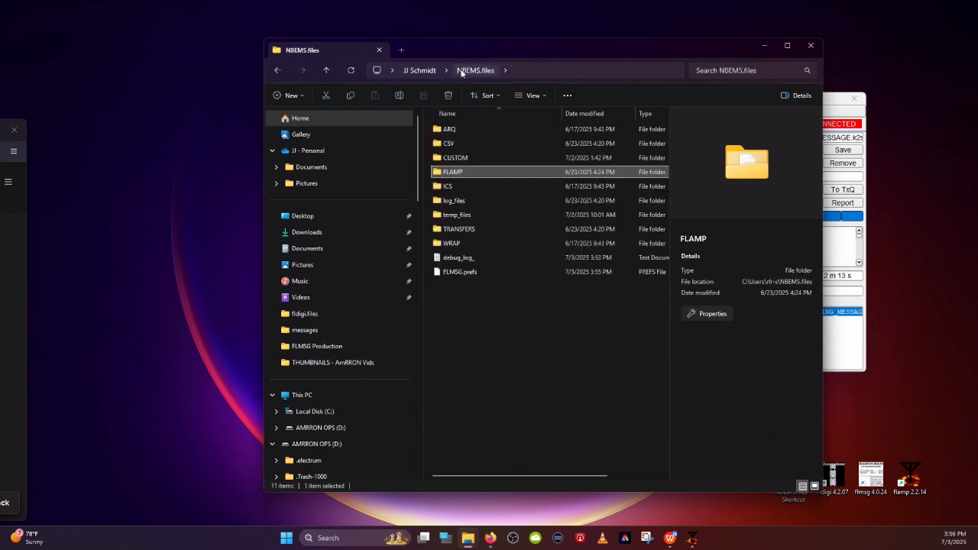
mouse_move(458, 183)
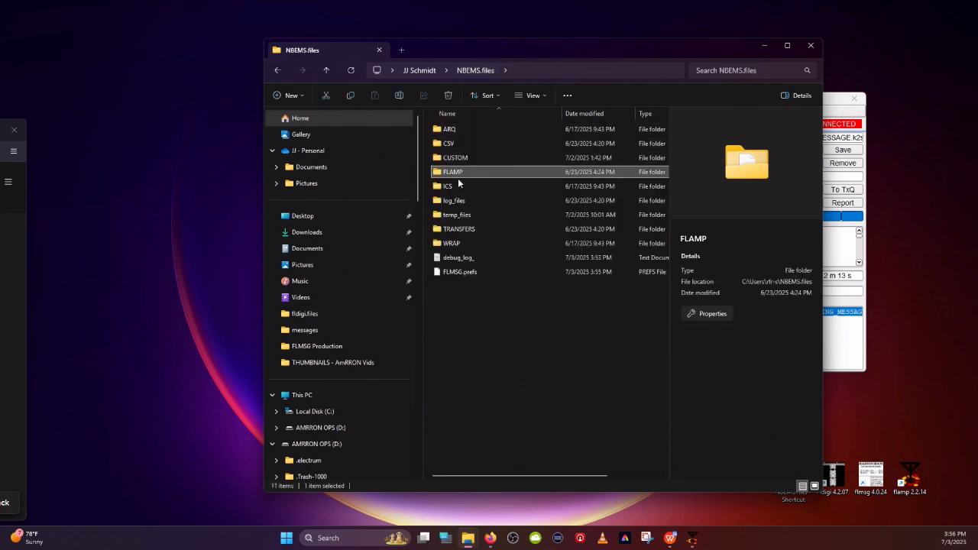
mouse_move(449, 186)
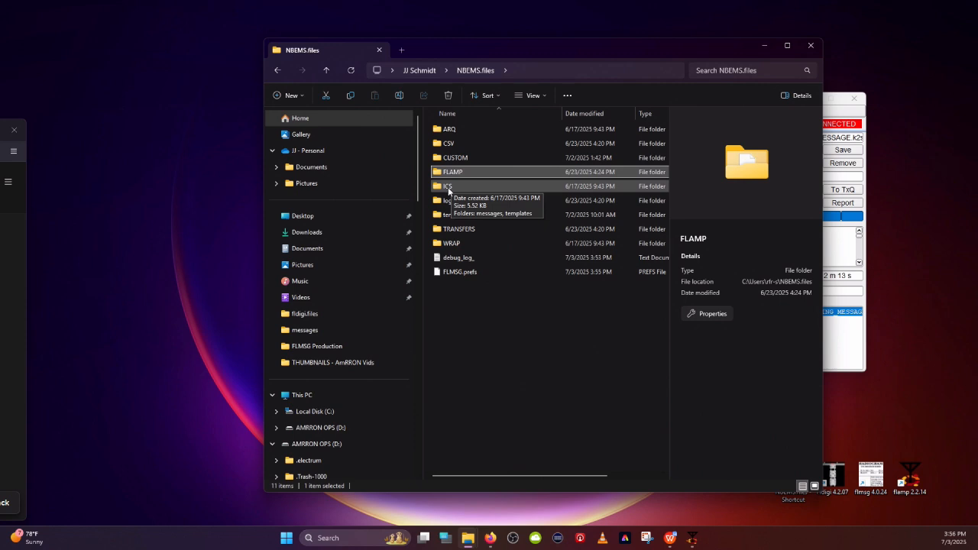
mouse_move(482, 189)
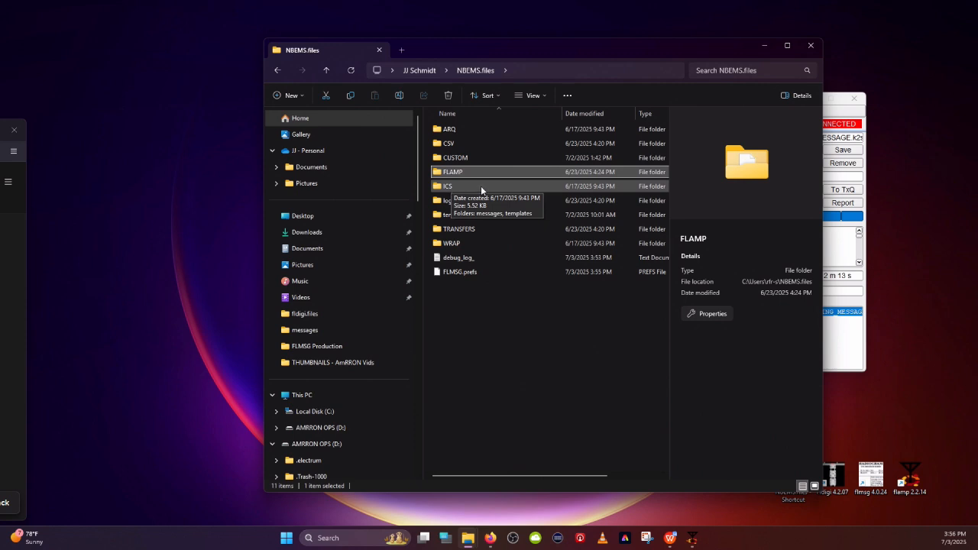
mouse_move(481, 191)
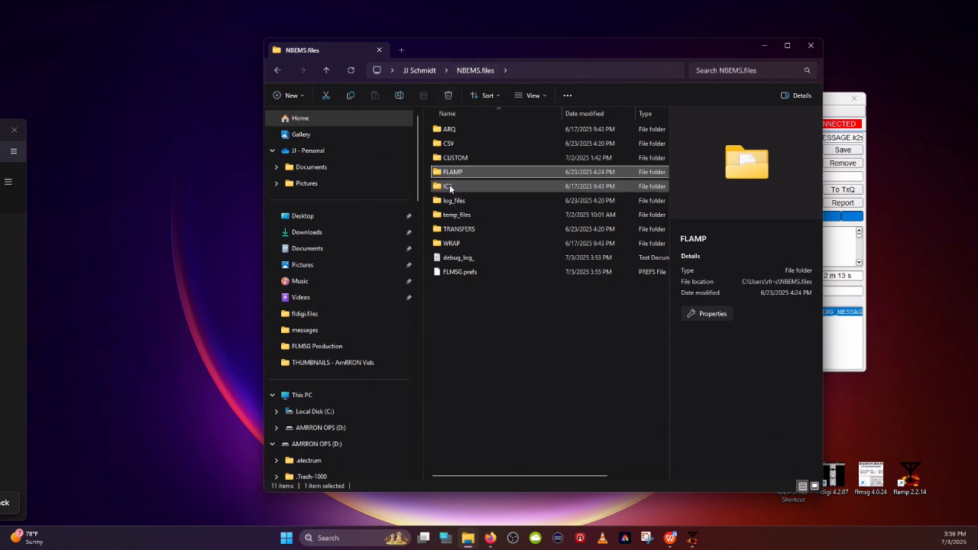
double_click(447, 185)
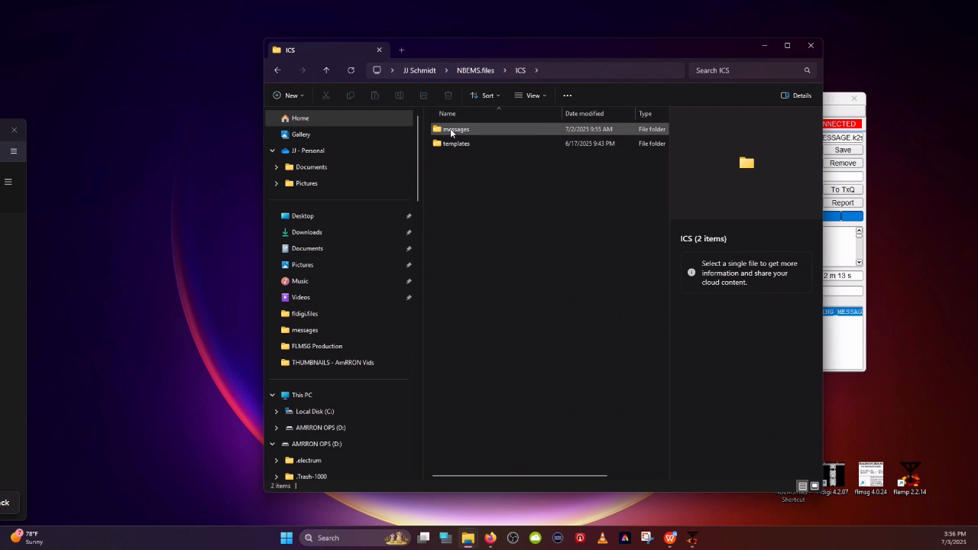
double_click(456, 129)
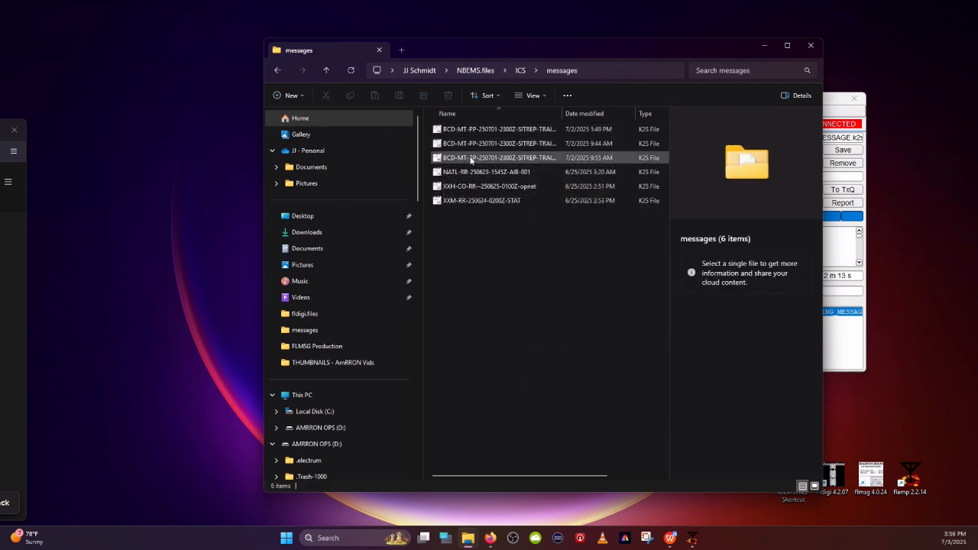
mouse_move(498, 157)
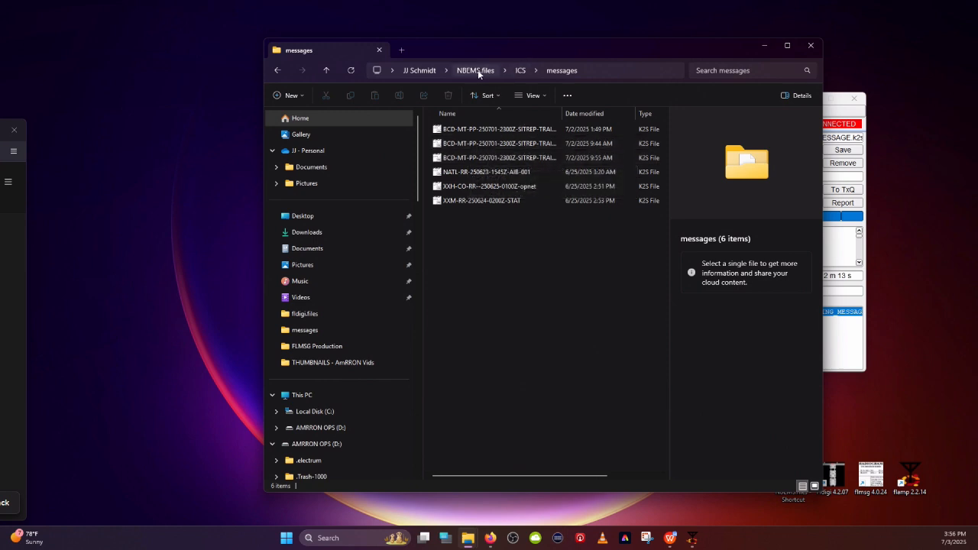
left_click(475, 70)
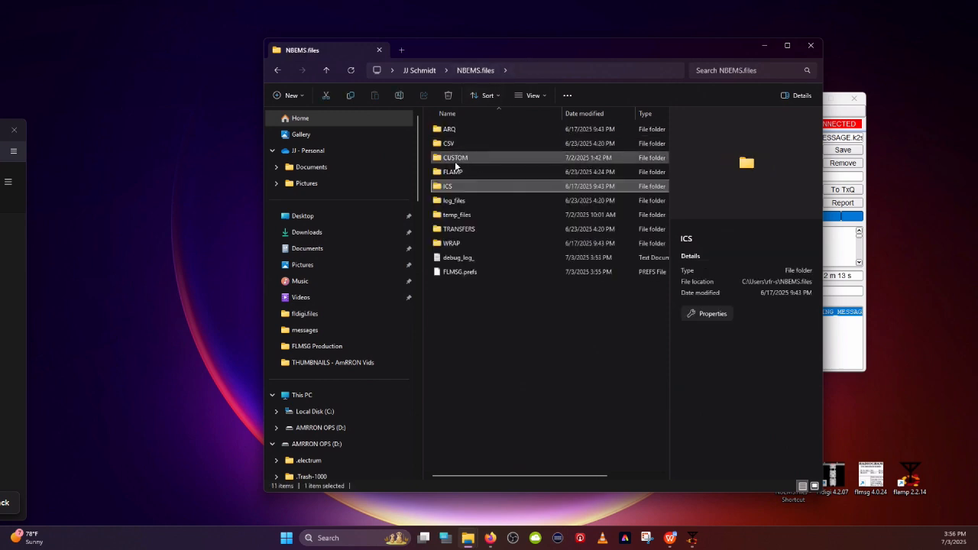
mouse_move(452, 171)
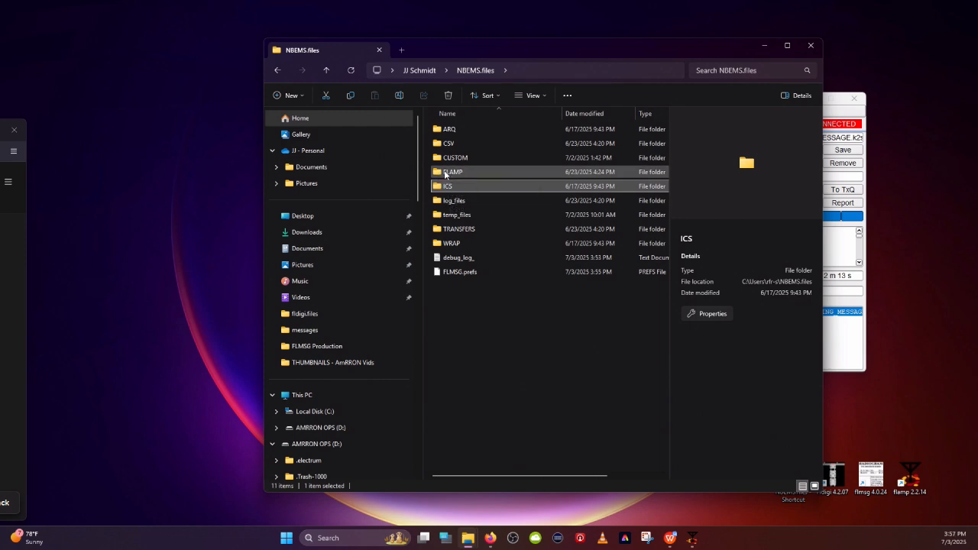
mouse_move(447, 186)
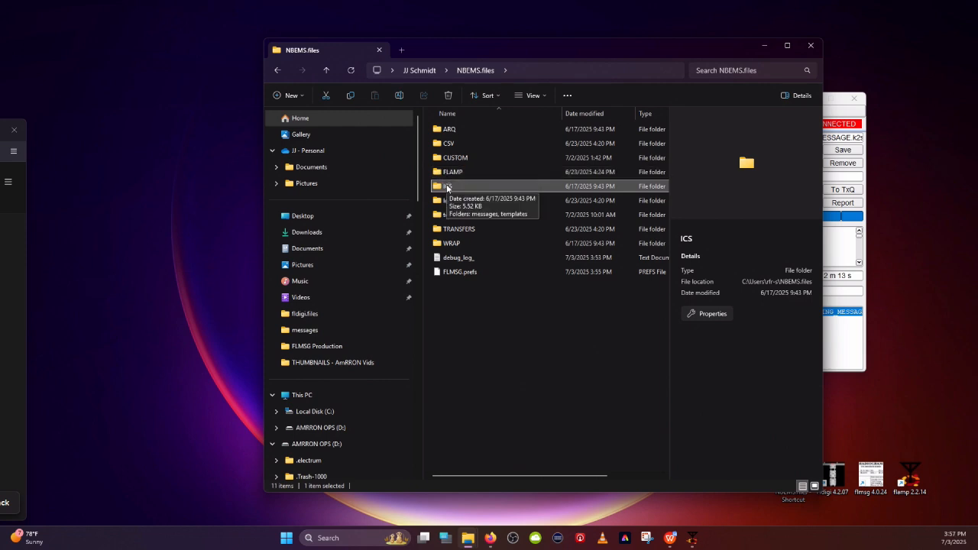